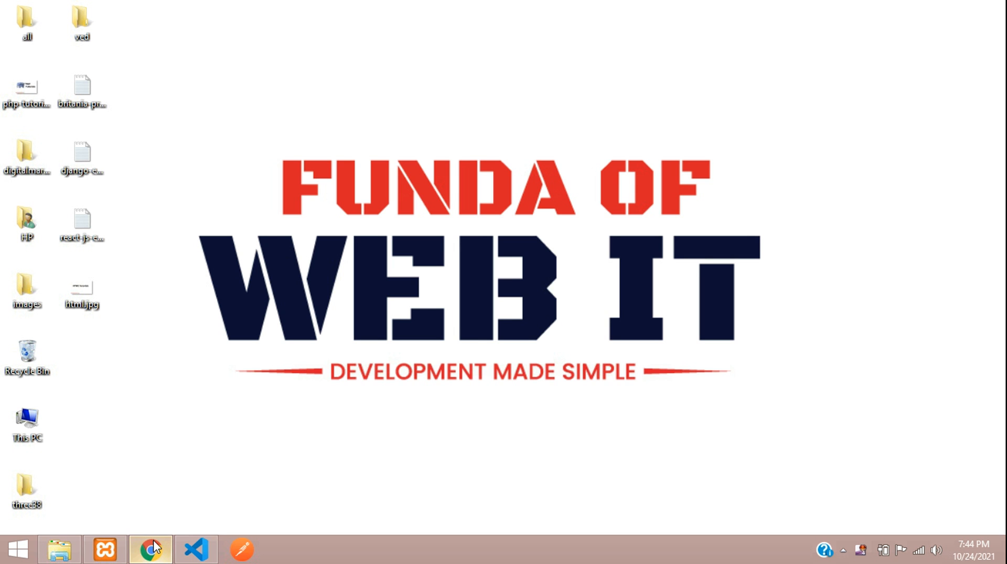
Switch to Chrome and look over the Funda of Web IT site and PHP Blog home page.
{"action": "left_click", "coordinate": [150, 550]}
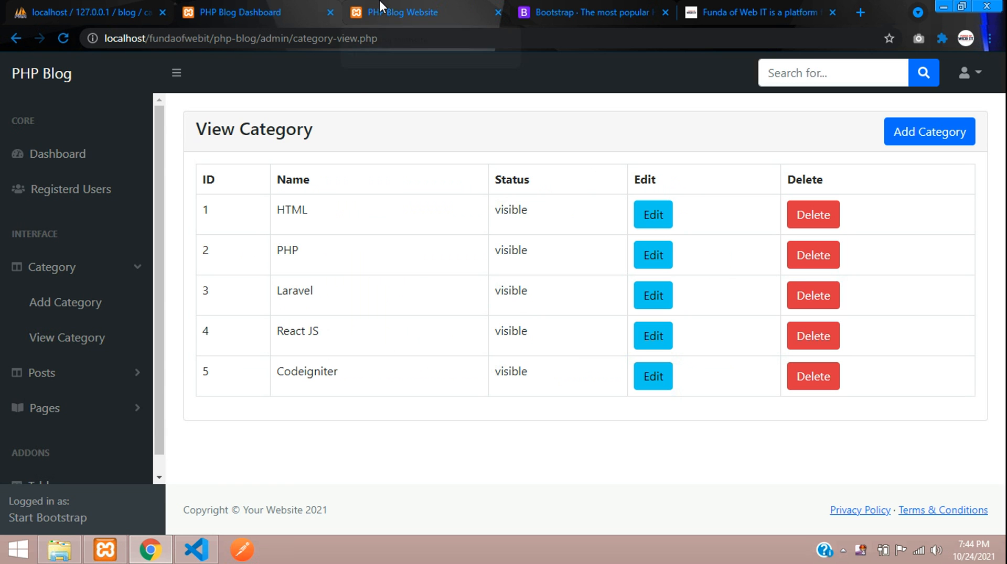
{"action": "left_click", "coordinate": [405, 12]}
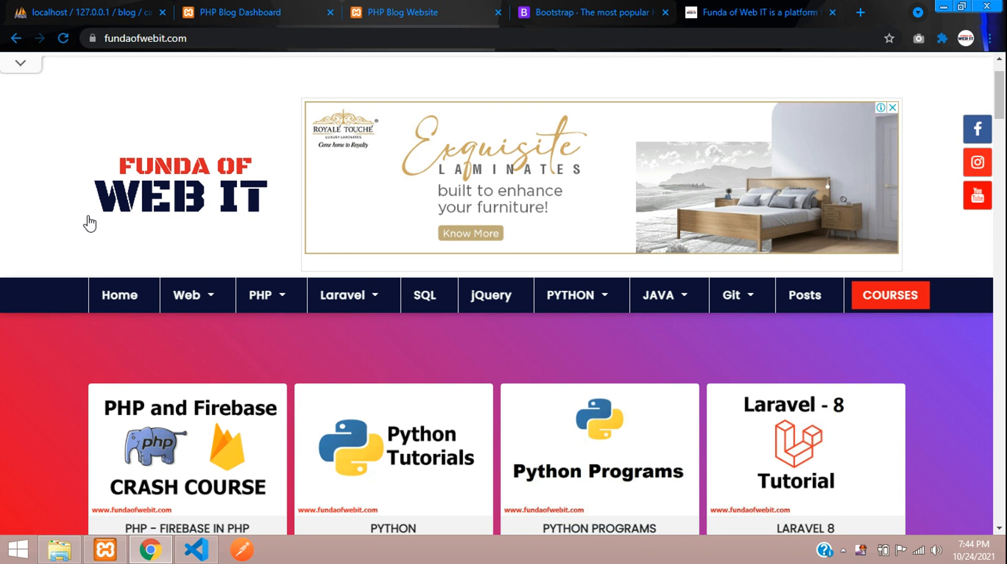
{"action": "scroll", "scroll_direction": "down", "scroll_amount": 3}
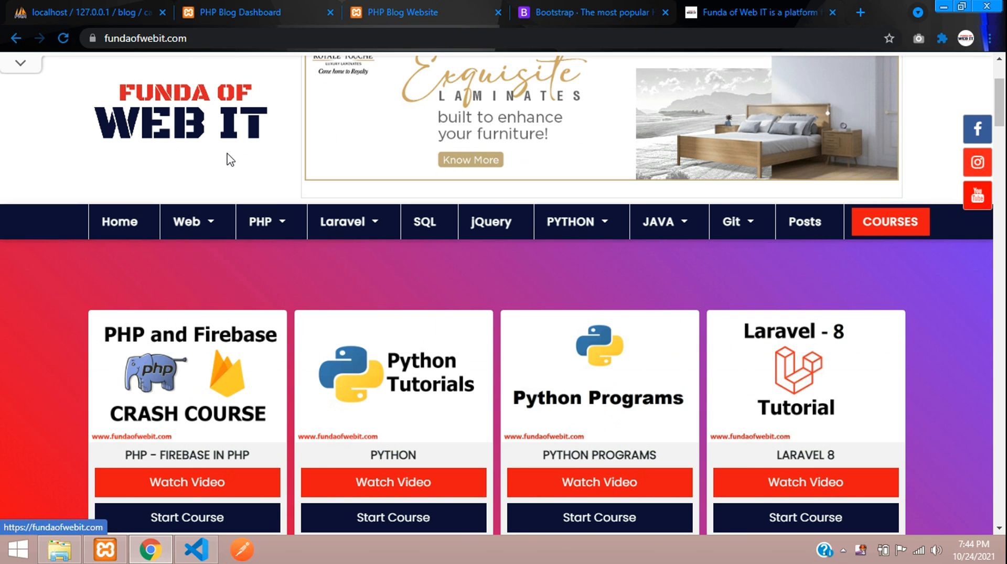
{"action": "mouse_move", "coordinate": [131, 178]}
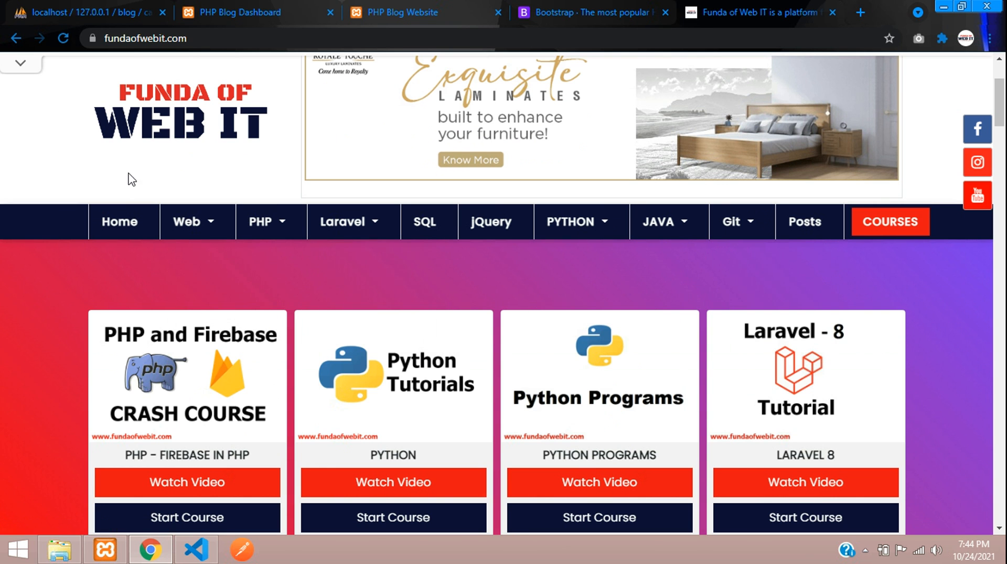
{"action": "mouse_move", "coordinate": [395, 58]}
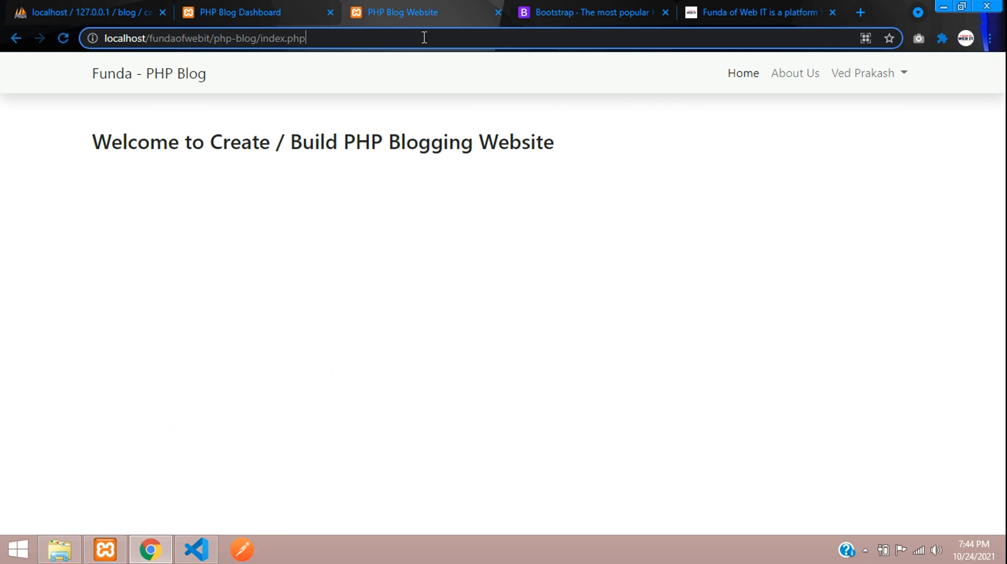
{"action": "mouse_move", "coordinate": [211, 426]}
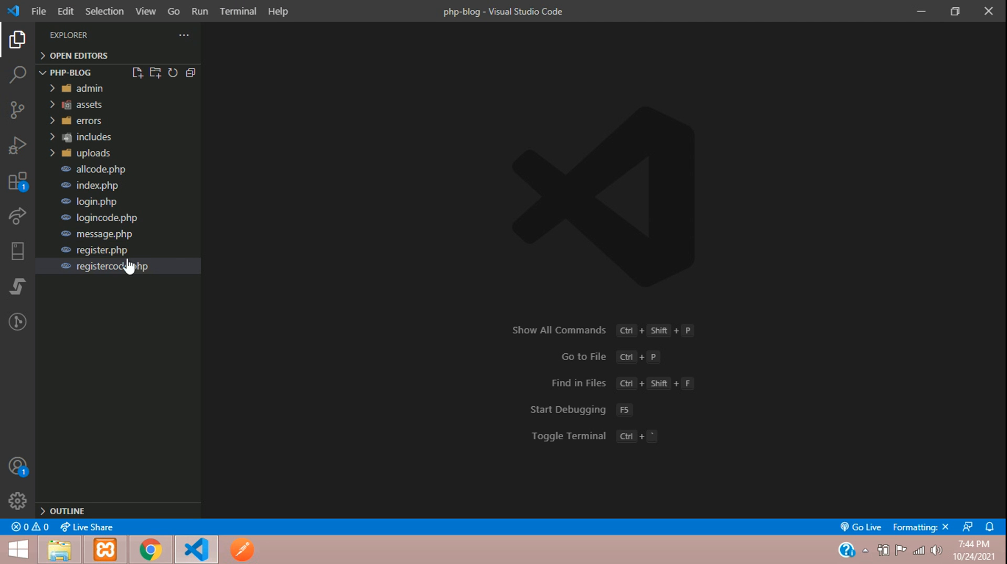
In includes/navbar.php, add a container row with col-md-3 and col-md-9 columns above the nav.
{"action": "double_click", "coordinate": [99, 185]}
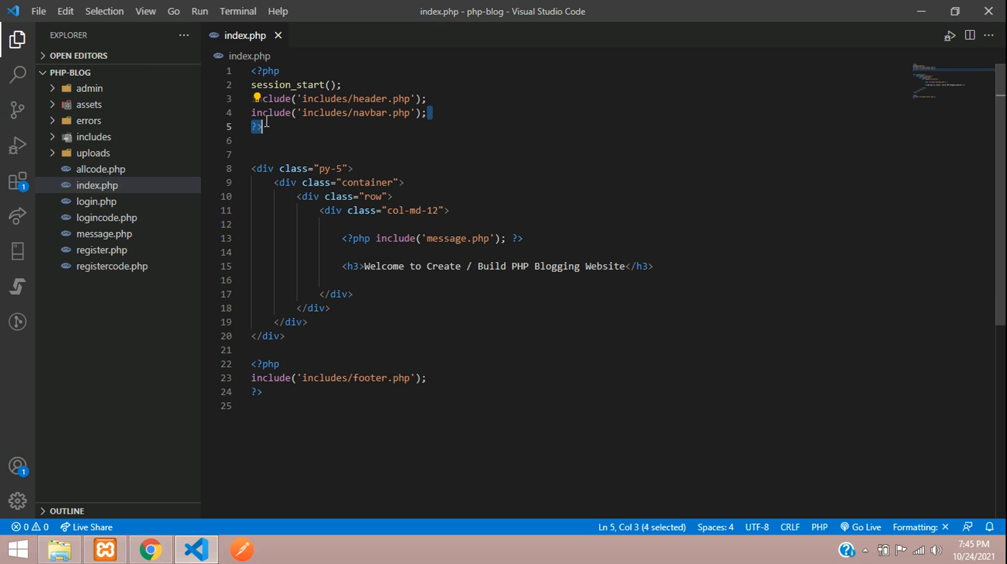
{"action": "left_click", "coordinate": [93, 136]}
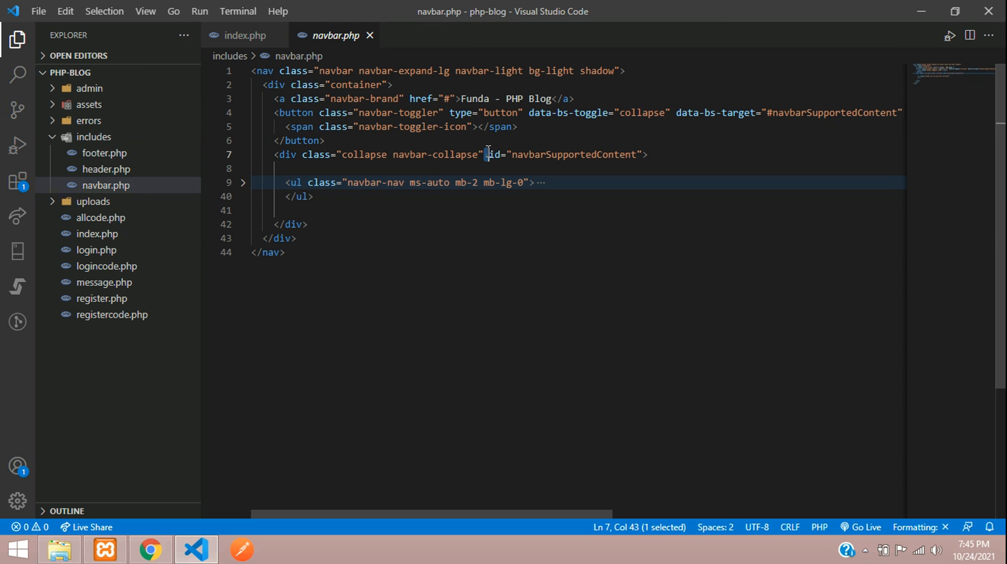
{"action": "left_click", "coordinate": [284, 253]}
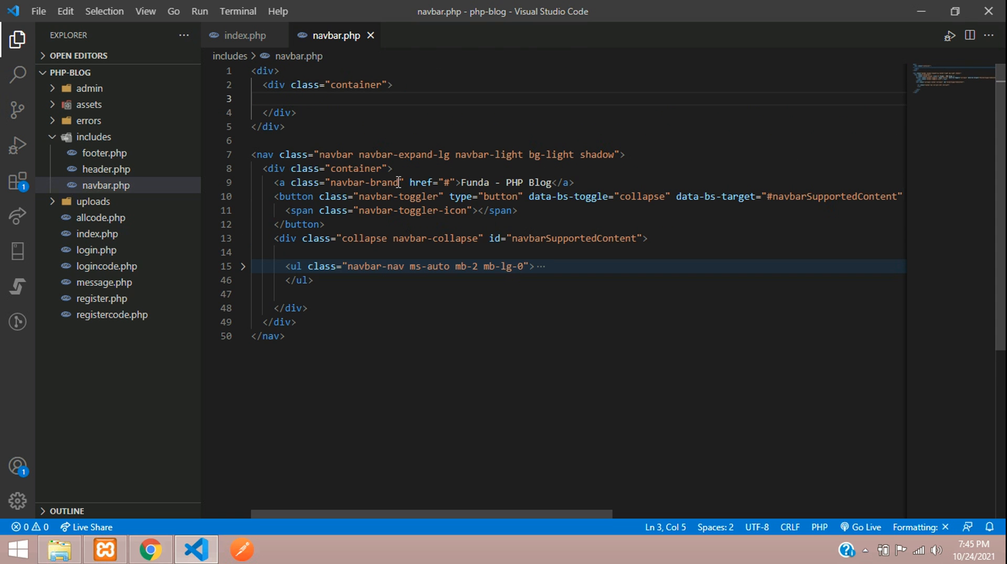
{"action": "type", "text": ".co"}
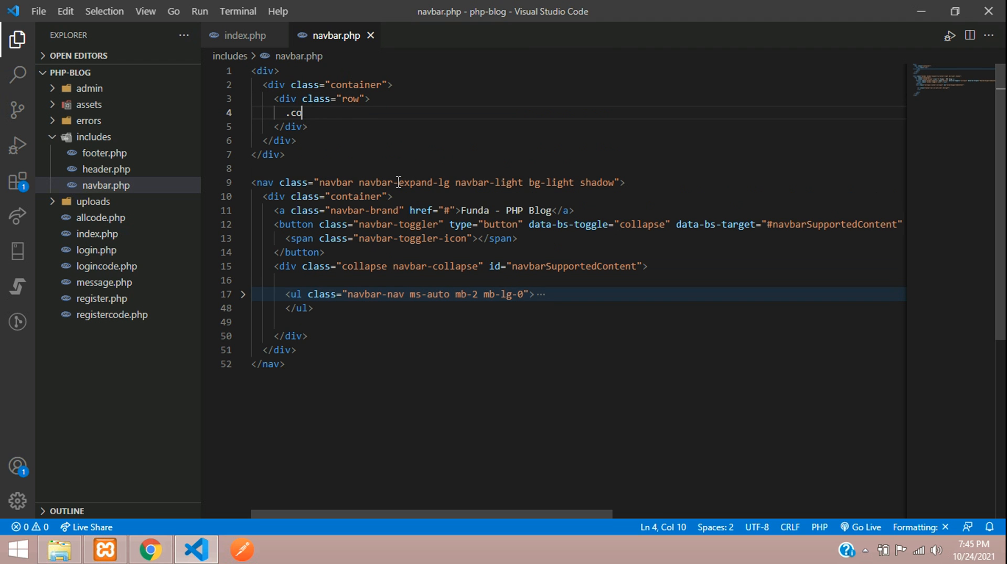
{"action": "type", "text": "l-md-12"}
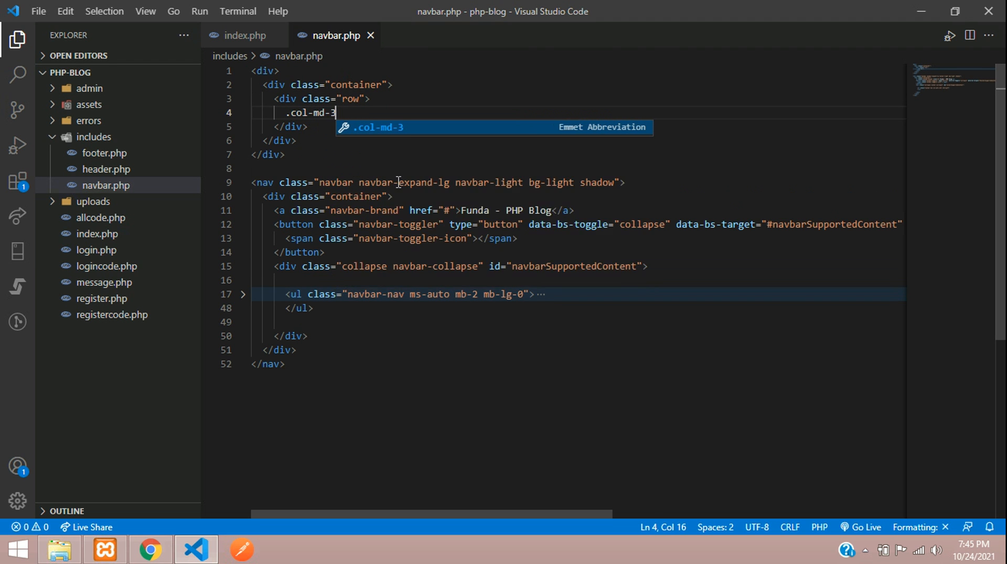
{"action": "key", "text": "Tab"}
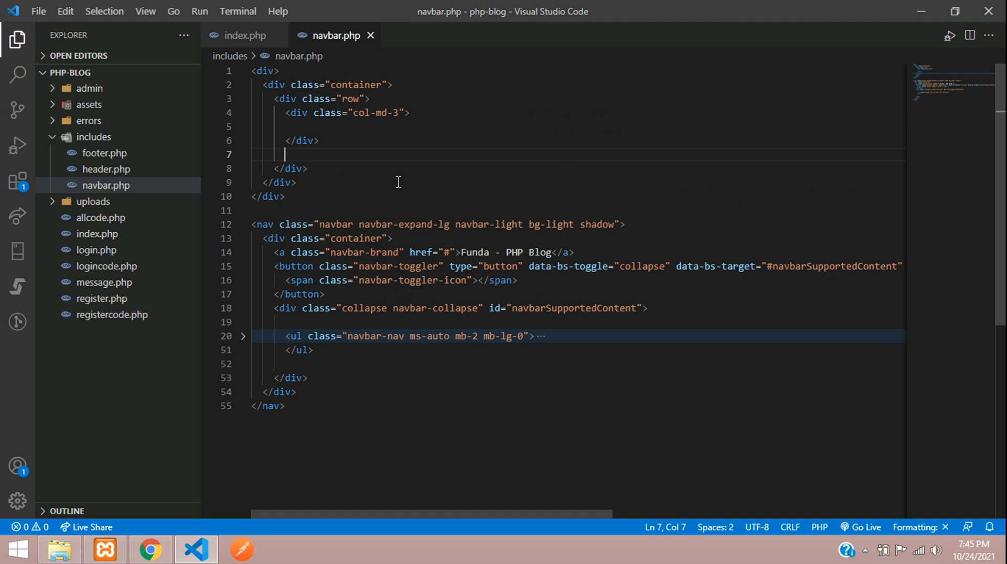
{"action": "type", "text": ".col-md-9\">"}
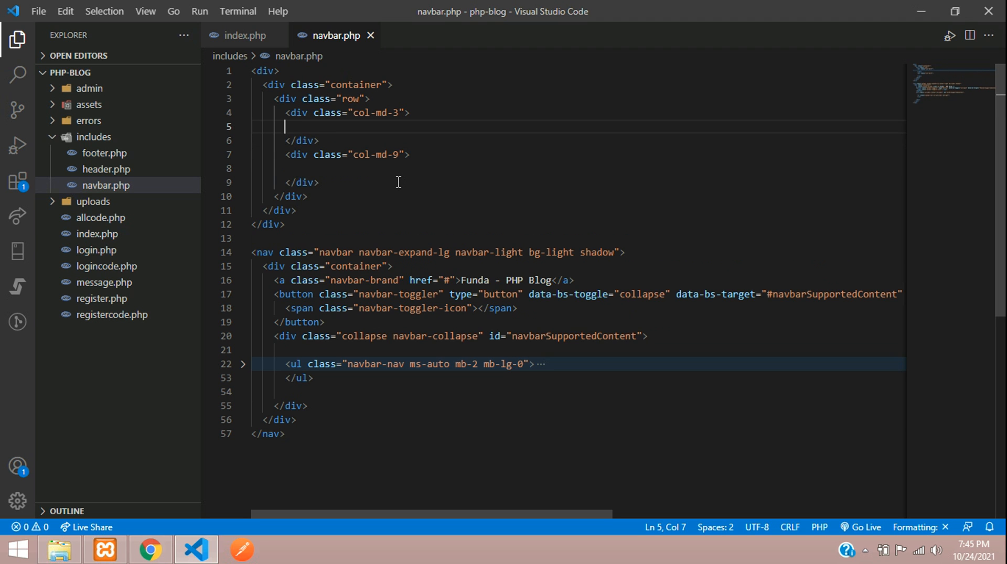
Put an img with class w-100 and alt 'Funda of Web IT' in the col-md-3 column.
{"action": "type", "text": "<img src=\"\" alt=\"\">"}
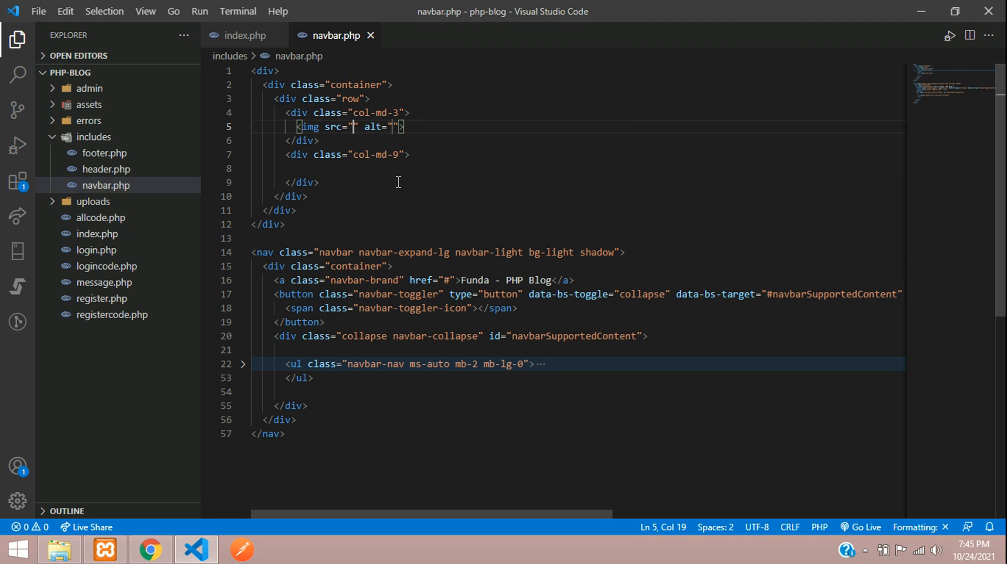
{"action": "type", "text": "class=\""}
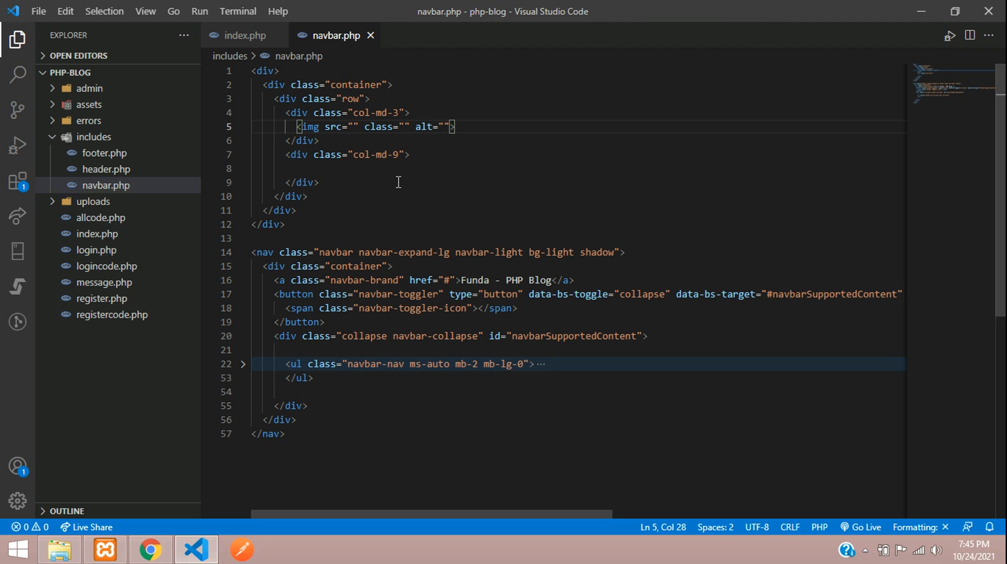
{"action": "type", "text": "w-100"}
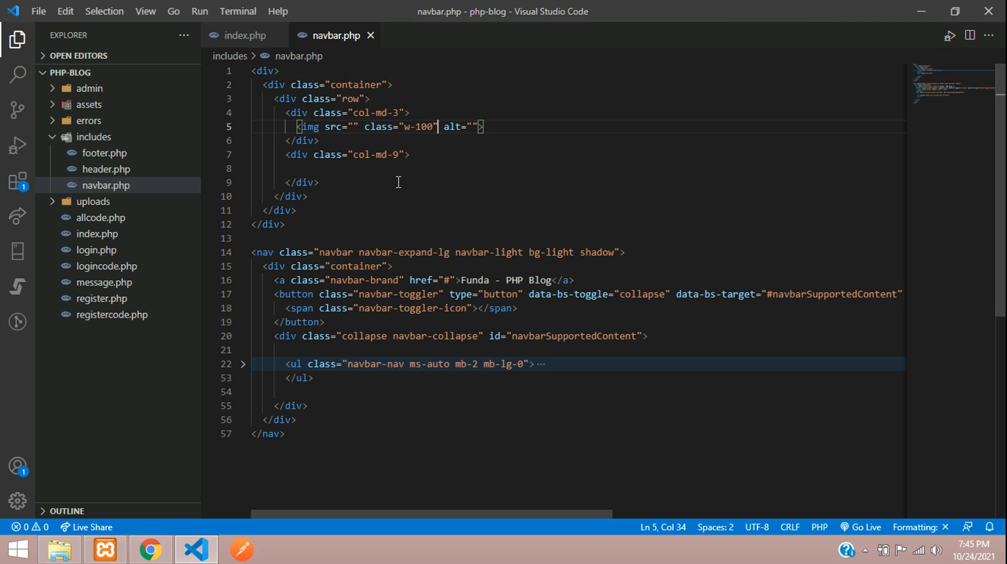
{"action": "type", "text": "Funda of Web IT"}
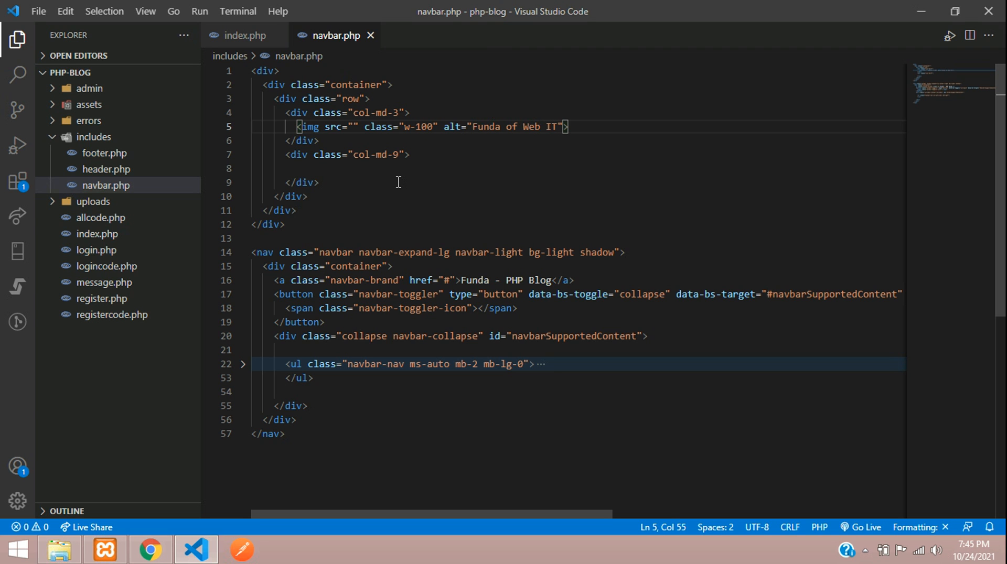
{"action": "left_click", "coordinate": [341, 127]}
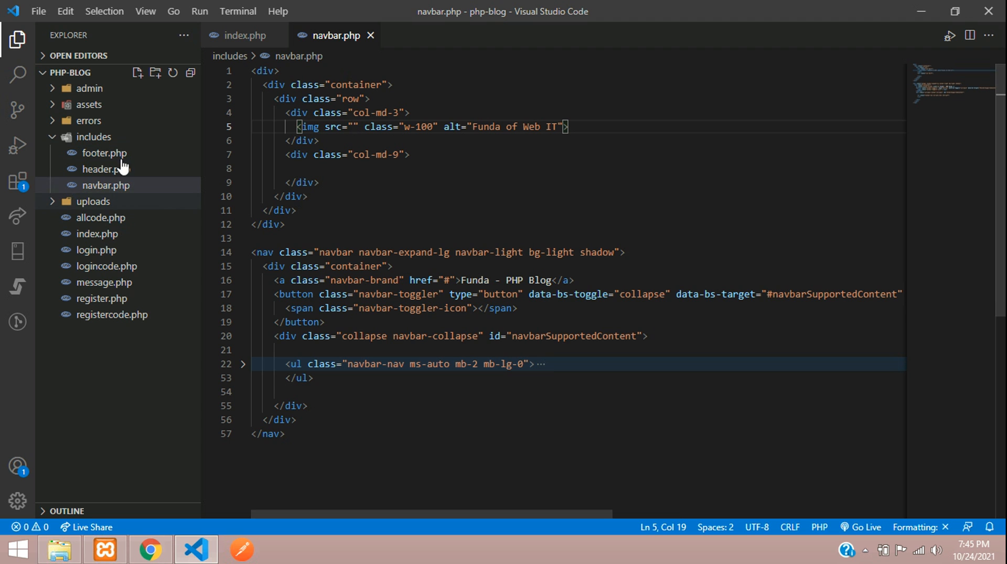
Create a new images folder inside the assets folder.
{"action": "left_click", "coordinate": [93, 137]}
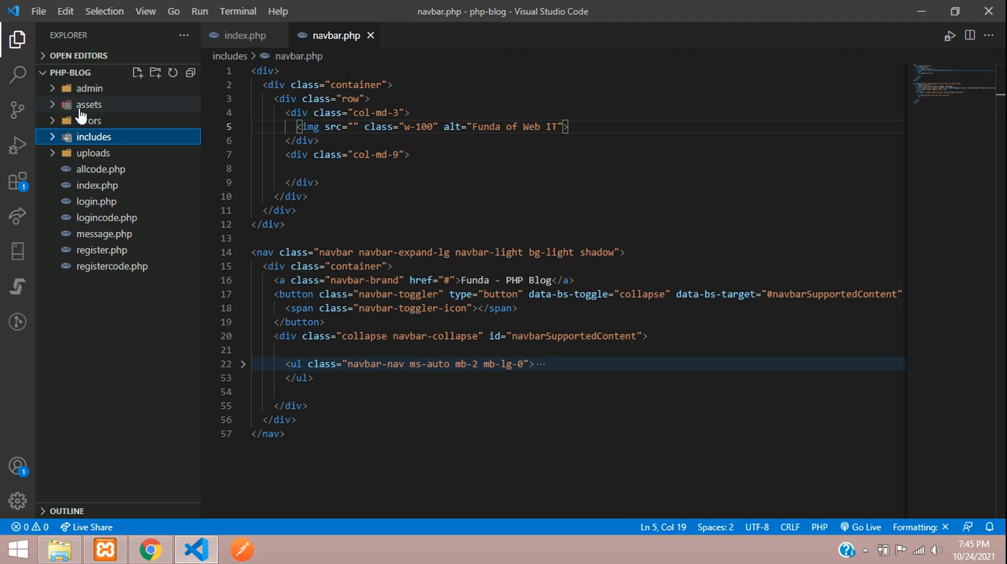
{"action": "left_click", "coordinate": [88, 104]}
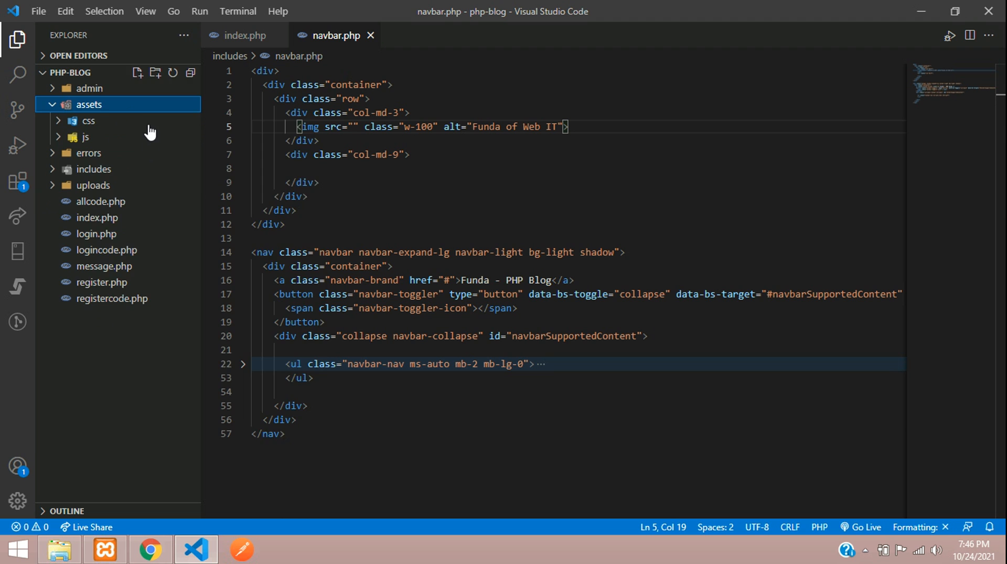
{"action": "left_click", "coordinate": [154, 72]}
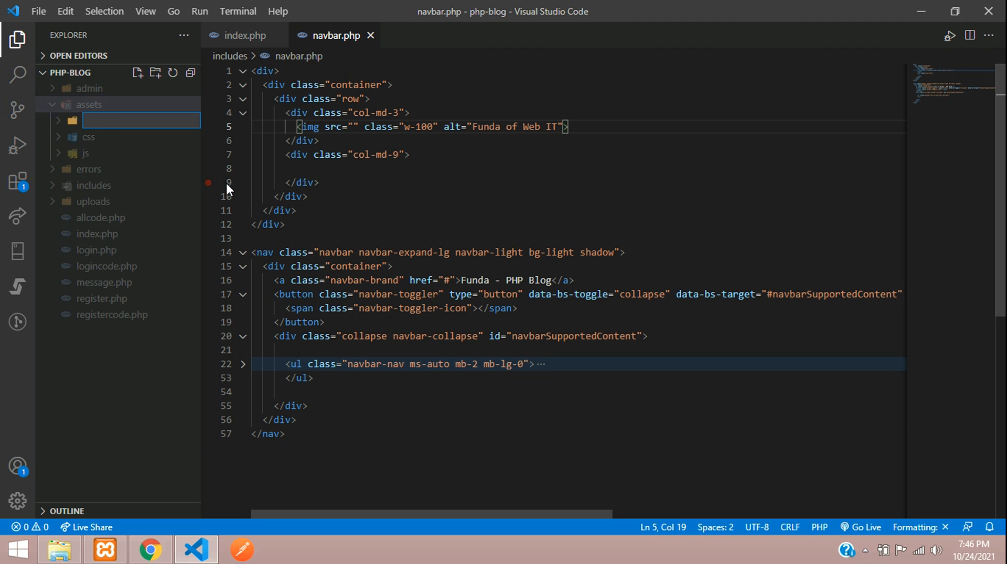
{"action": "type", "text": "images"}
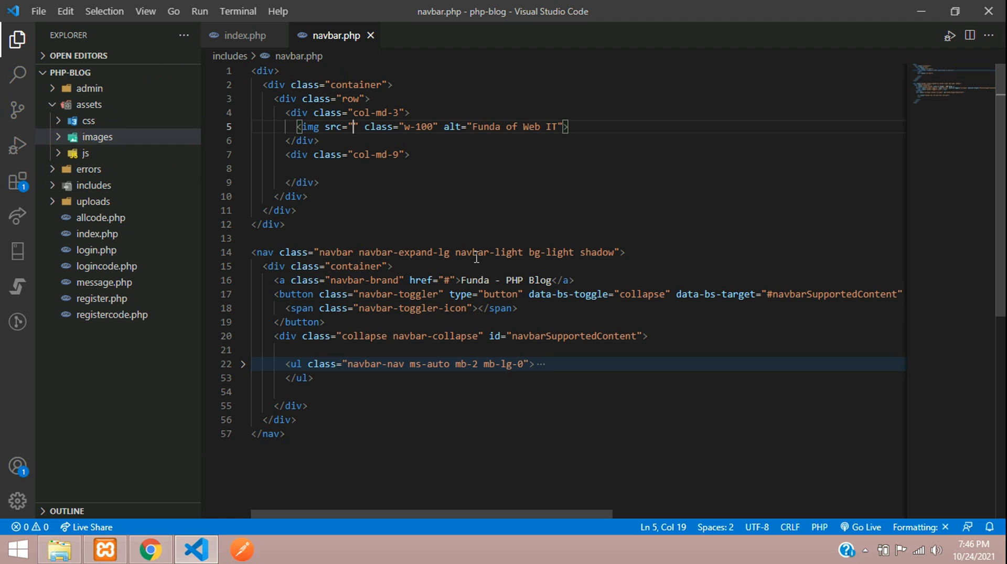
Set the header image src to assets/images/logo.jpg and view the folder in File Explorer.
{"action": "type", "text": "assets/"}
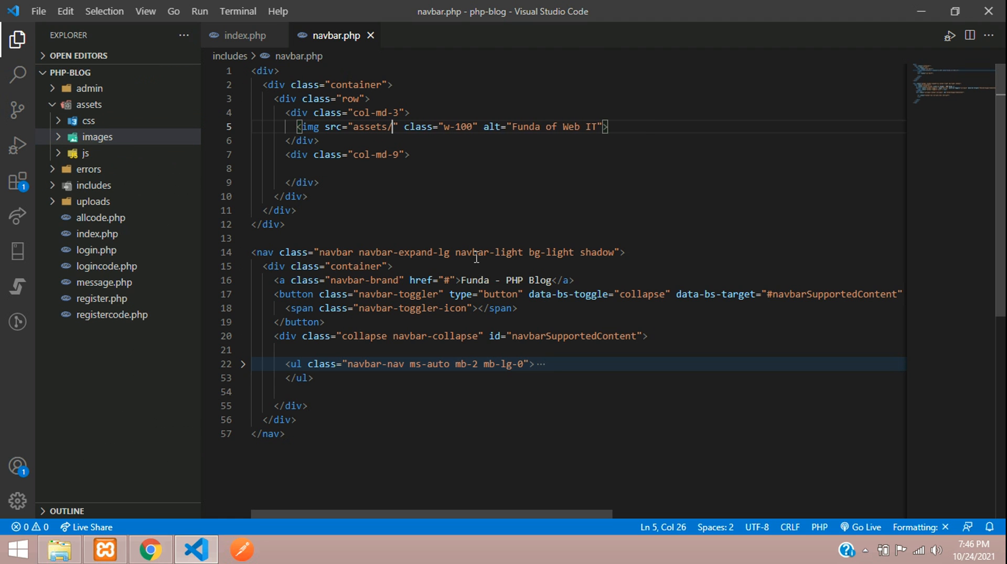
{"action": "type", "text": "images/logo"}
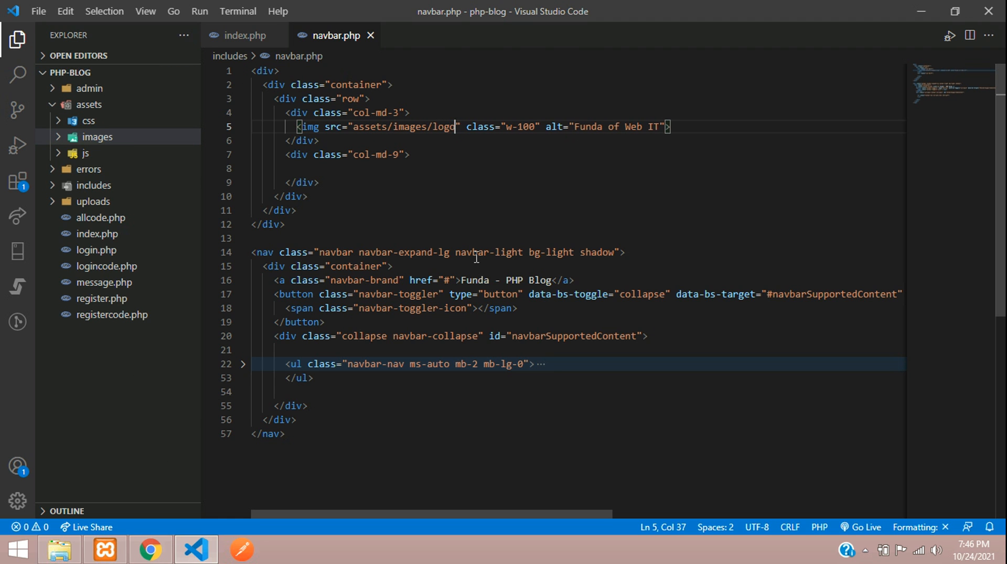
{"action": "type", "text": "."}
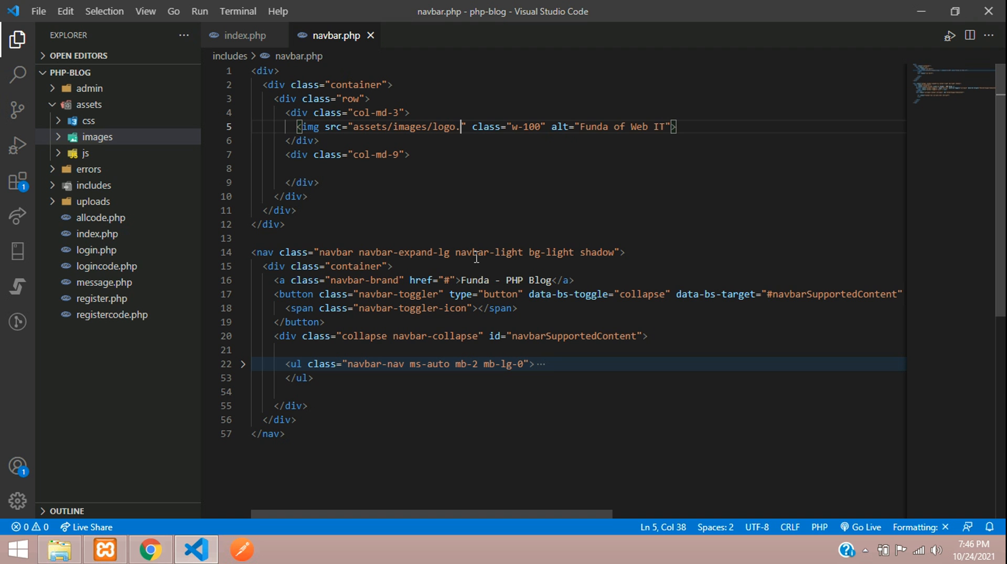
{"action": "type", "text": "jpg"}
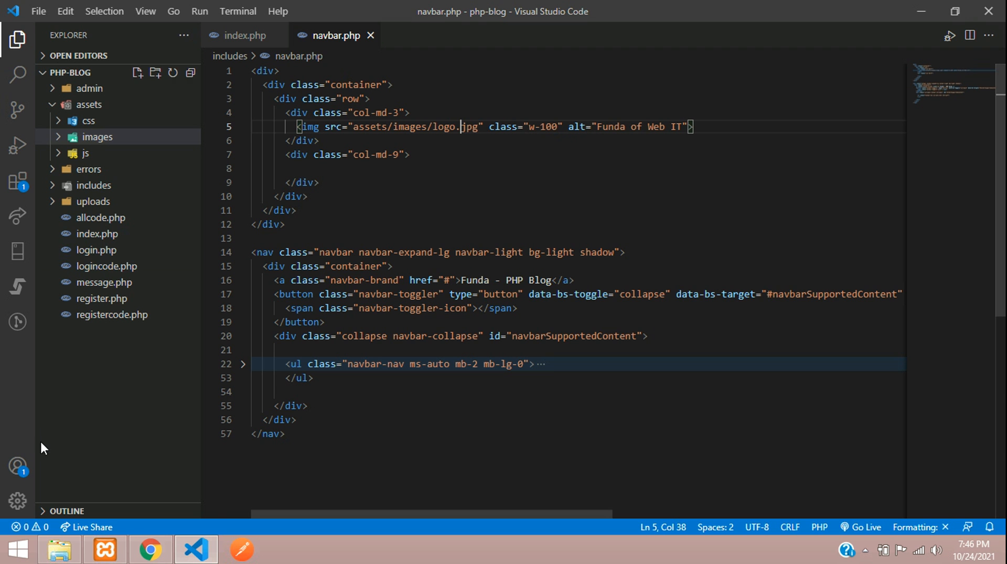
{"action": "left_click", "coordinate": [59, 551]}
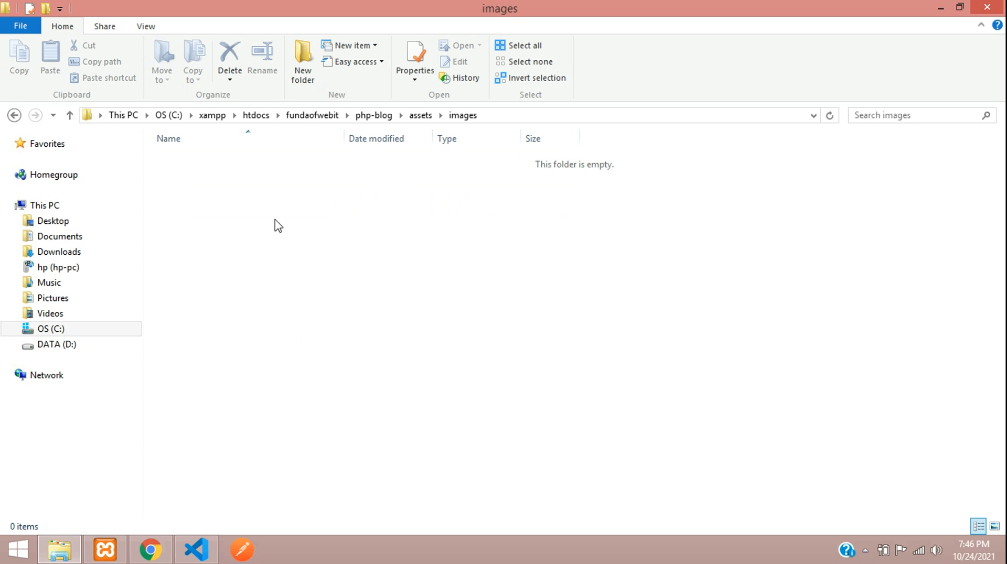
Fetch the logo from the Funda of Web IT site and save it into assets/images as logo.png.
{"action": "left_click", "coordinate": [150, 550]}
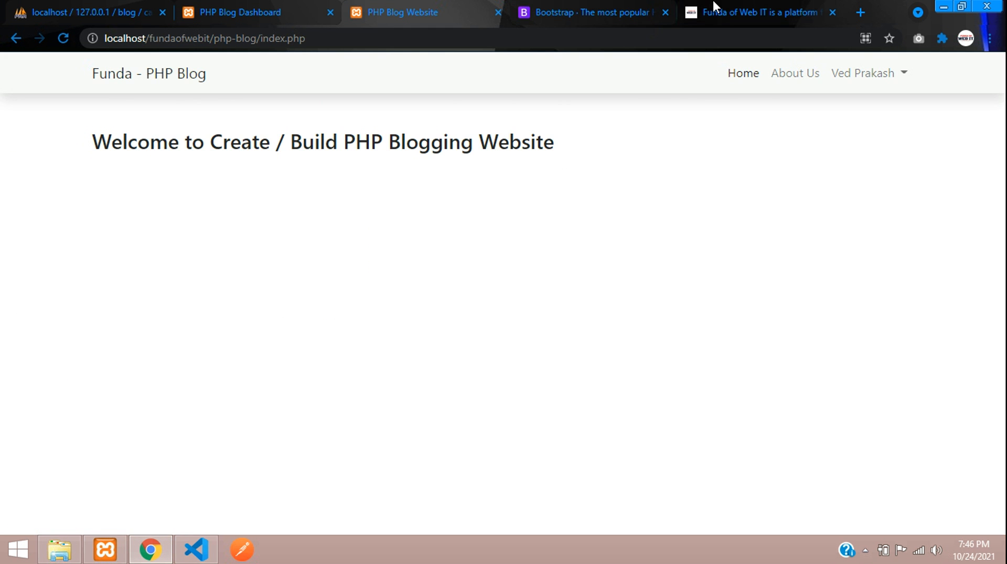
{"action": "left_click", "coordinate": [757, 12]}
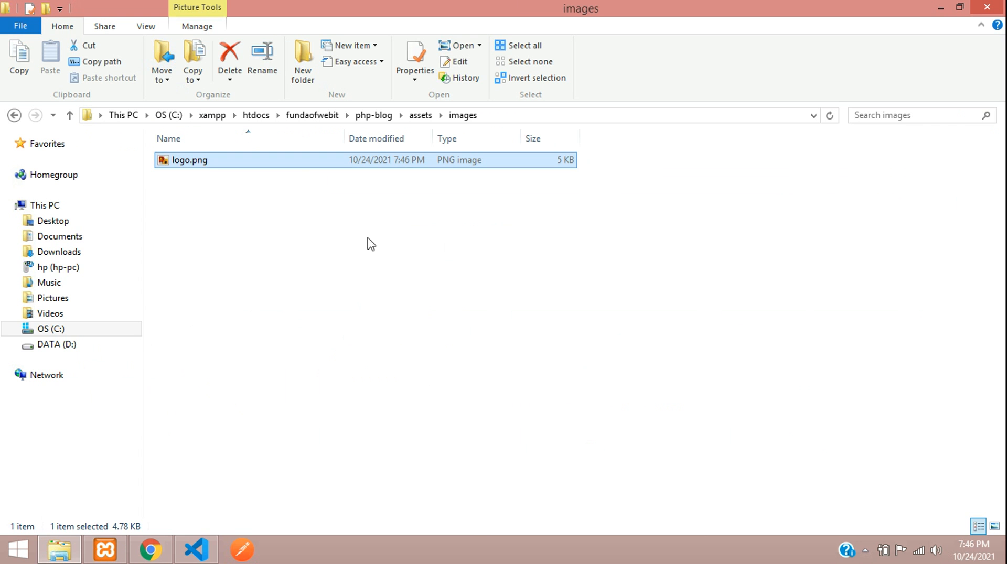
{"action": "left_click", "coordinate": [189, 159]}
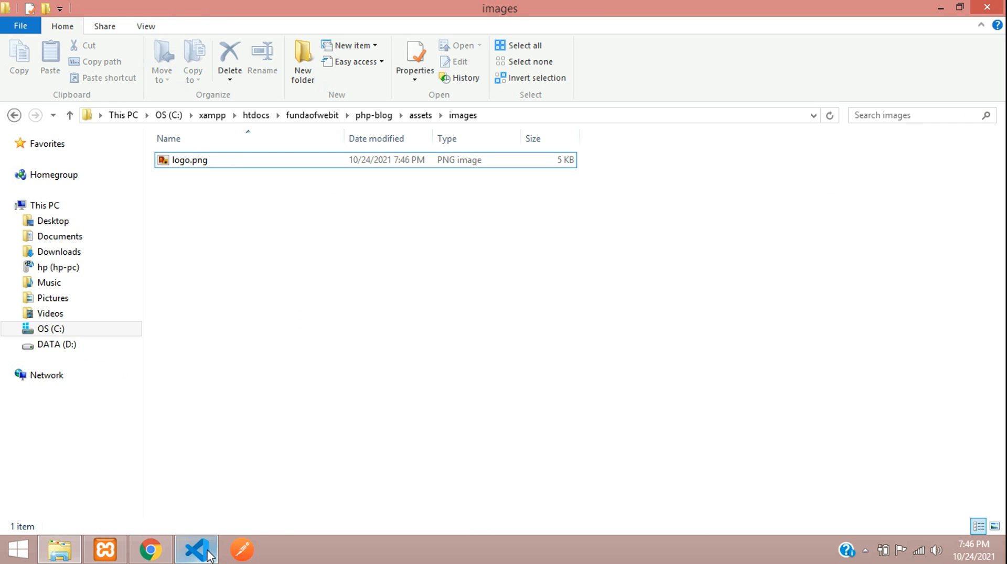
Remove the navbar-brand text and give the link classes d-block d-sm-none d-md-none.
{"action": "left_click", "coordinate": [196, 551]}
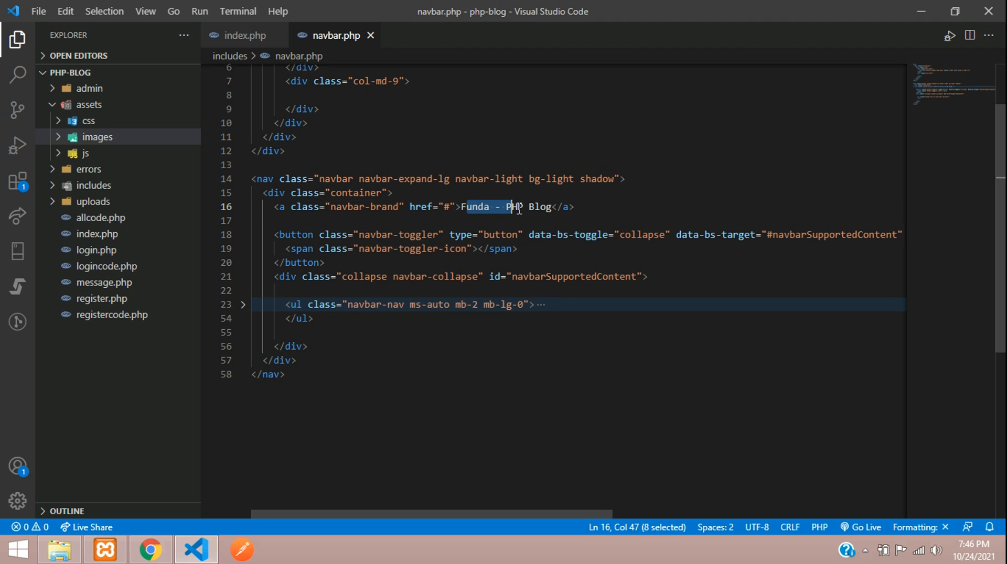
{"action": "key", "text": "Delete"}
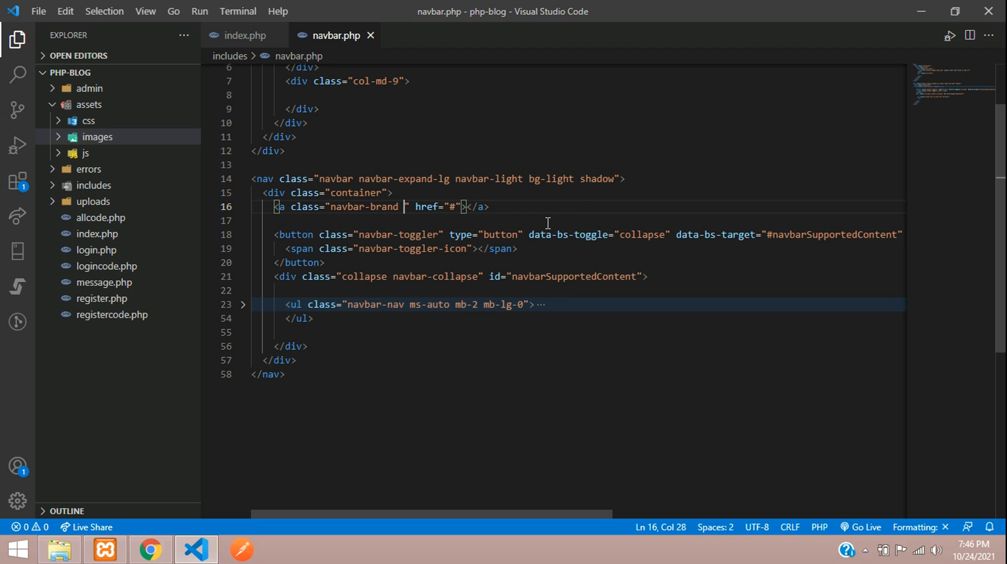
{"action": "type", "text": "d"}
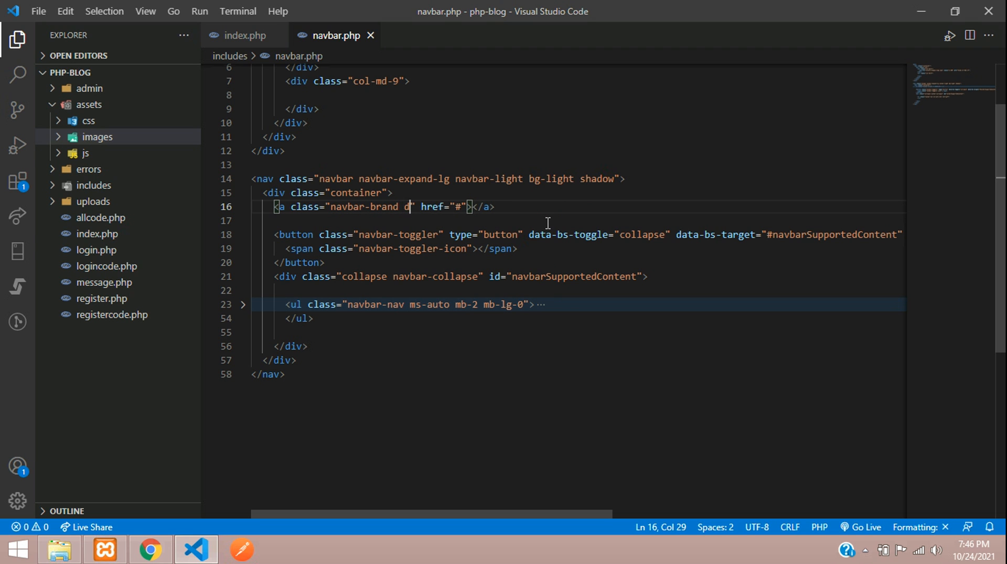
{"action": "type", "text": "block"}
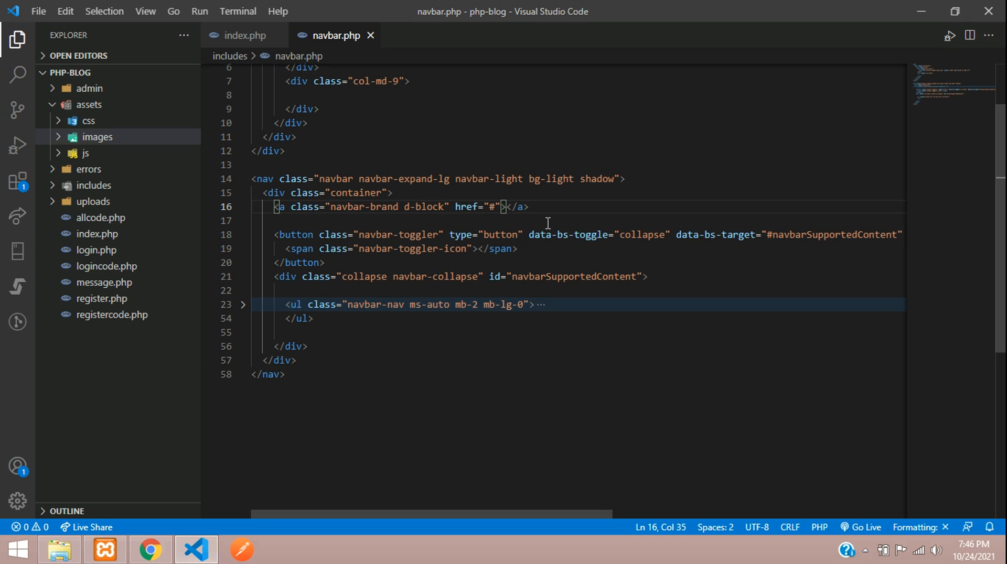
{"action": "type", "text": "d-sm-none"}
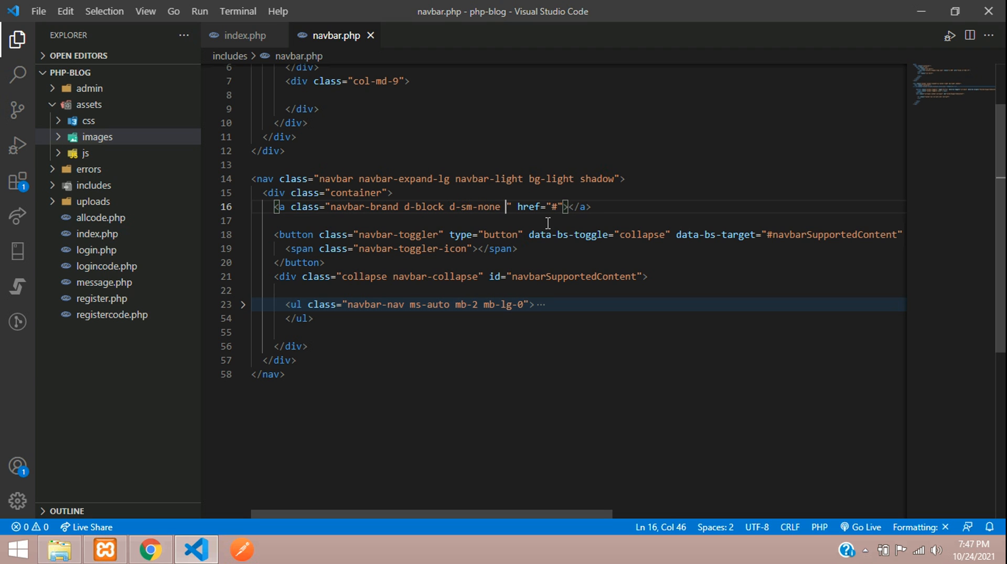
{"action": "type", "text": "d-md-none"}
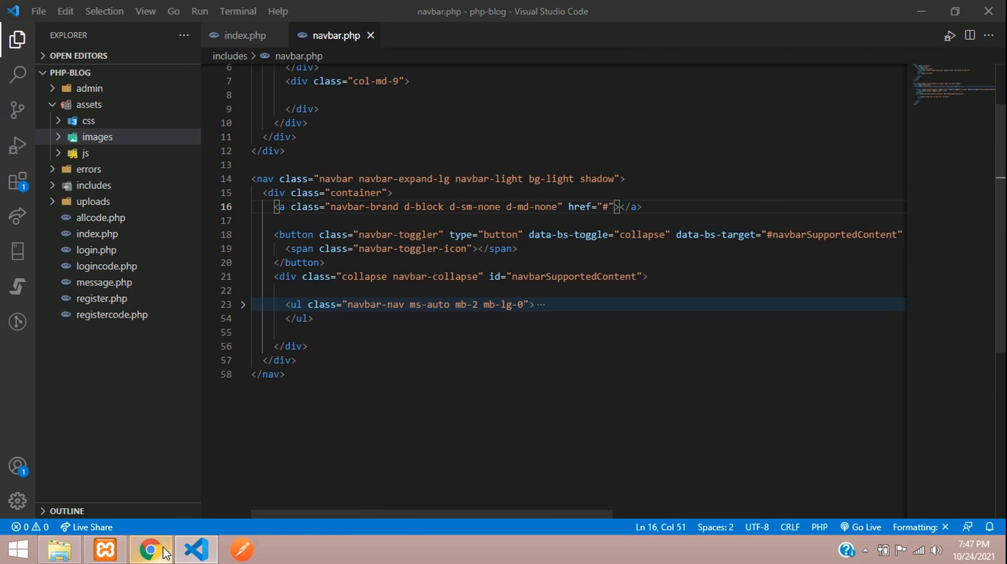
Preview the logo header above the light navbar on the PHP Blog page in Chrome.
{"action": "left_click", "coordinate": [150, 551]}
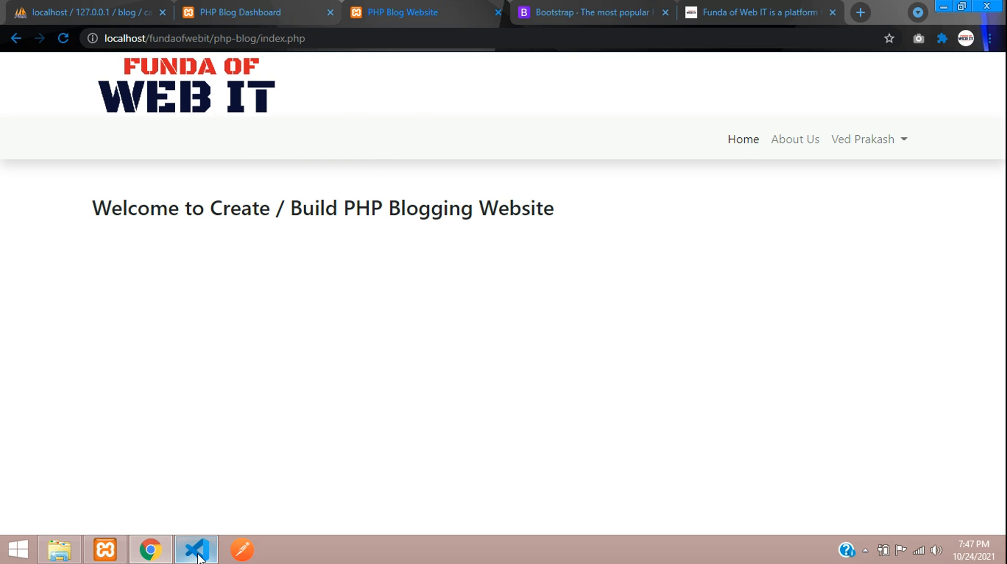
{"action": "left_click", "coordinate": [196, 549]}
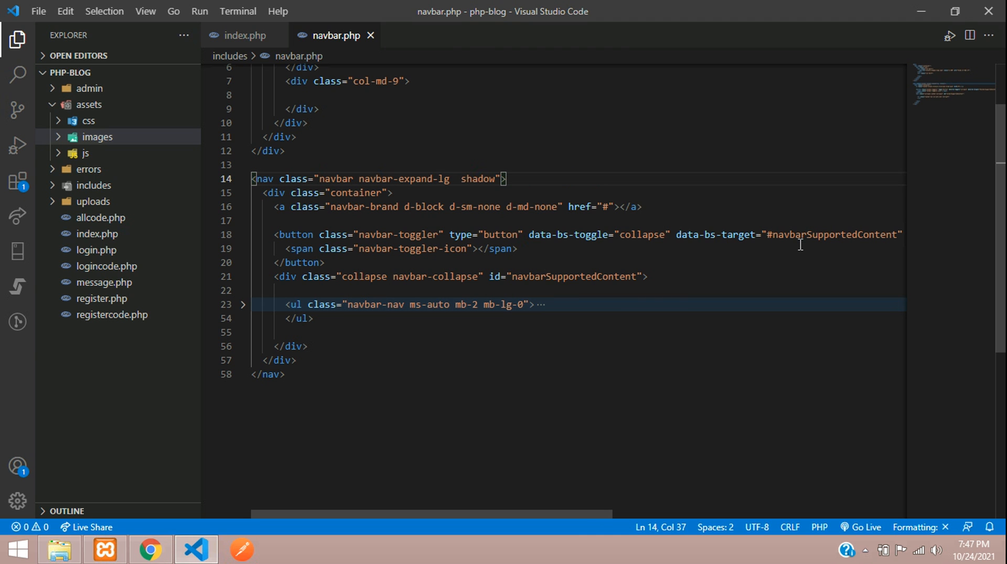
Give the nav element bg-primary and navbar-dark in place of the light classes.
{"action": "type", "text": "bg"}
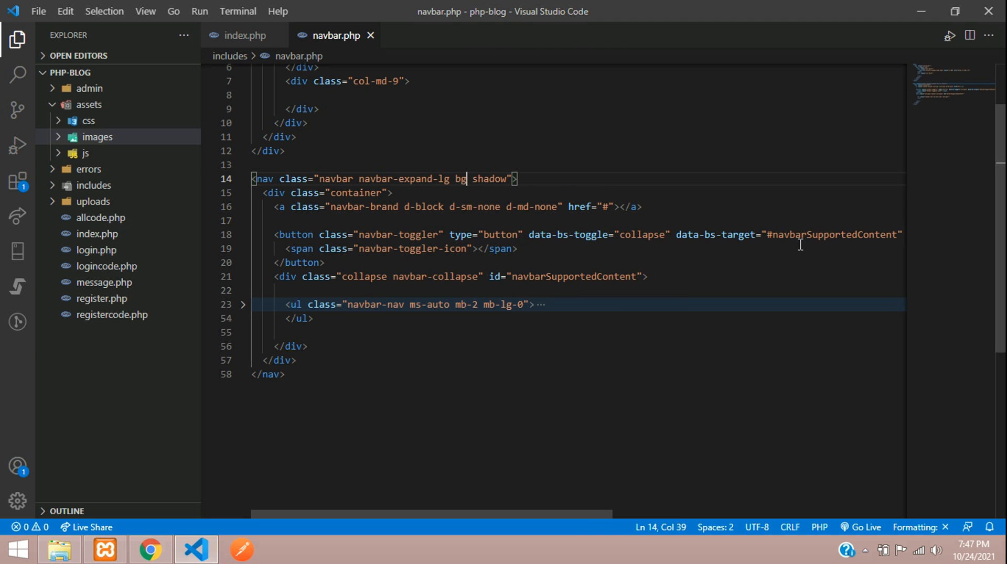
{"action": "type", "text": "-primary"}
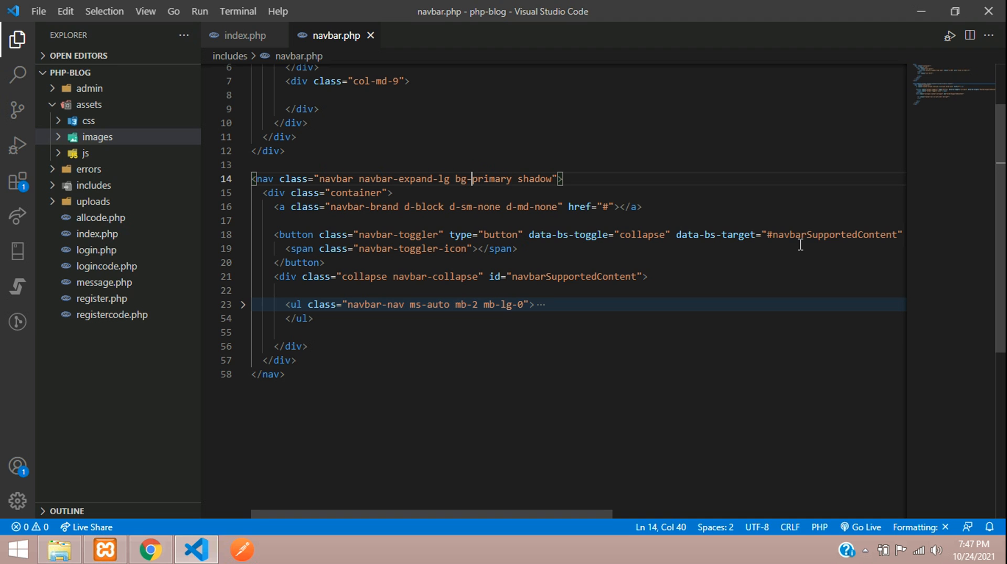
{"action": "left_click", "coordinate": [150, 549]}
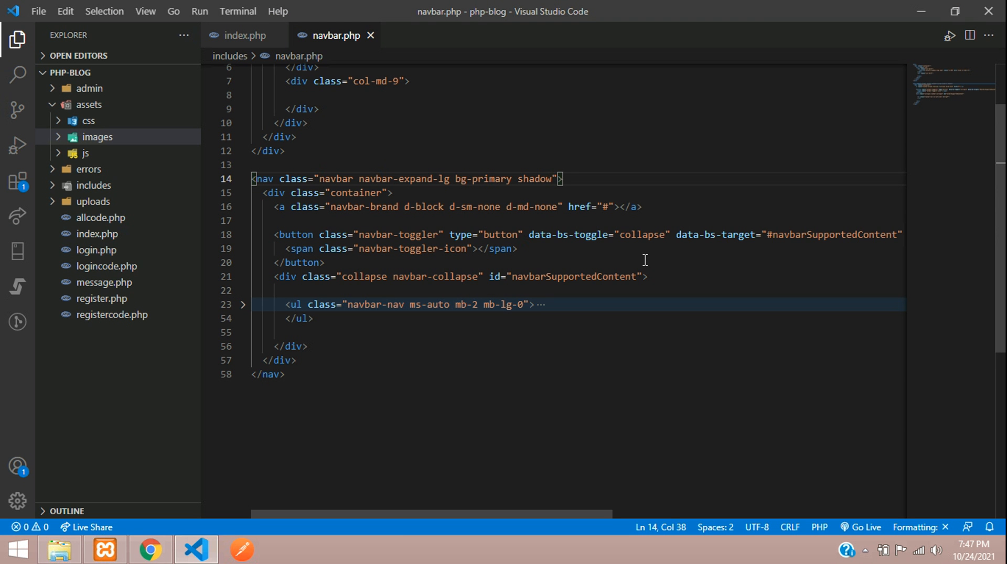
{"action": "type", "text": "navbar-light"}
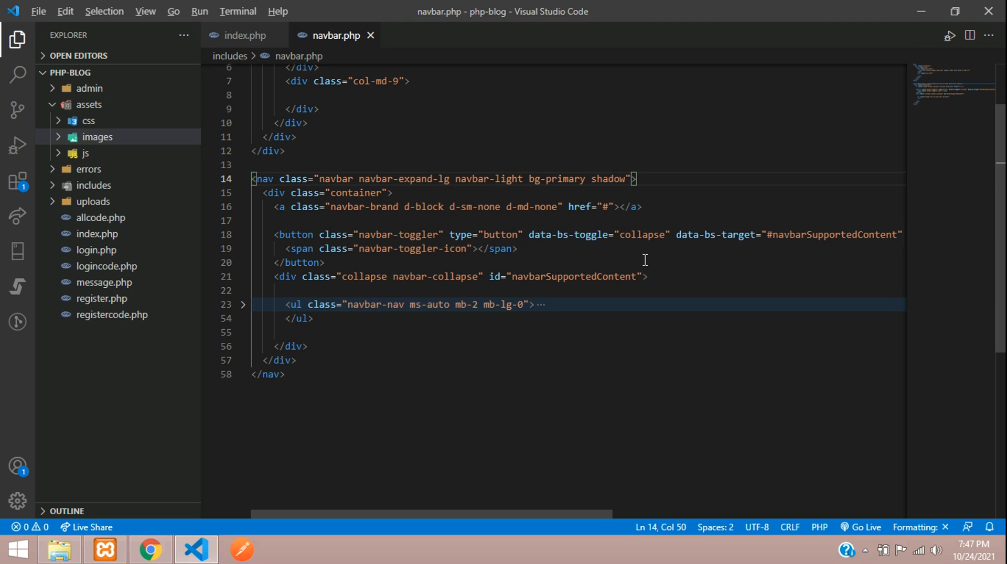
Confirm in Chrome that the navbar is blue with white links.
{"action": "left_click", "coordinate": [150, 551]}
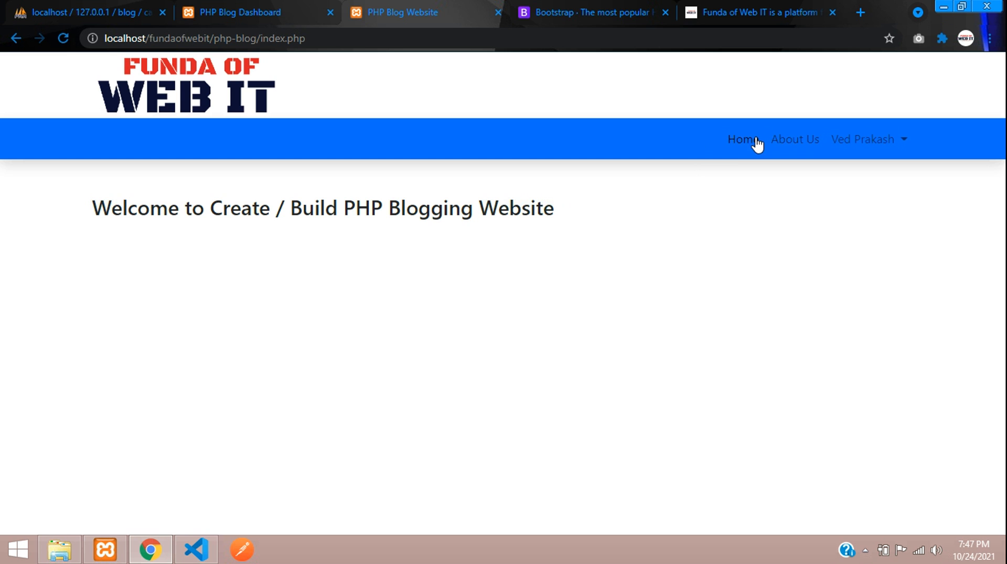
{"action": "left_click", "coordinate": [195, 550]}
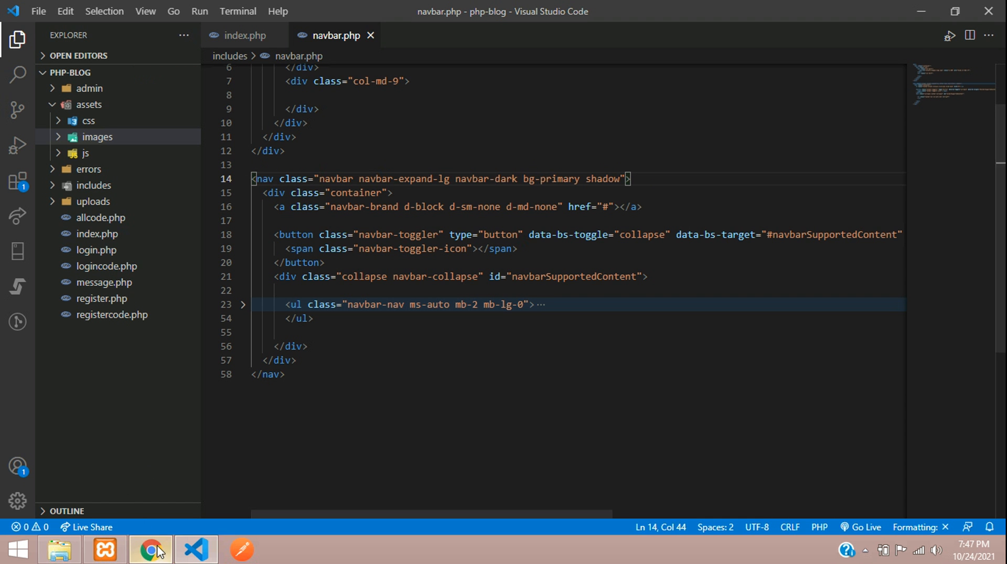
{"action": "left_click", "coordinate": [150, 549]}
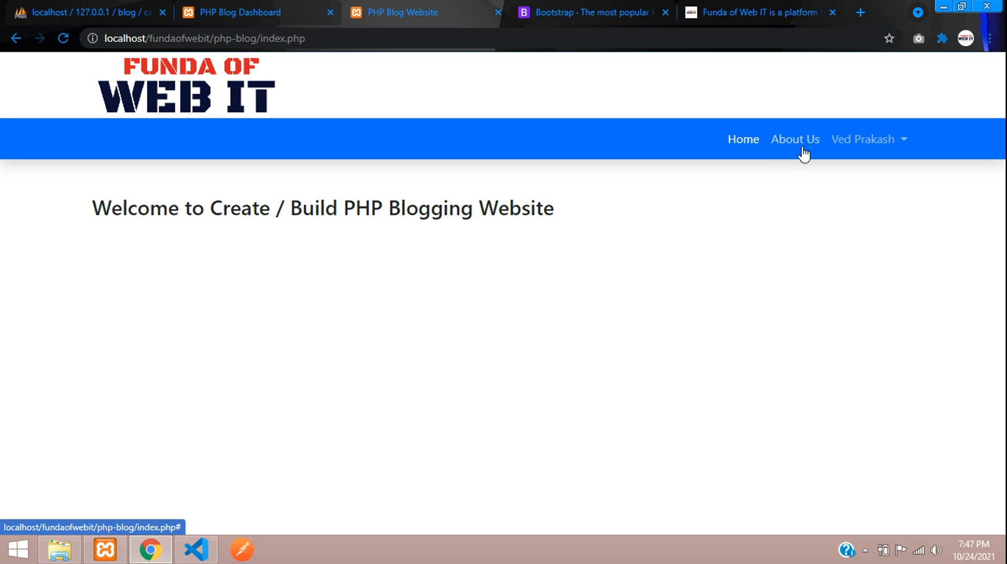
{"action": "mouse_move", "coordinate": [262, 494]}
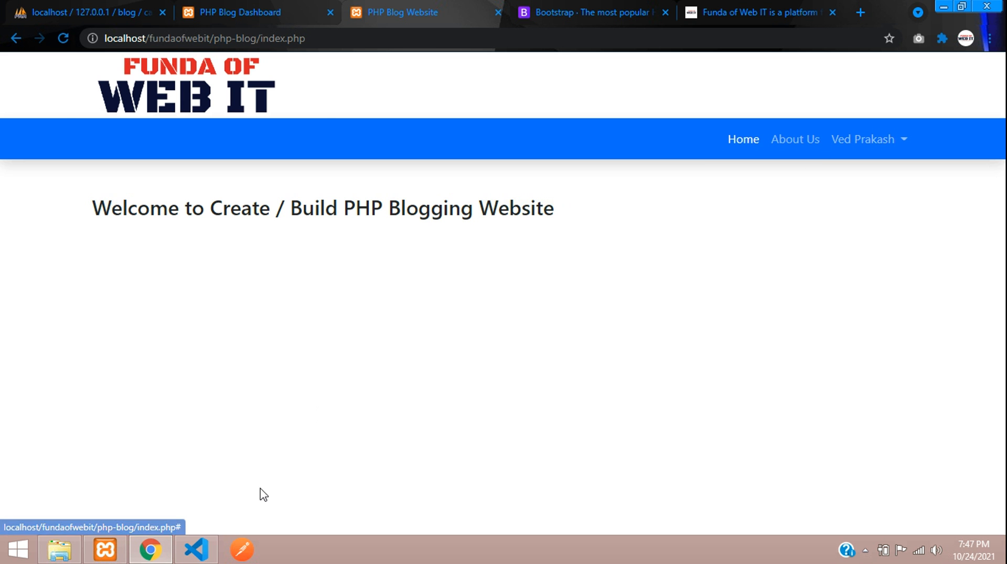
{"action": "left_click", "coordinate": [195, 549]}
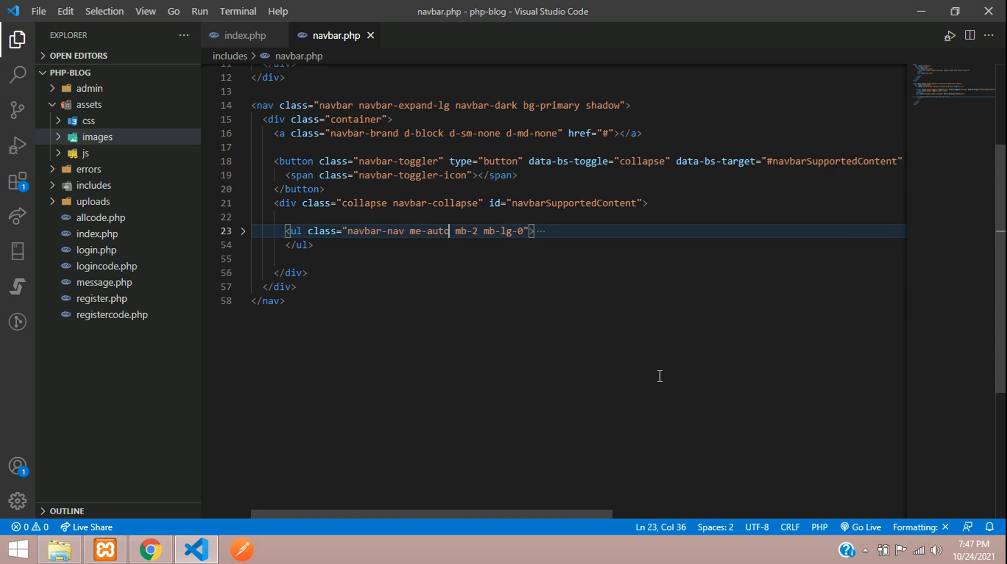
Check the left-aligned links in Chrome, then unfold the navbar-nav ul and add a line after Home.
{"action": "left_click", "coordinate": [149, 548]}
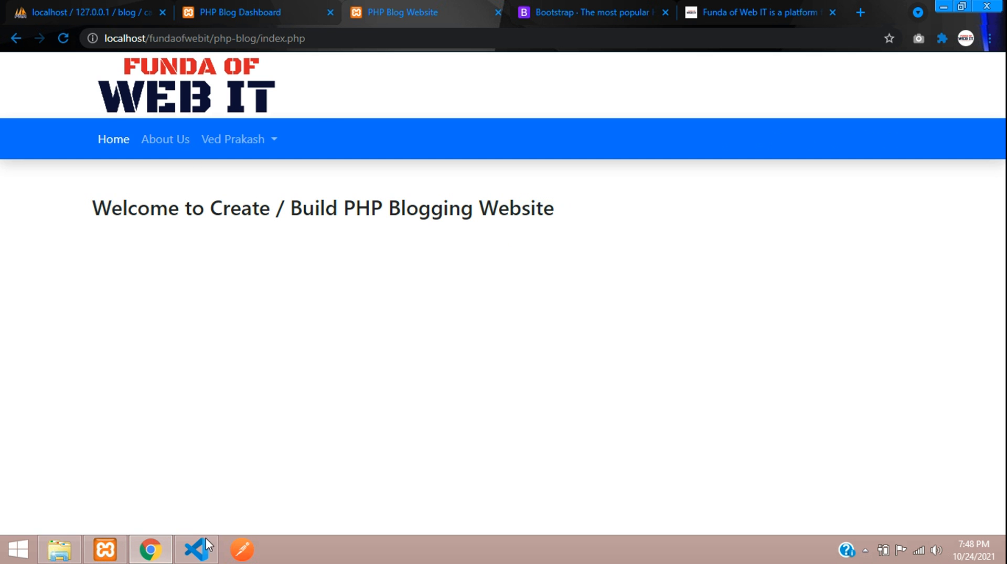
{"action": "left_click", "coordinate": [196, 548]}
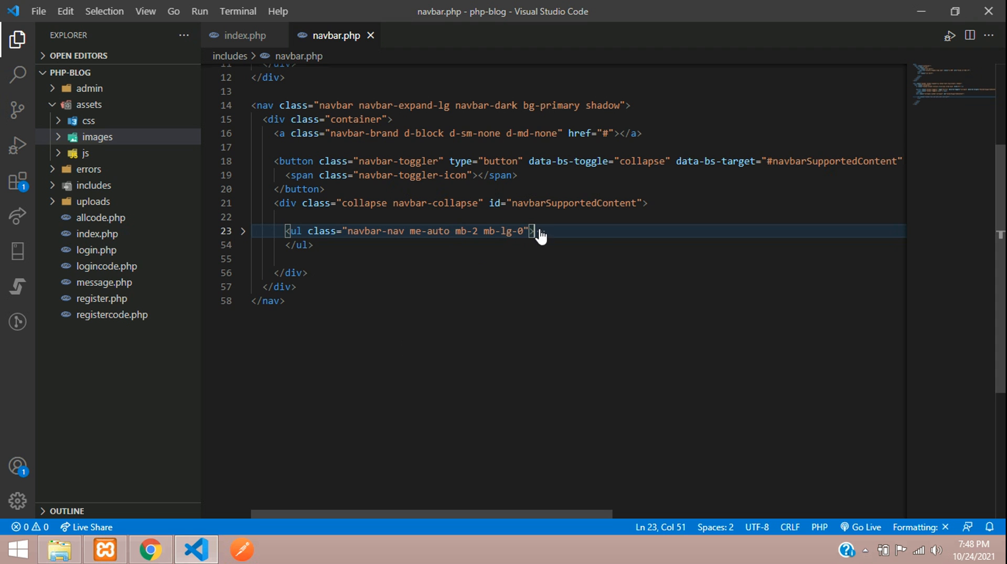
{"action": "left_click", "coordinate": [243, 231]}
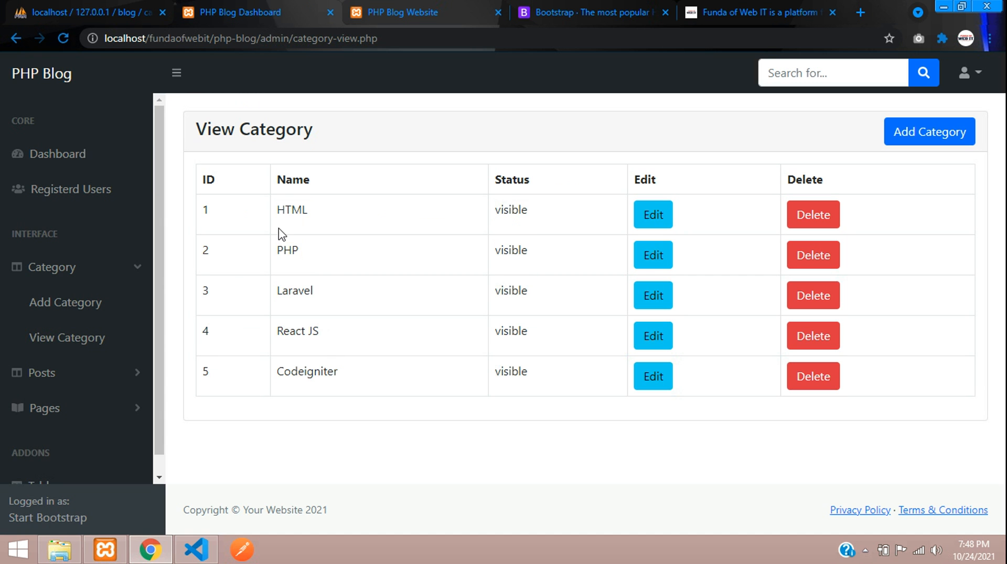
{"action": "double_click", "coordinate": [297, 331]}
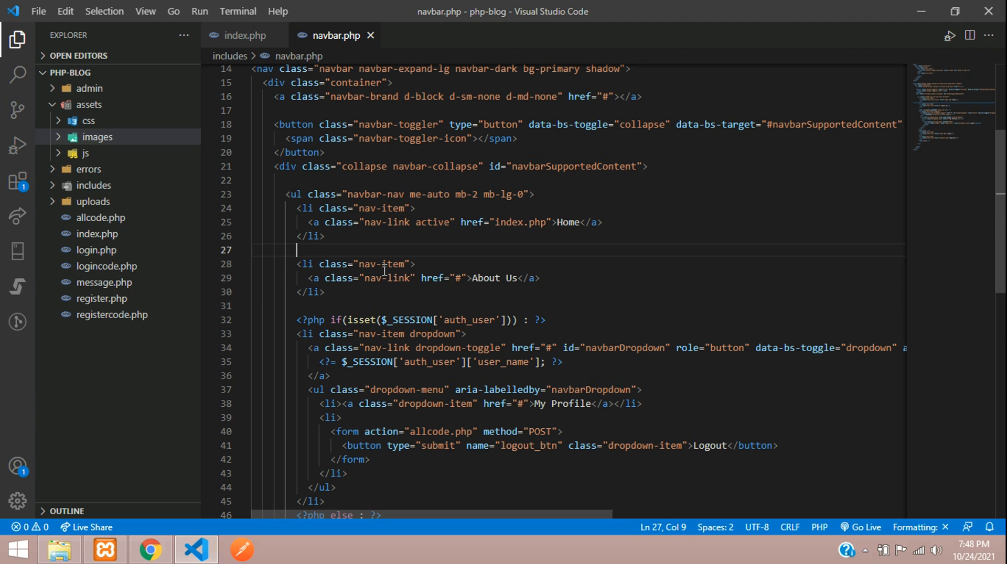
Write a PHP block assigning "SELECT * FROM" to $navbarCategory, renamed without the underscore.
{"action": "type", "text": "<?php"}
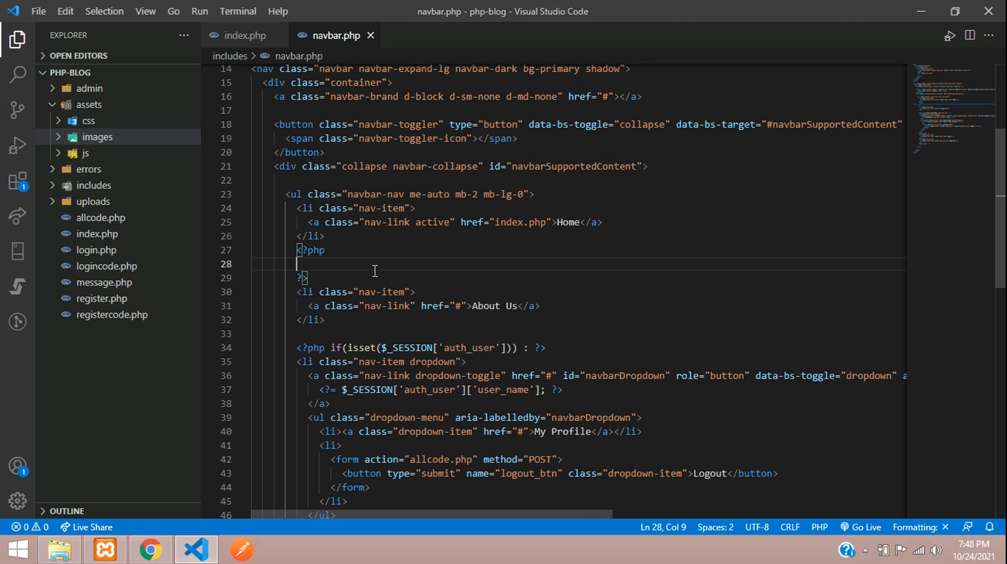
{"action": "type", "text": "$"}
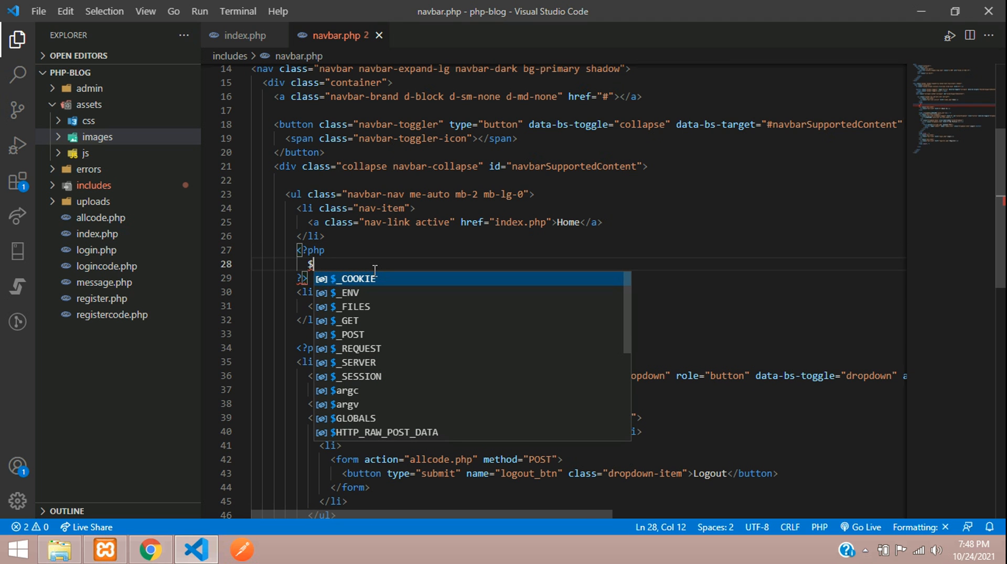
{"action": "type", "text": "navbar_Categ"}
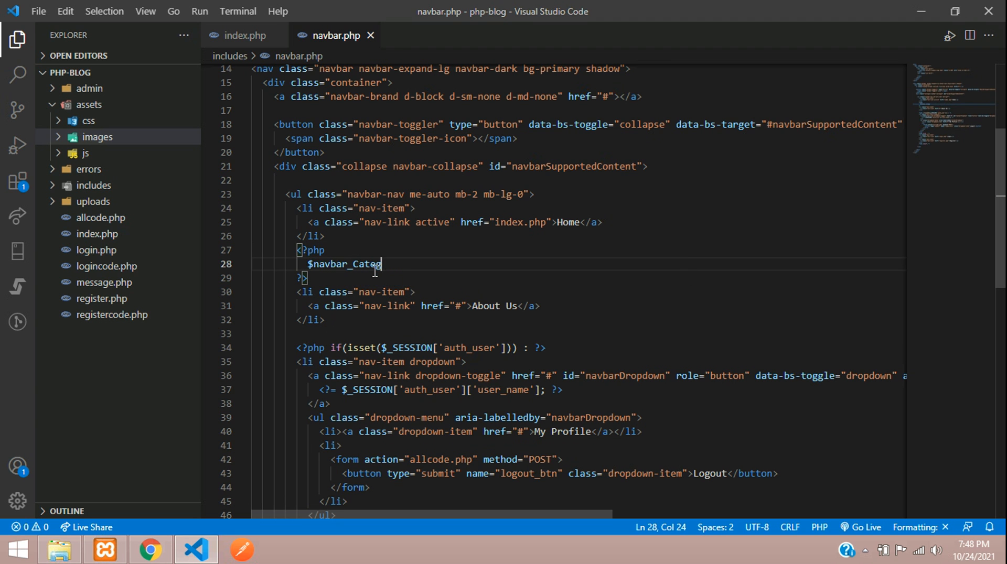
{"action": "type", "text": "ory ="}
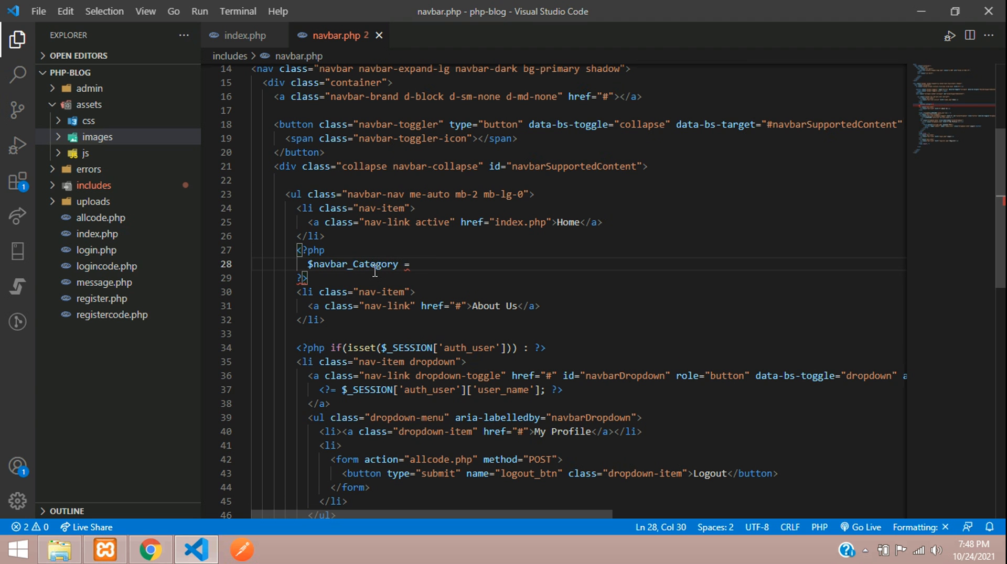
{"action": "double_click", "coordinate": [352, 264]}
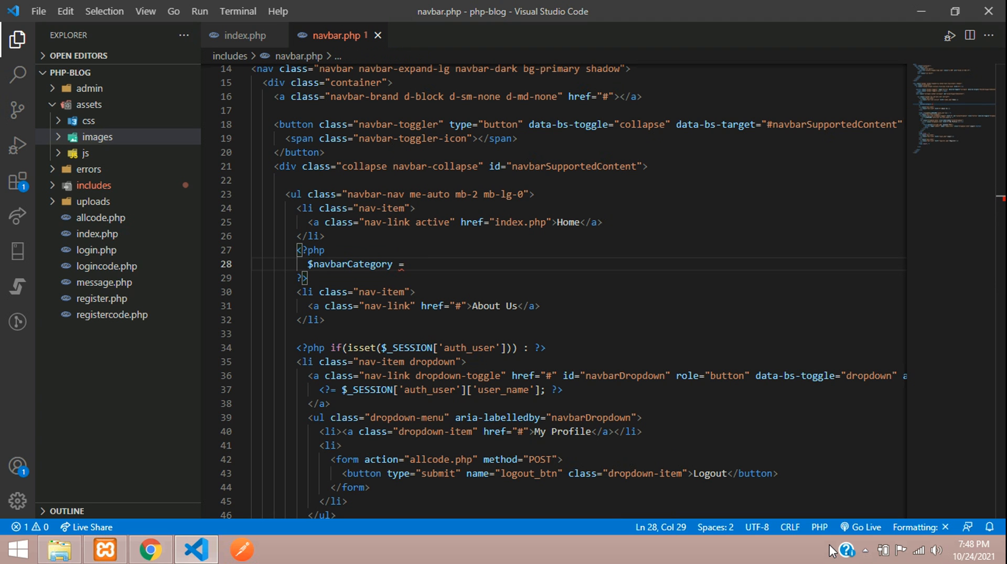
{"action": "type", "text": "\"\";"}
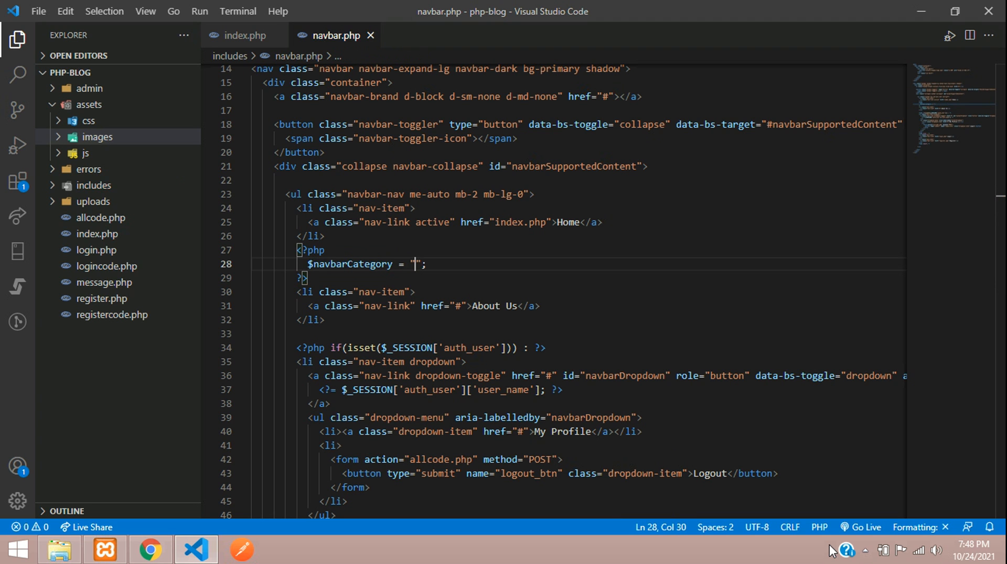
{"action": "type", "text": "SELECT * FRO"}
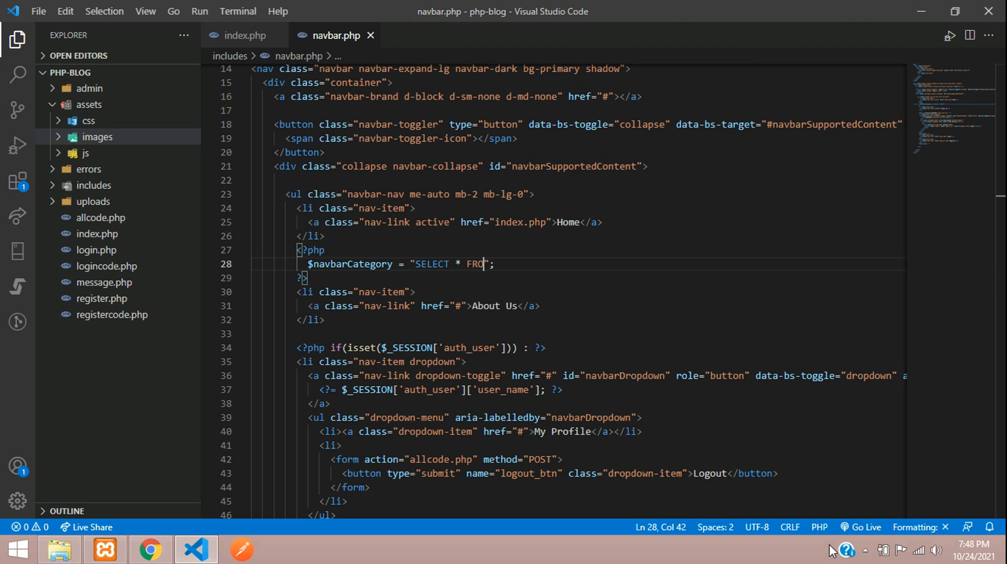
{"action": "type", "text": "M"}
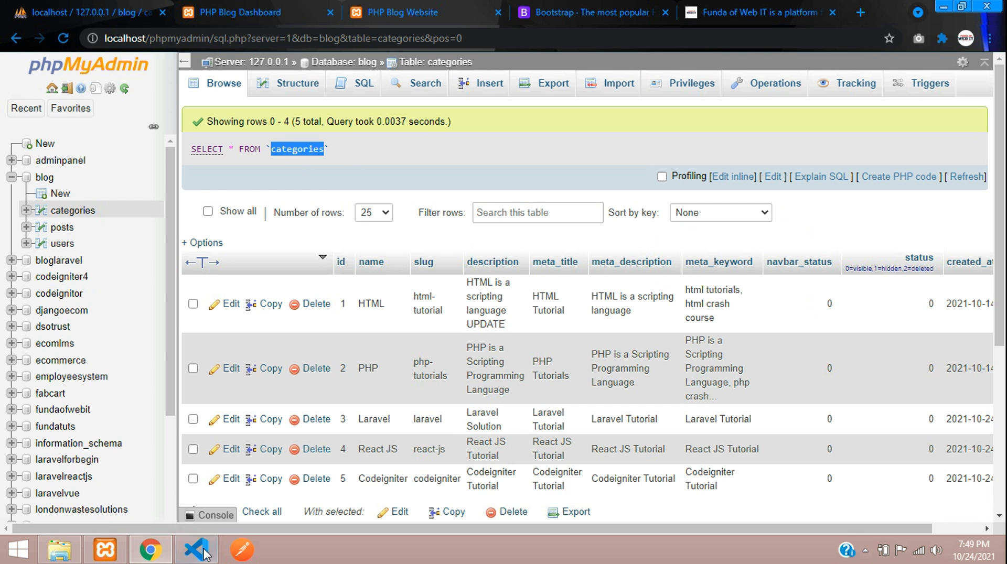
Extend the query to "SELECT * FROM categories WHERE " and check navbar_status in phpMyAdmin.
{"action": "left_click", "coordinate": [196, 551]}
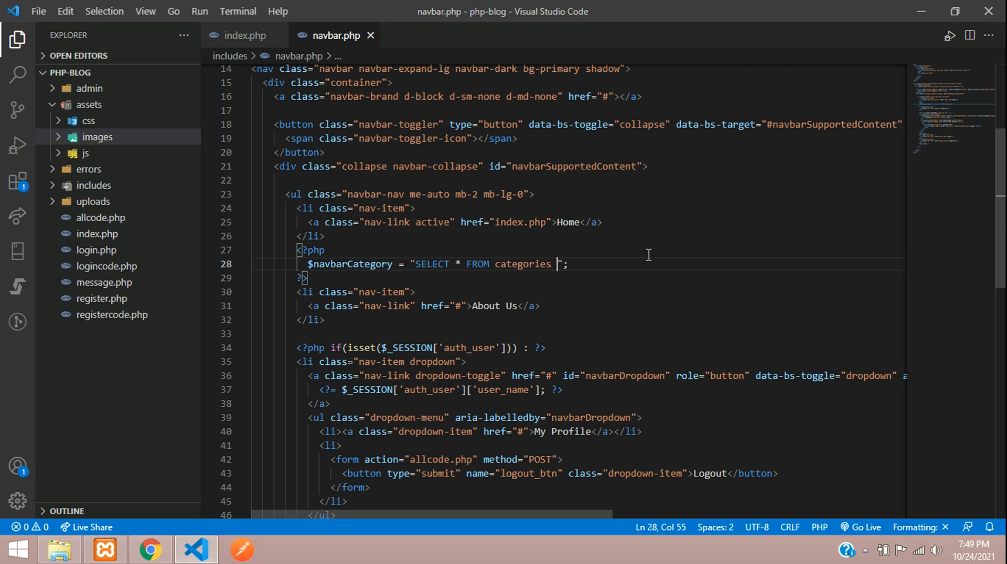
{"action": "type", "text": "WHERE"}
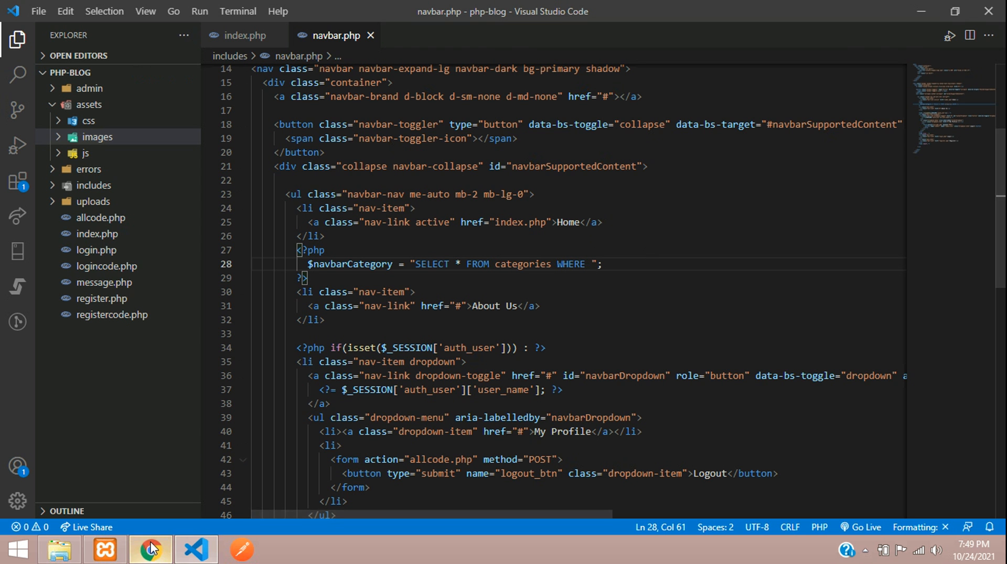
{"action": "left_click", "coordinate": [149, 550]}
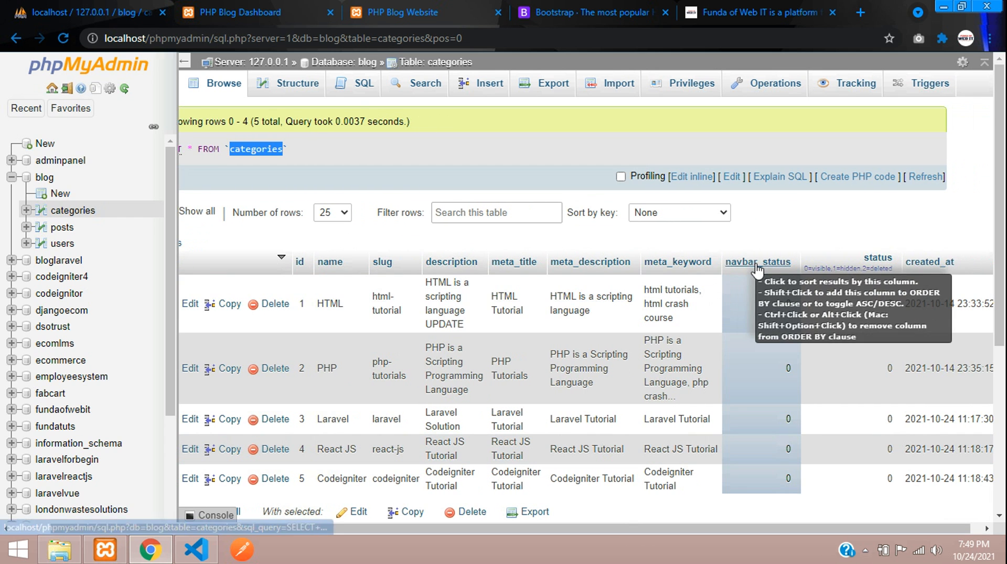
{"action": "mouse_move", "coordinate": [437, 337]}
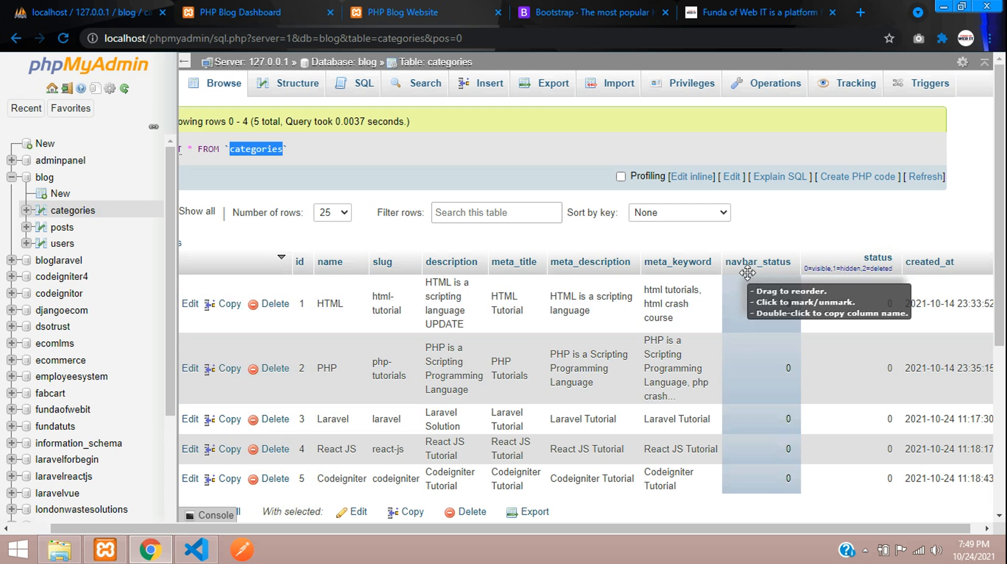
{"action": "mouse_move", "coordinate": [196, 549]}
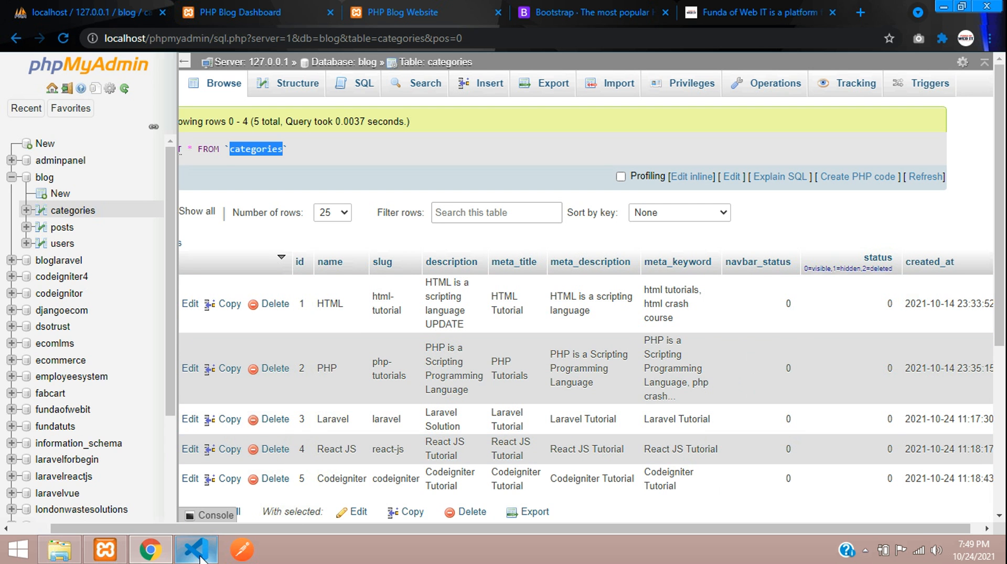
Finish the query filter as WHERE navbar_status='0' AND status='0', then check the categories table in Chrome.
{"action": "left_click", "coordinate": [195, 550]}
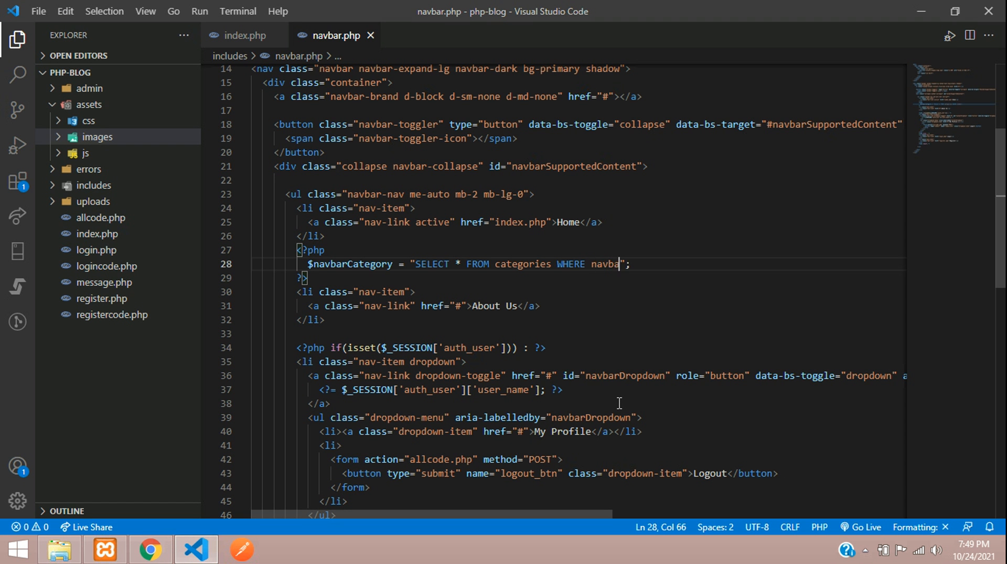
{"action": "type", "text": "r_status='"}
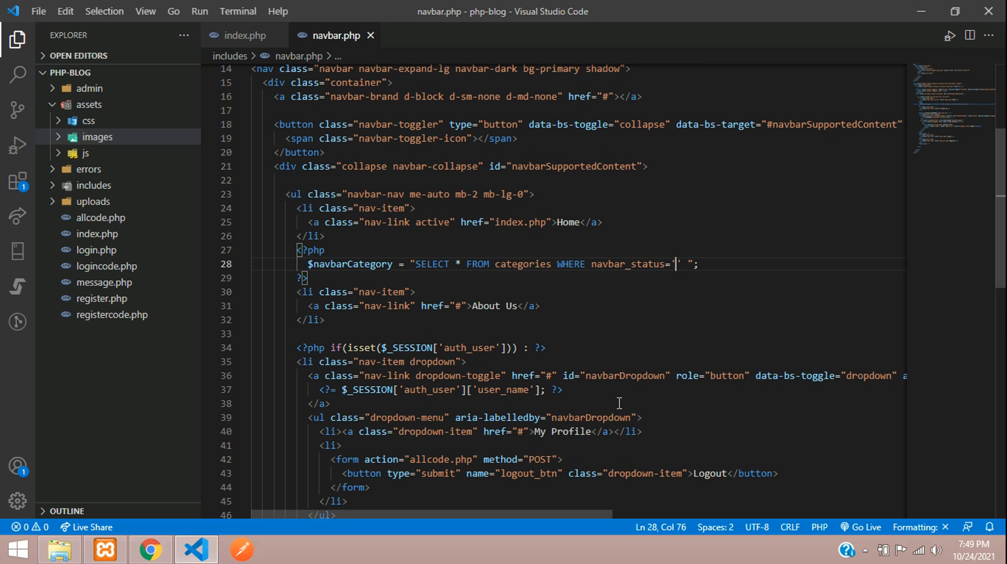
{"action": "type", "text": "0"}
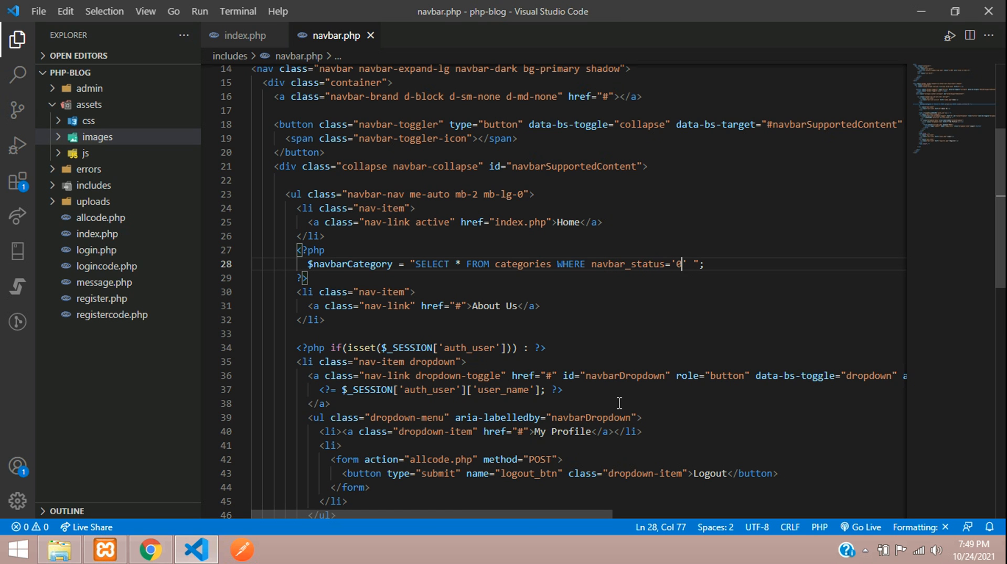
{"action": "type", "text": "AND"}
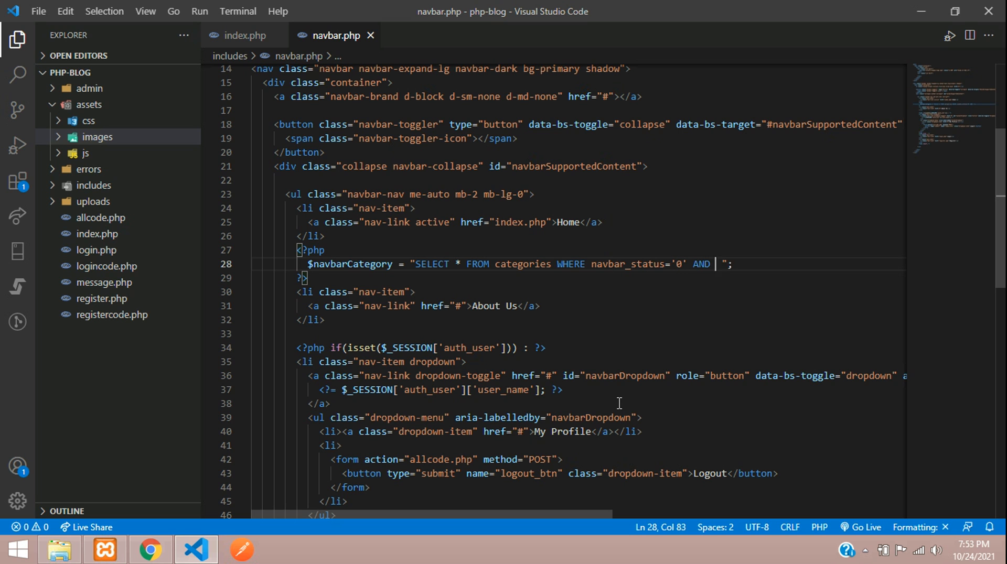
{"action": "type", "text": "status='0"}
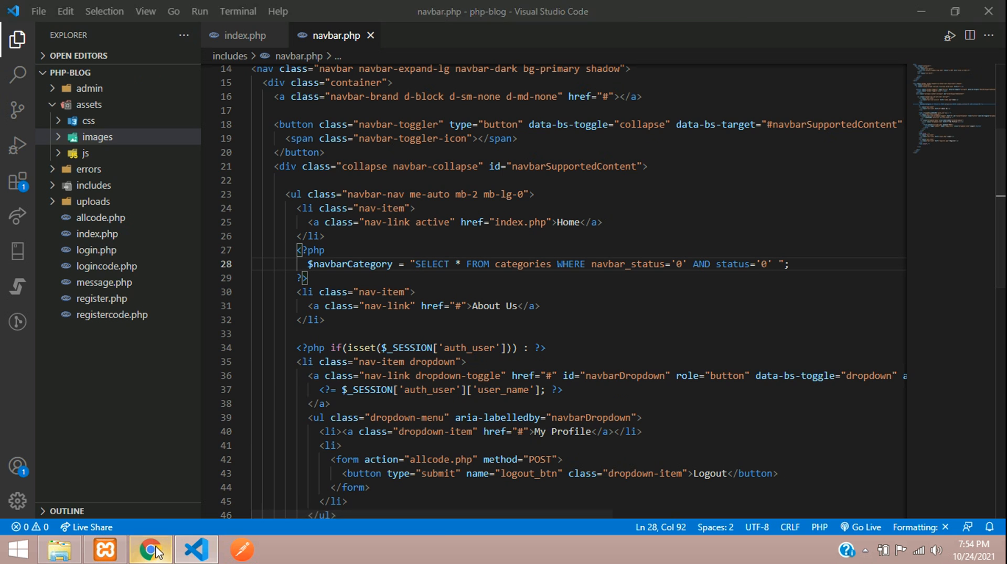
{"action": "left_click", "coordinate": [151, 550]}
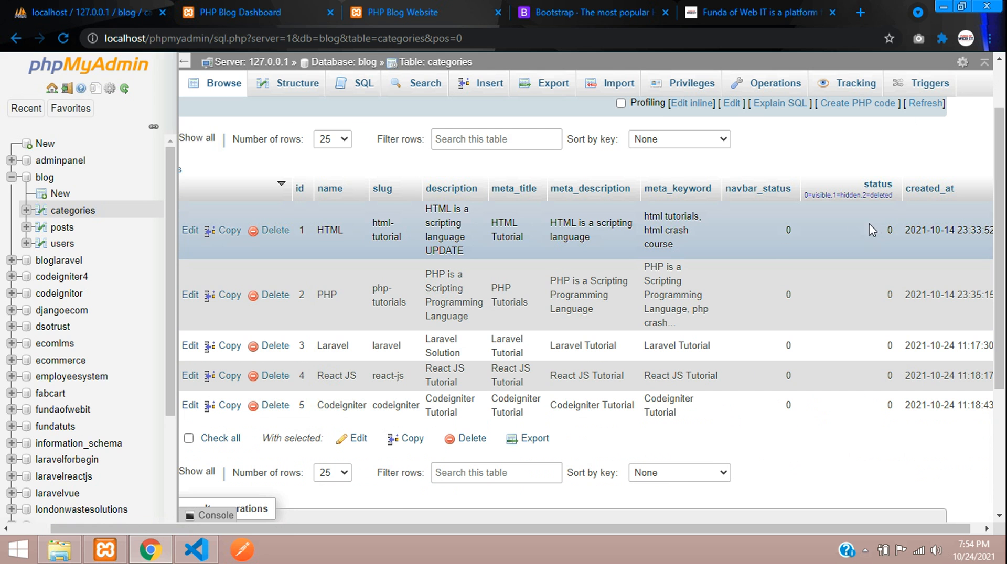
{"action": "mouse_move", "coordinate": [841, 202]}
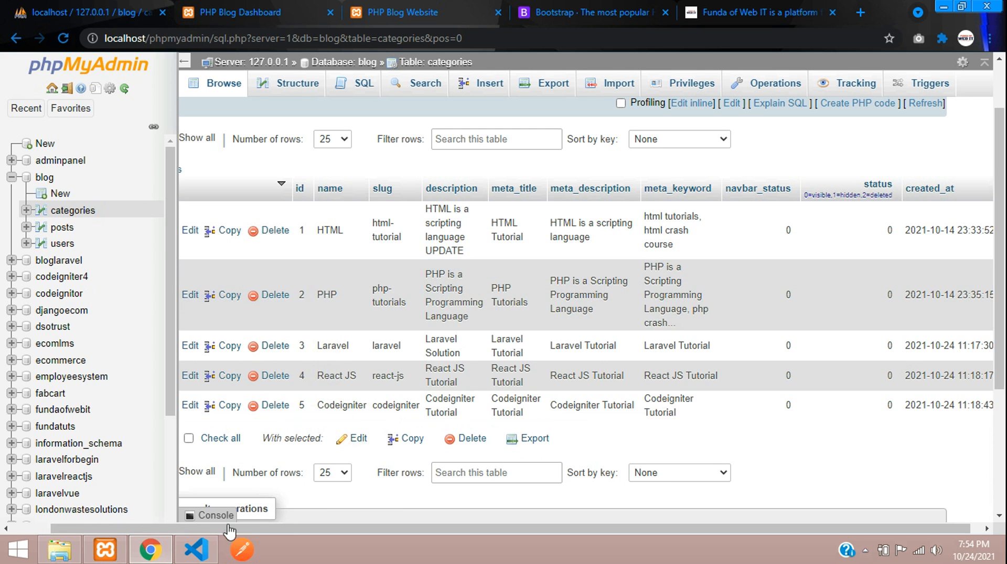
Return from phpMyAdmin's categories table to the navbar.php code.
{"action": "left_click", "coordinate": [196, 550]}
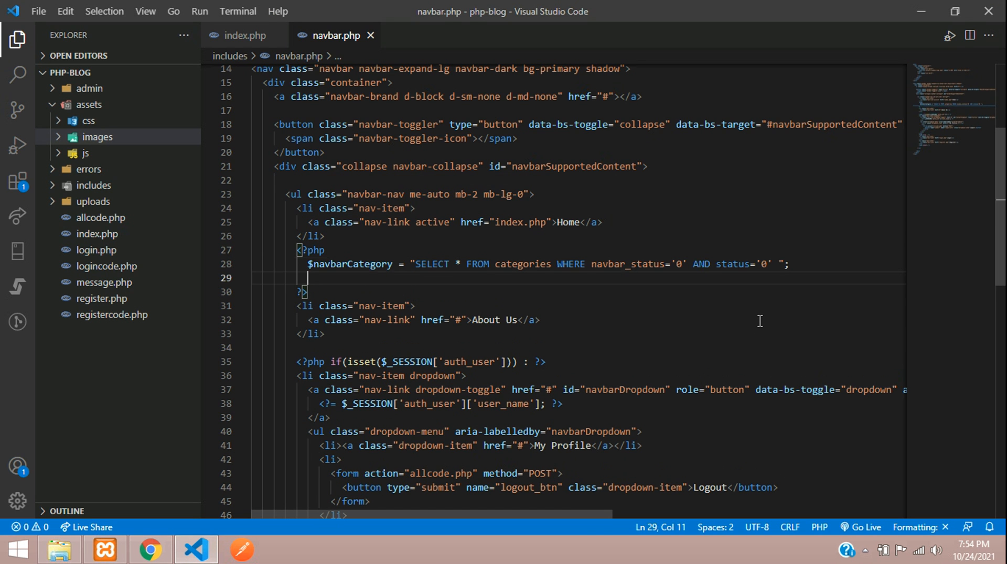
Add $navbarCategory_run = mysqli_query($con, $navbarCategory); then bring up index.php to check the $con setup.
{"action": "type", "text": "$navbarCategory"}
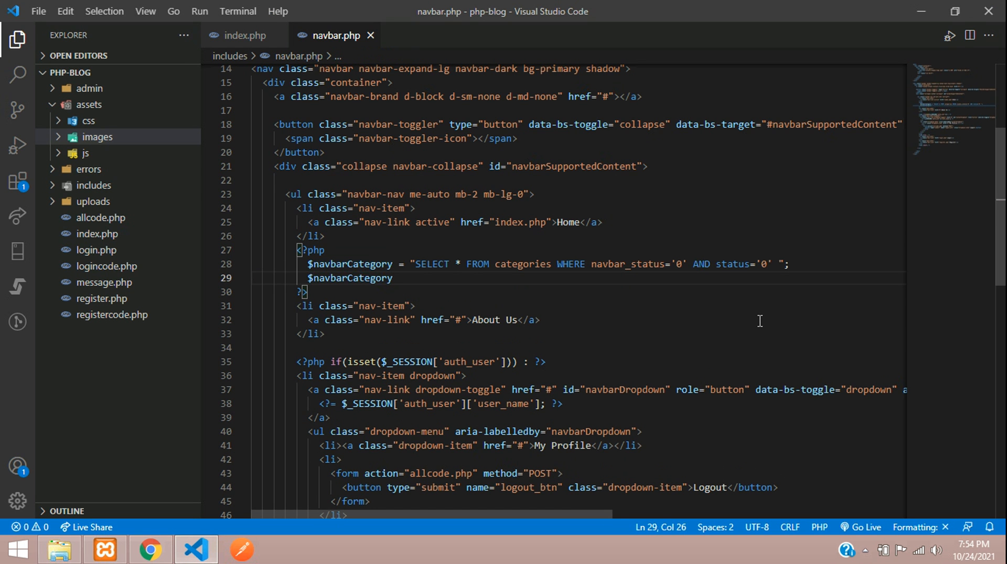
{"action": "type", "text": "_run ="}
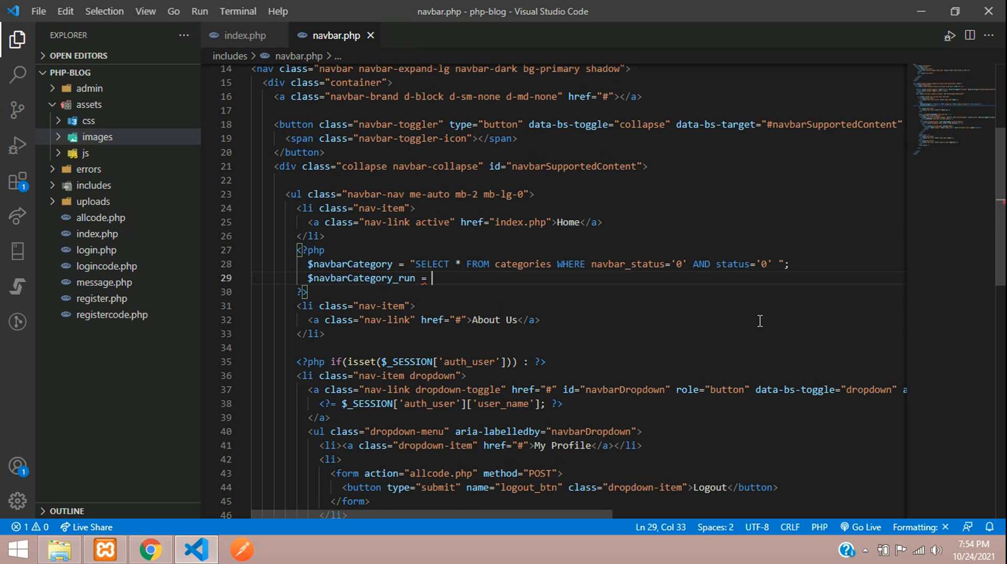
{"action": "type", "text": "mysqli_query();"}
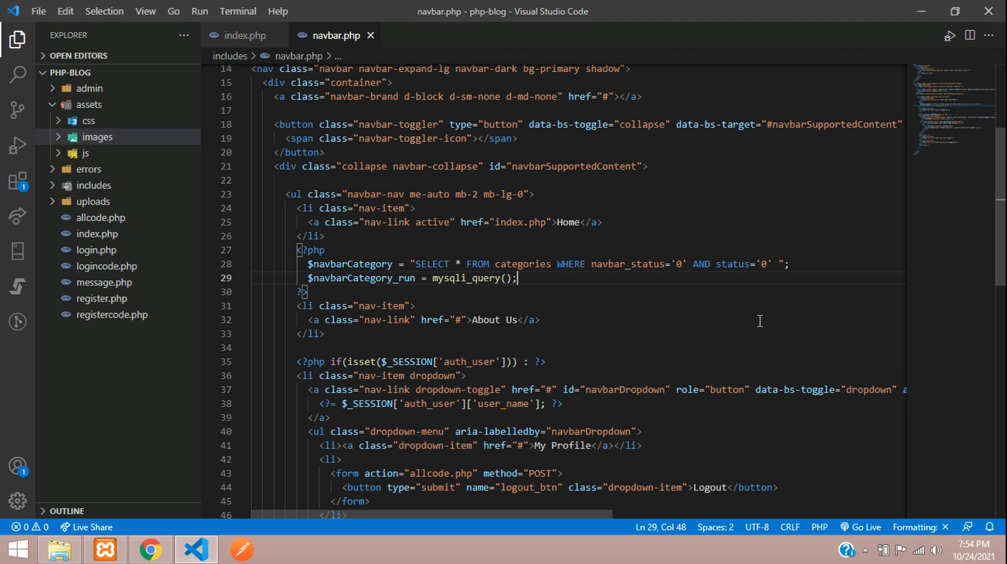
{"action": "type", "text": "$"}
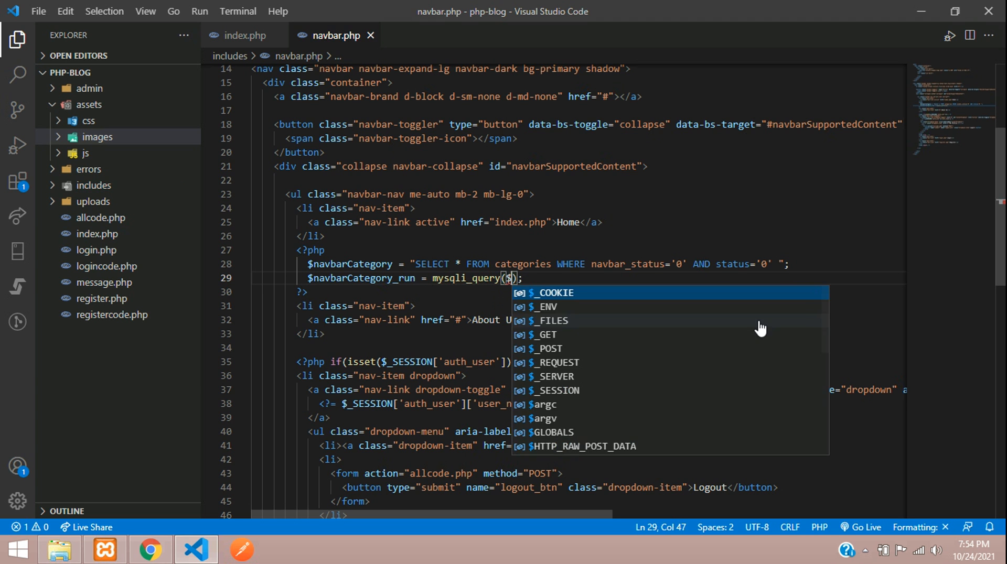
{"action": "type", "text": "con,"}
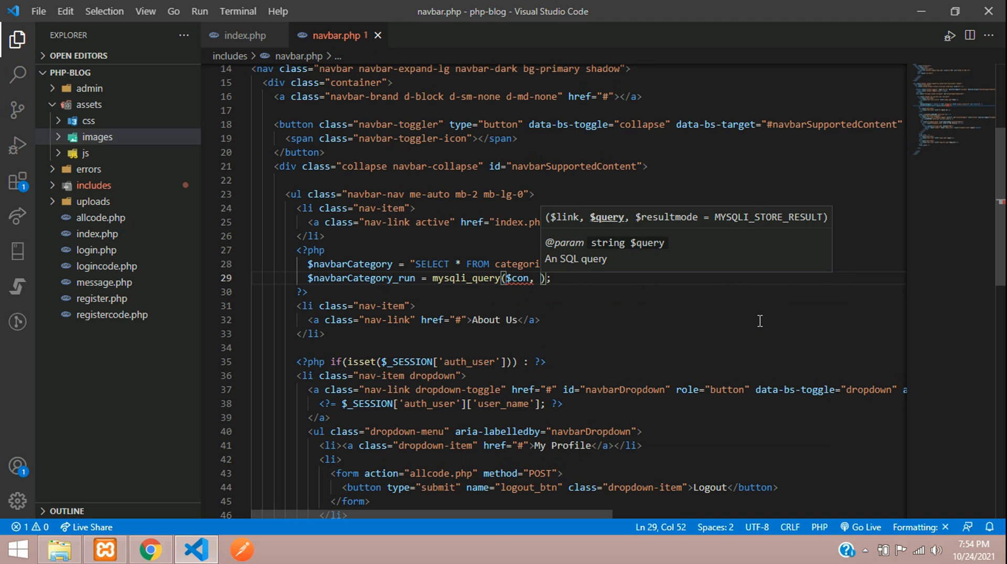
{"action": "type", "text": "$navbarCategory"}
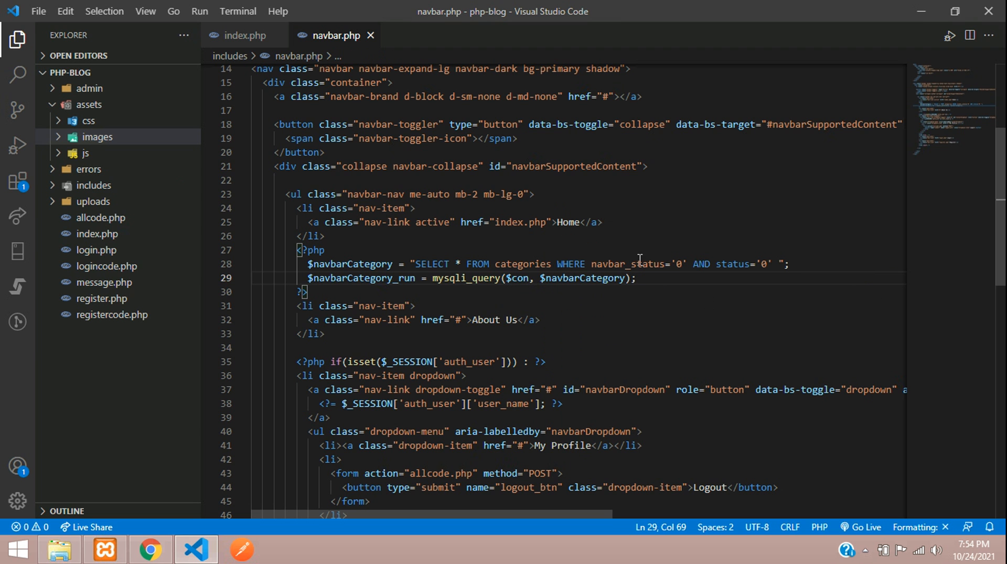
{"action": "double_click", "coordinate": [516, 278]}
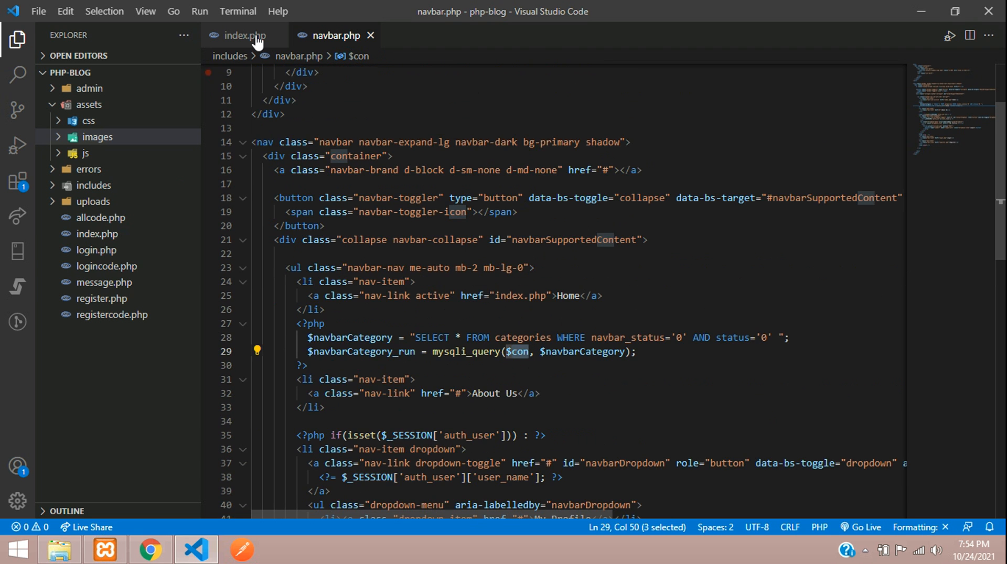
{"action": "left_click", "coordinate": [245, 35]}
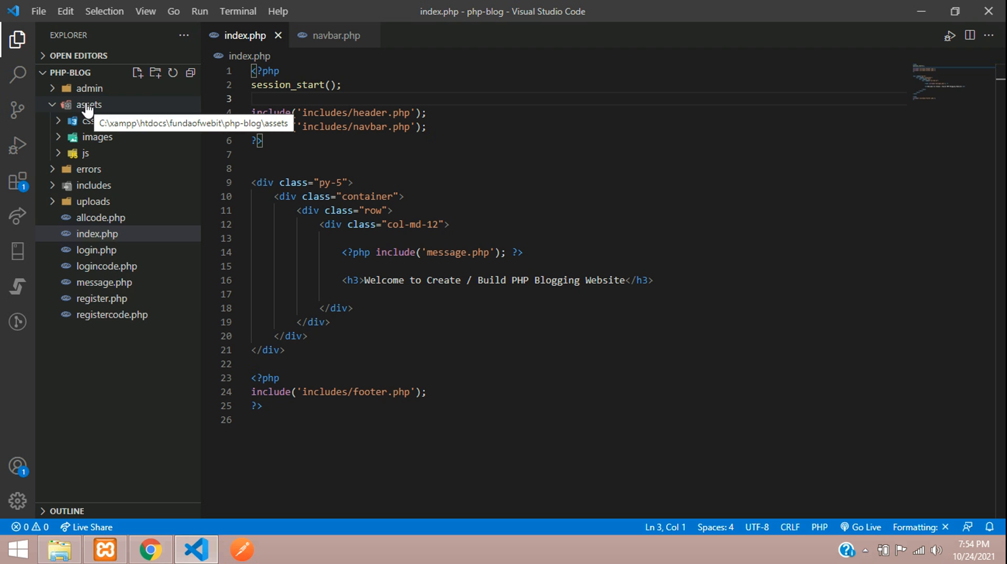
Expand admin > config and add include('admin/config/dbcon.php') in index.php via autocomplete.
{"action": "left_click", "coordinate": [89, 88]}
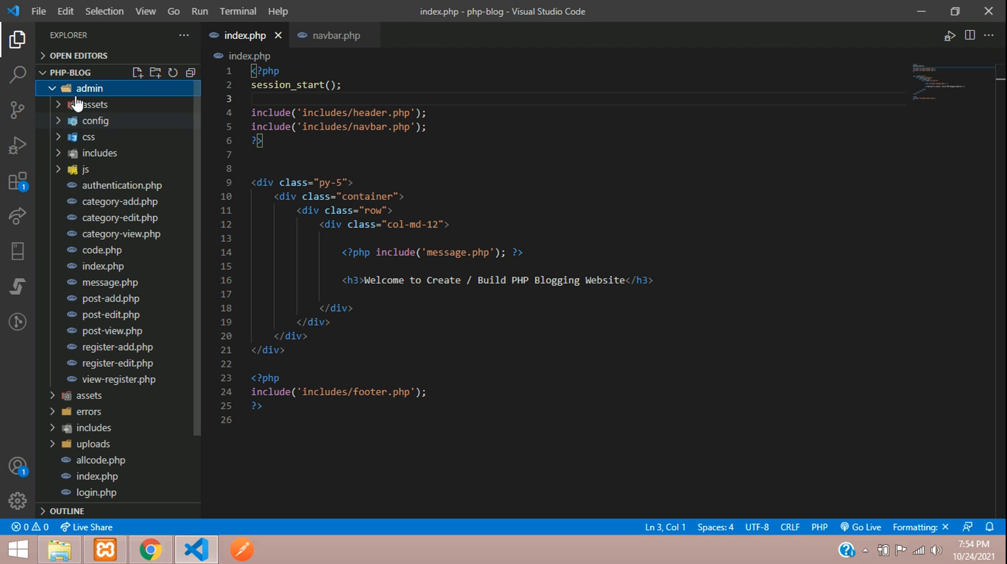
{"action": "left_click", "coordinate": [95, 121]}
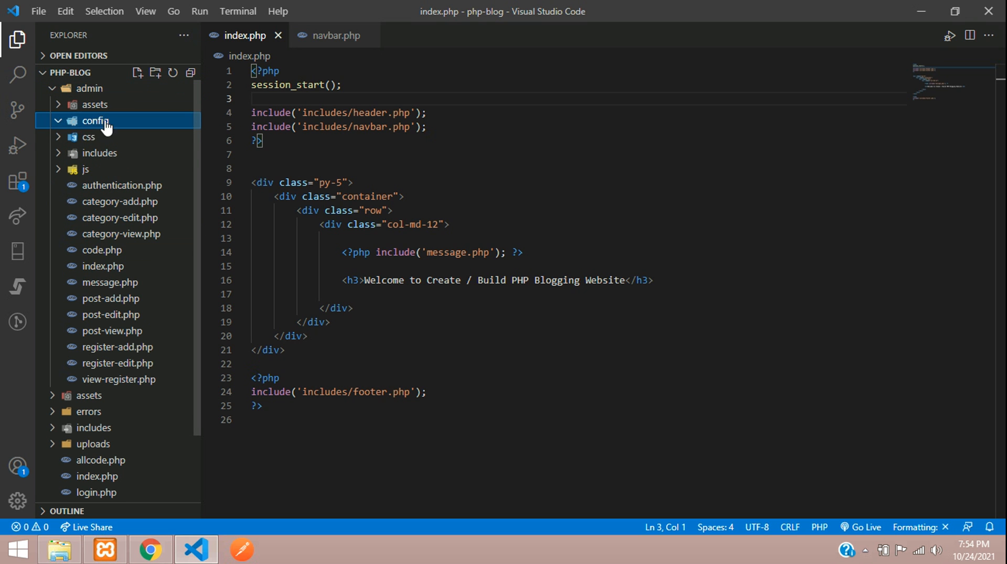
{"action": "left_click", "coordinate": [95, 121]}
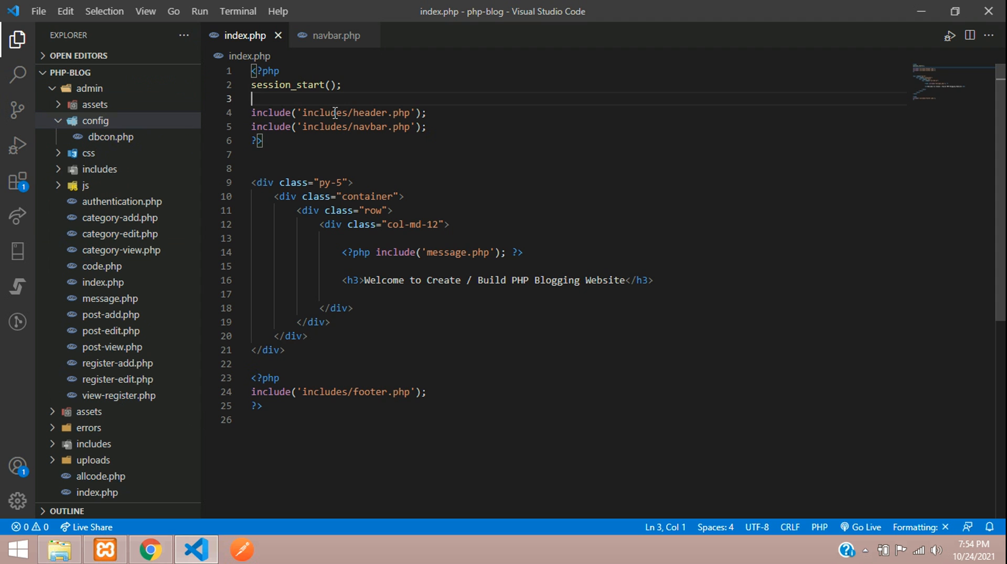
{"action": "type", "text": "include('includes/header.php');"}
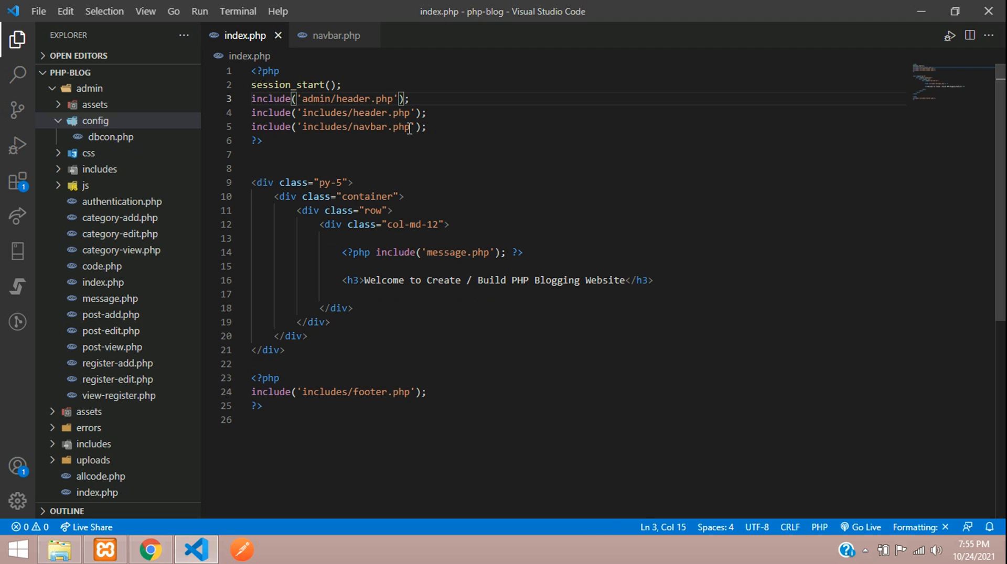
{"action": "type", "text": "confi"}
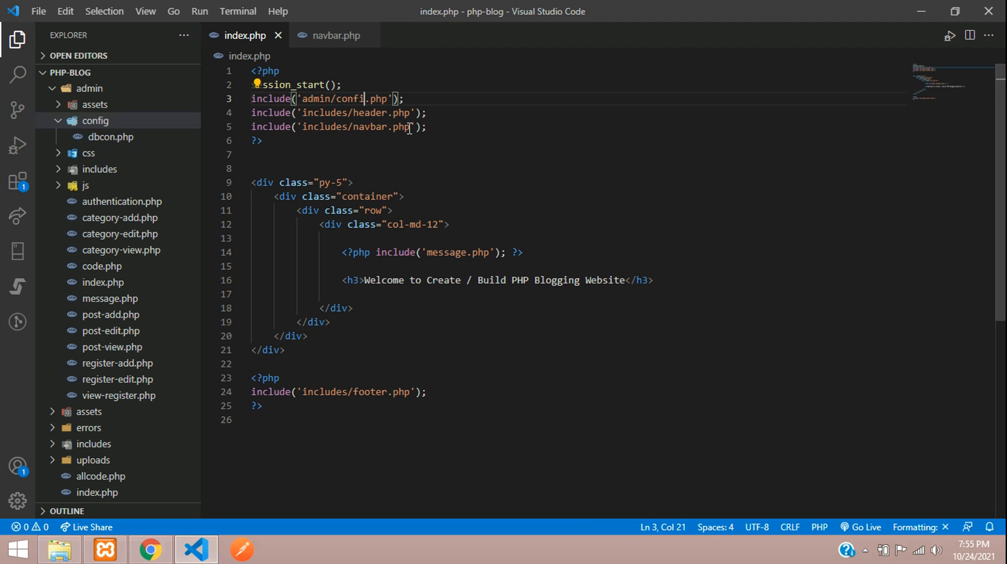
{"action": "type", "text": "g/"}
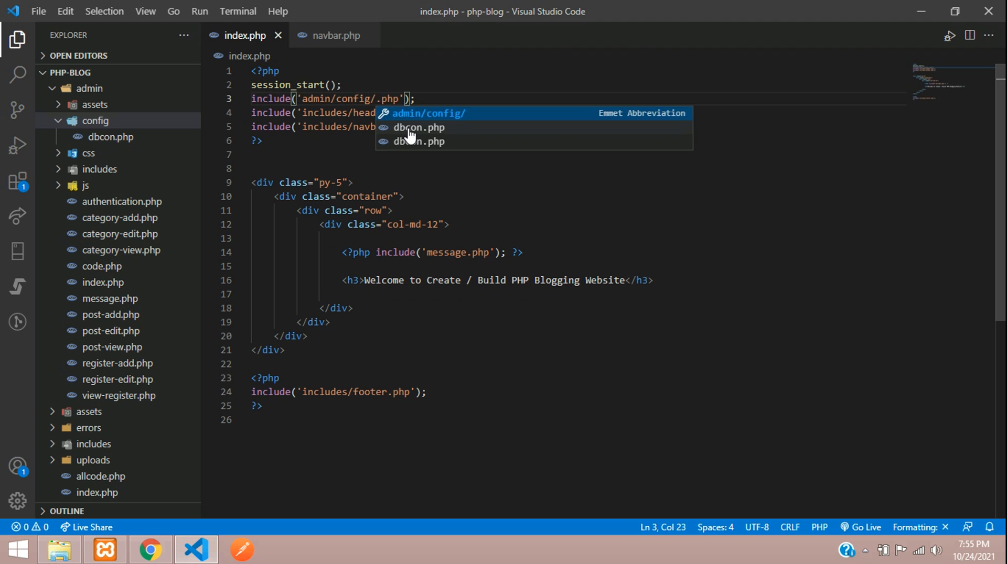
{"action": "left_click", "coordinate": [417, 127]}
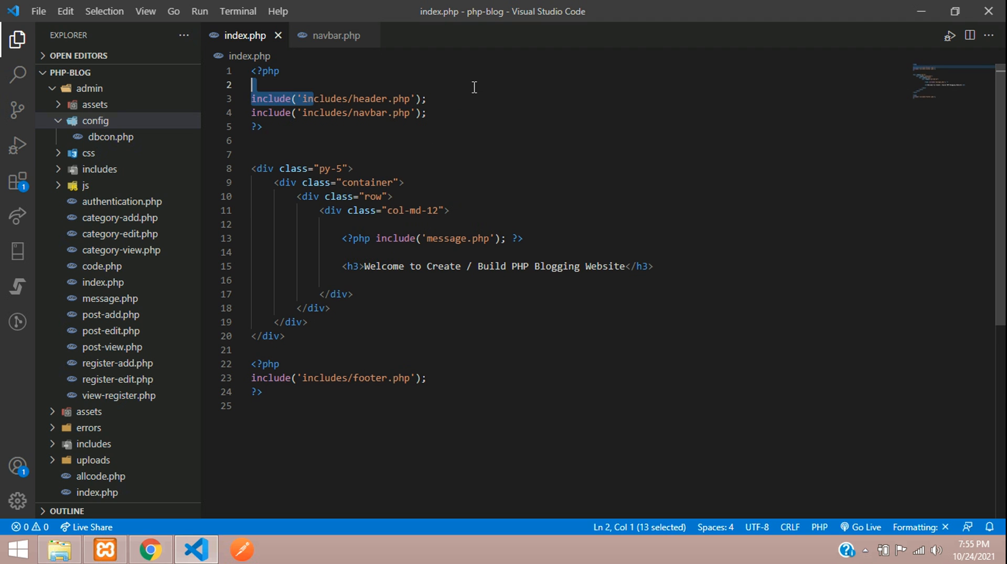
Start header.php with <?php session_start(); and the dbcon.php include, then return to index.php.
{"action": "left_click", "coordinate": [427, 99]}
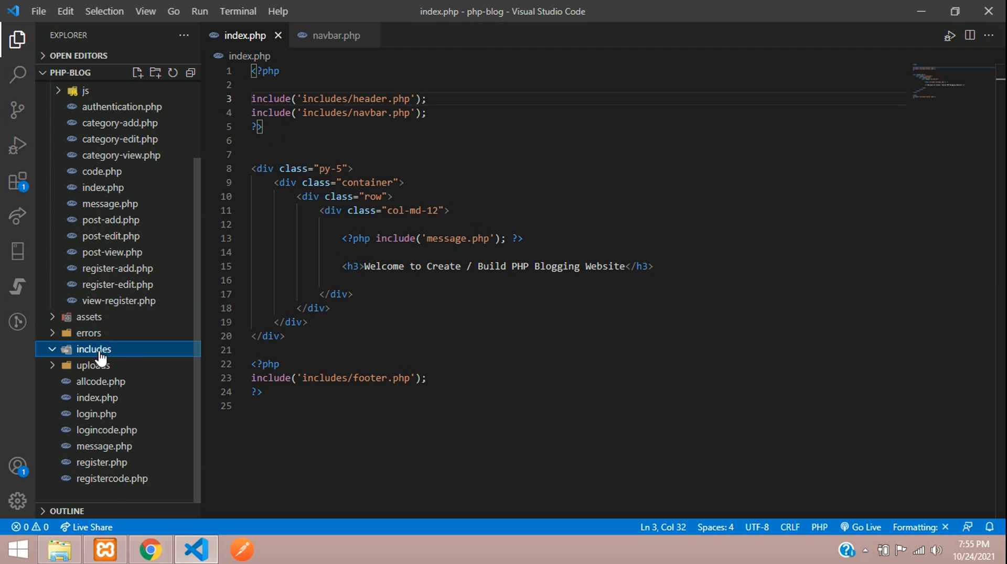
{"action": "left_click", "coordinate": [107, 333]}
{"action": "type", "text": "<"}
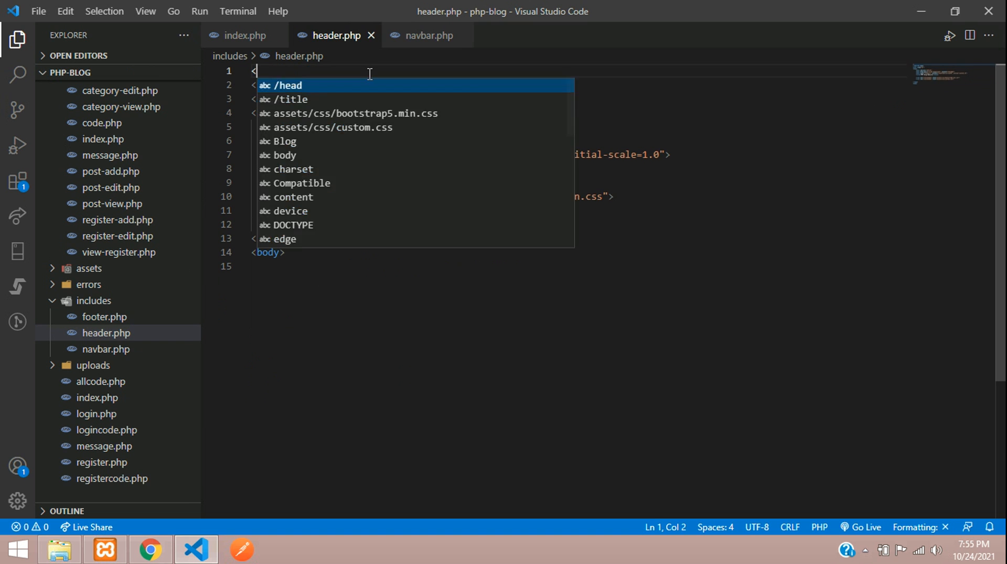
{"action": "type", "text": "?php"}
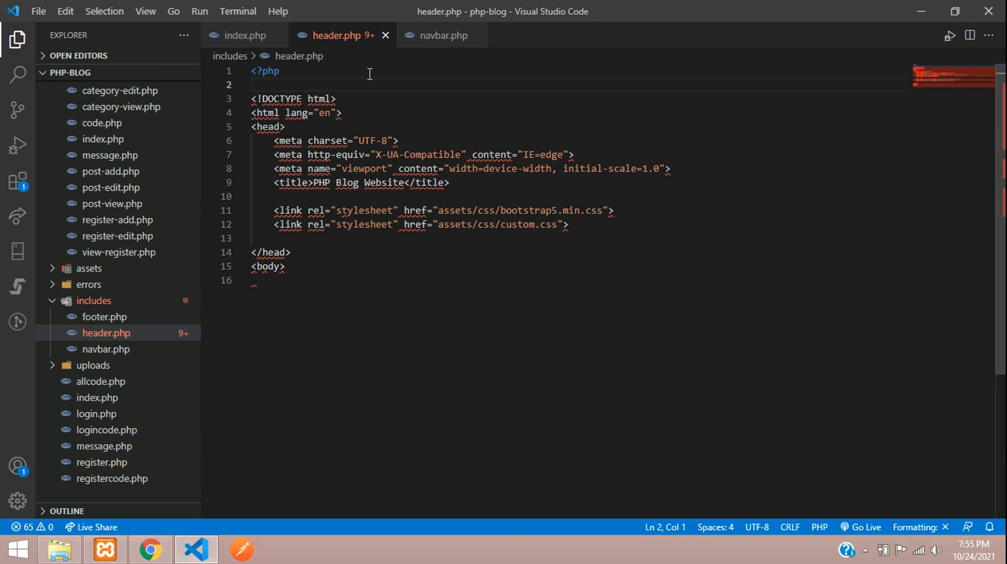
{"action": "type", "text": "session_start();"}
{"action": "type", "text": "include('admin/config/dbcon.php');"}
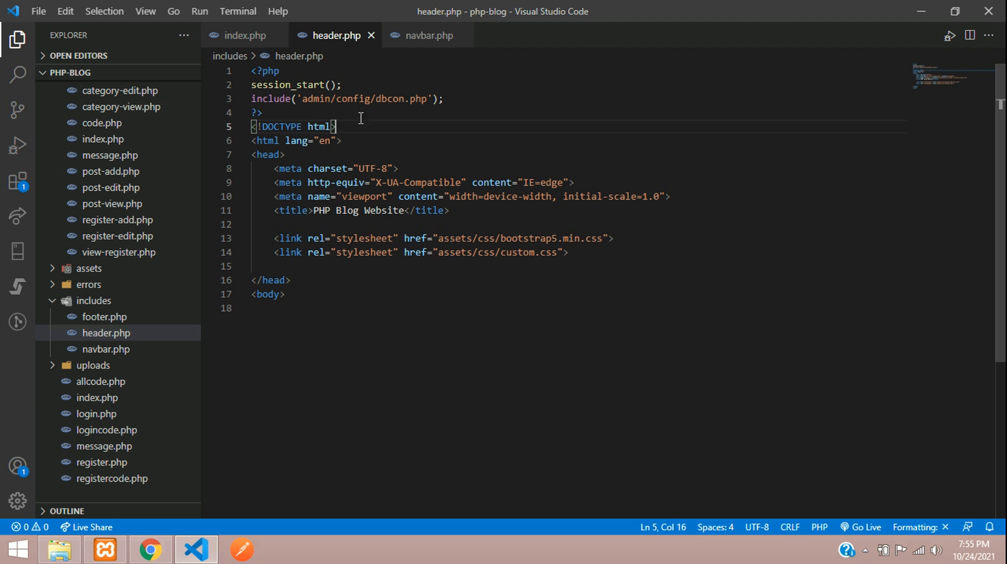
{"action": "left_click", "coordinate": [244, 35]}
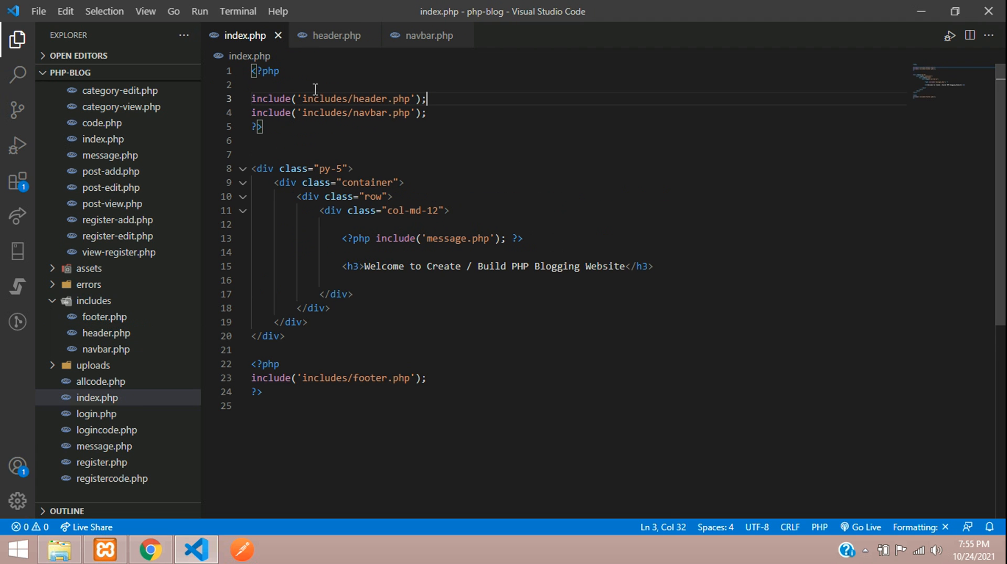
Remove the leftover line in index.php and open register.php to review its includes.
{"action": "key", "text": "Backspace"}
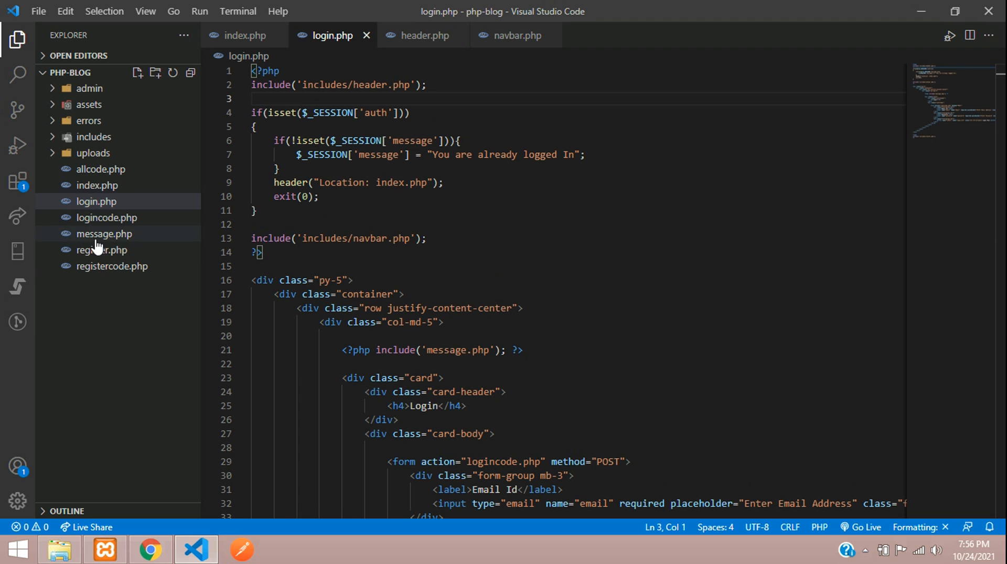
{"action": "mouse_move", "coordinate": [106, 249]}
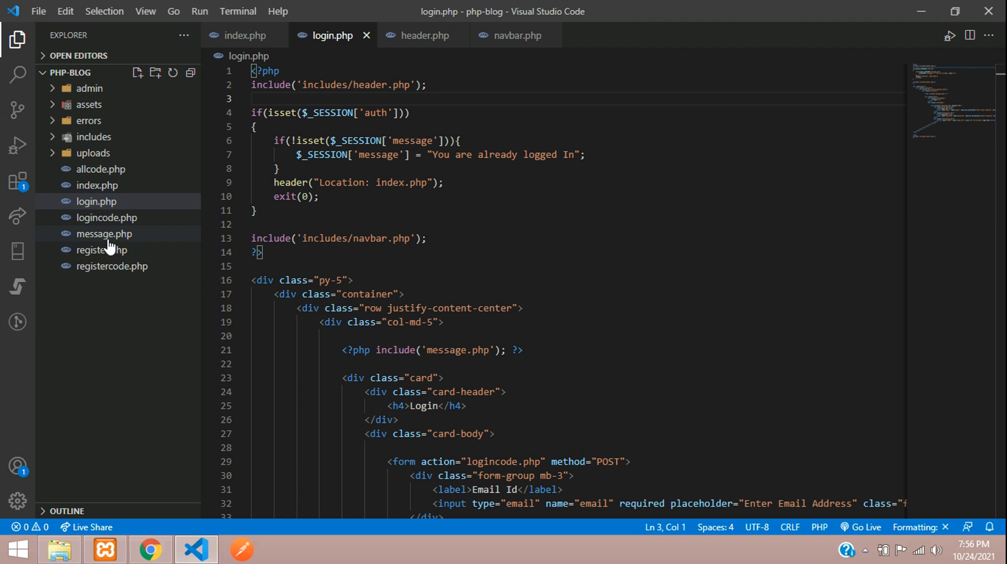
{"action": "left_click", "coordinate": [101, 250]}
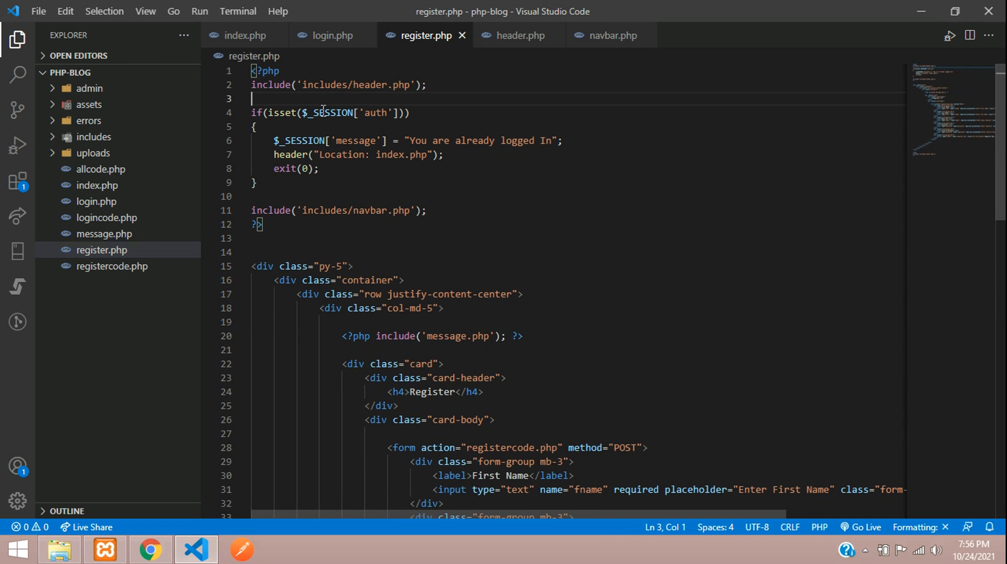
{"action": "mouse_move", "coordinate": [430, 127]}
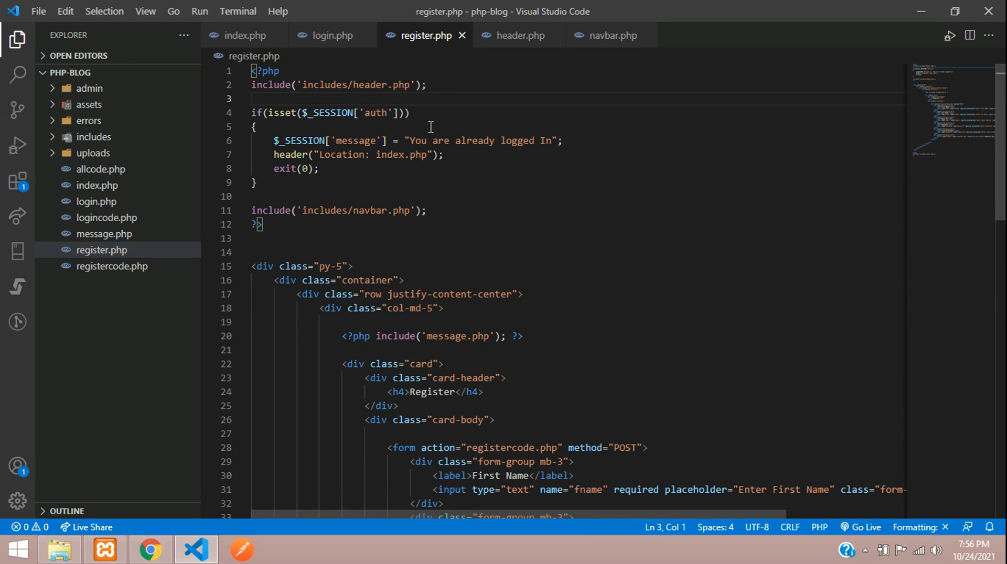
{"action": "mouse_move", "coordinate": [104, 276]}
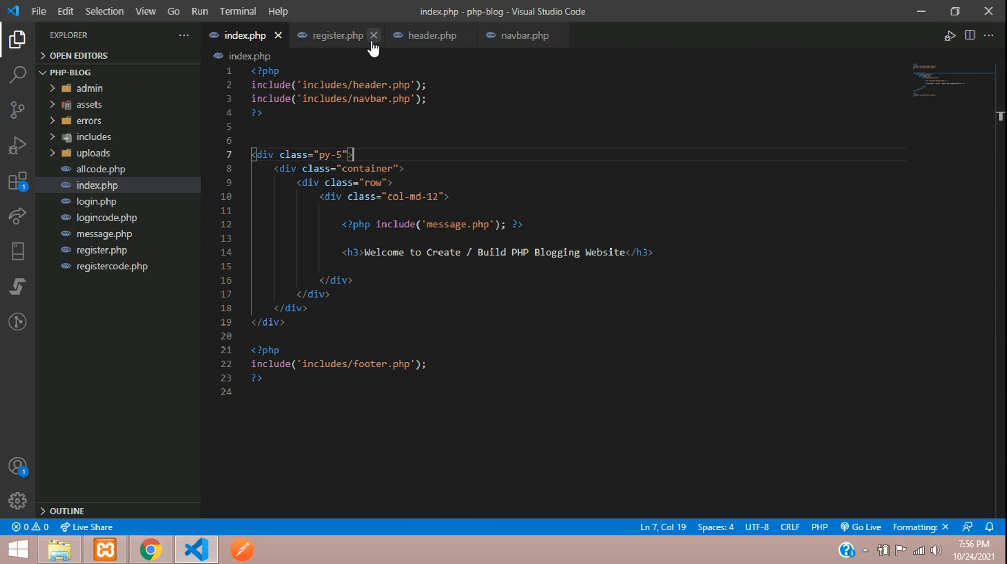
Close register.php and add if(mysqli_num_rows($navbarCategory_run) > 0) { } below the query in navbar.php.
{"action": "left_click", "coordinate": [374, 35]}
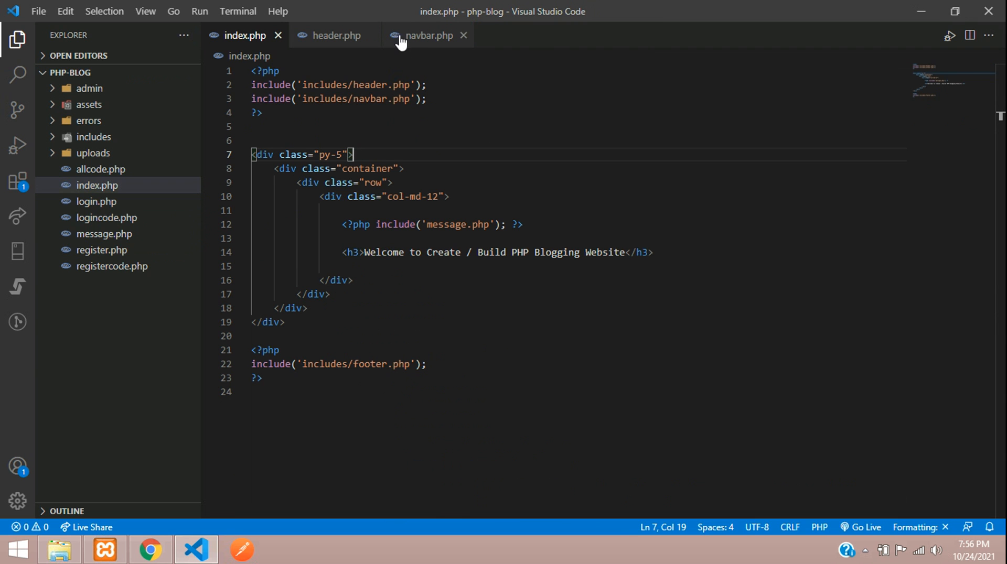
{"action": "left_click", "coordinate": [426, 36]}
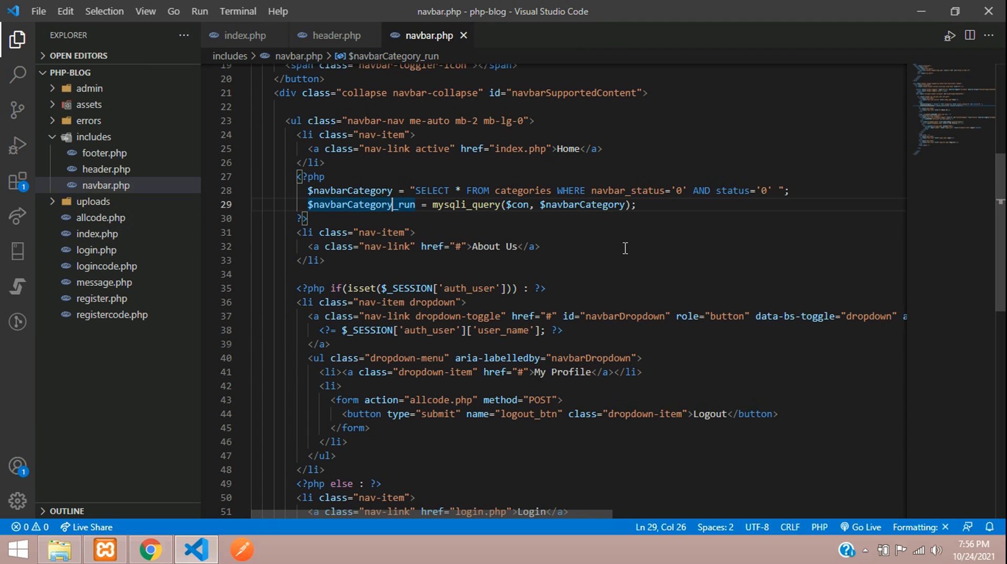
{"action": "key", "text": "Enter"}
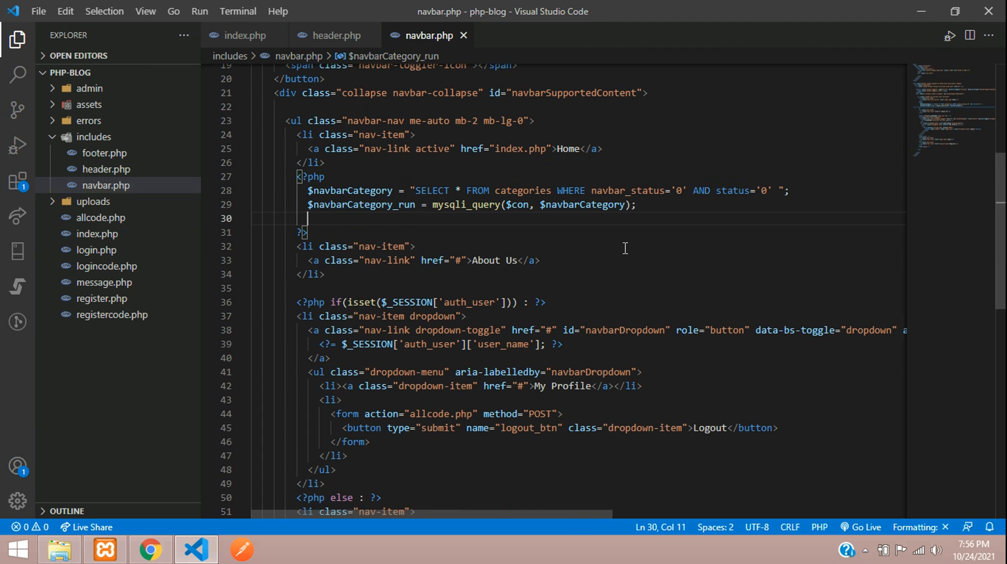
{"action": "type", "text": "if("}
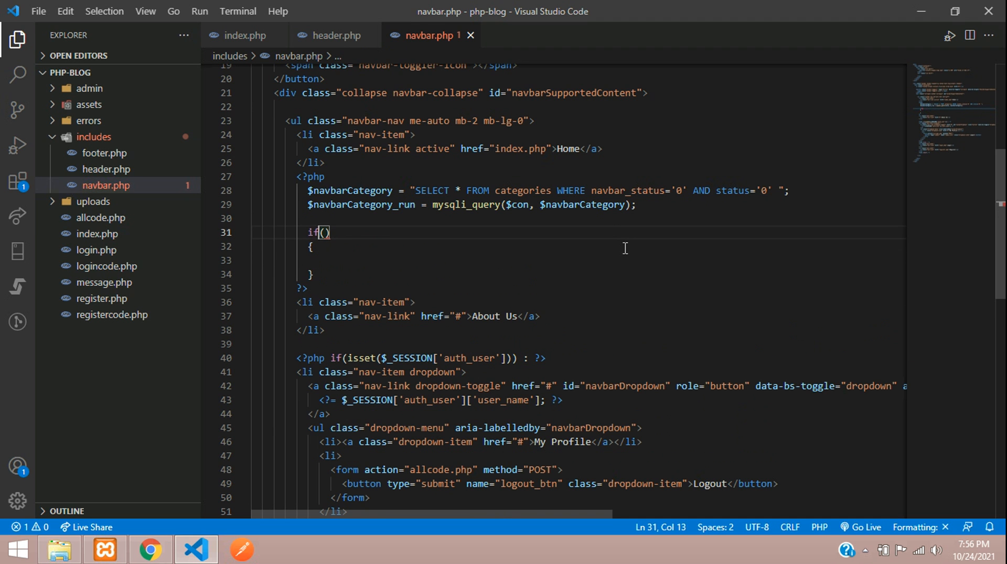
{"action": "type", "text": "mysqli"}
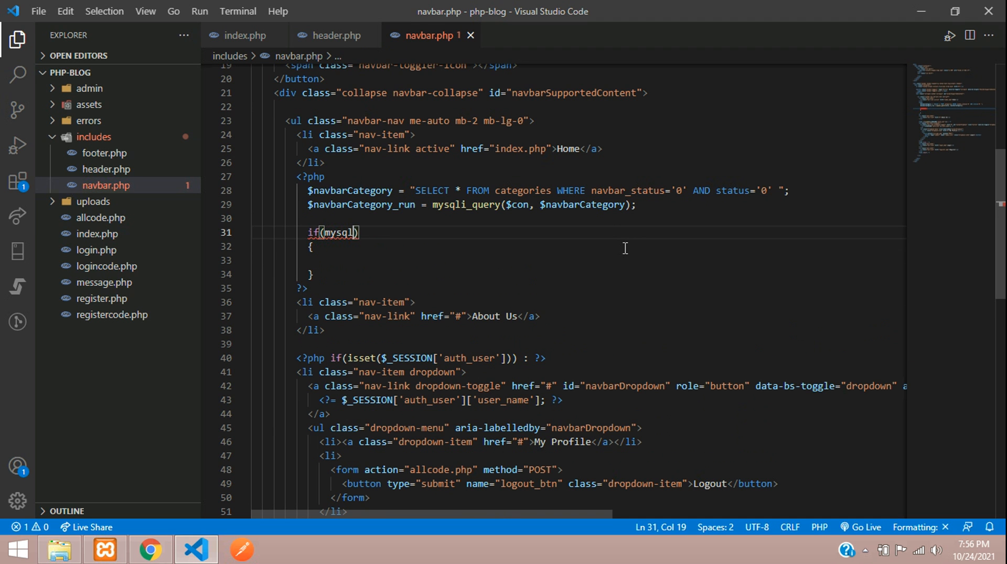
{"action": "type", "text": "_num_rows($navbarCategory_run"}
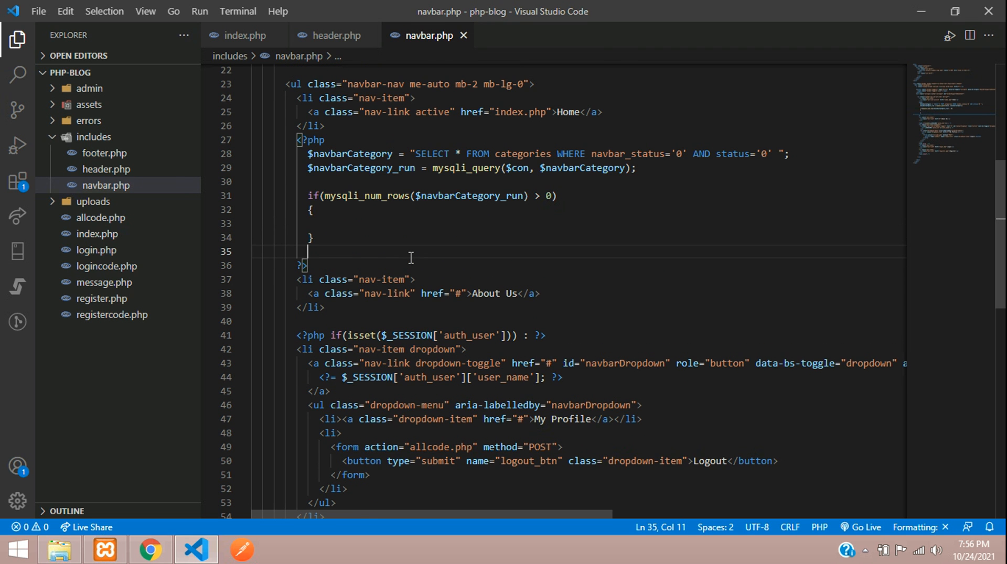
Nest an empty foreach() { } block inside the row-count check.
{"action": "key", "text": "Backspace"}
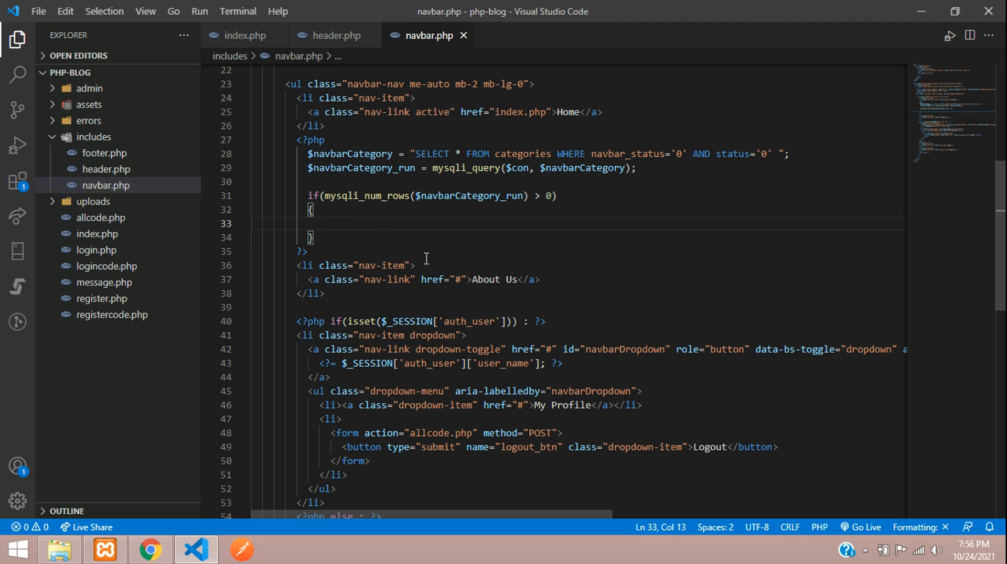
{"action": "type", "text": "foreac"}
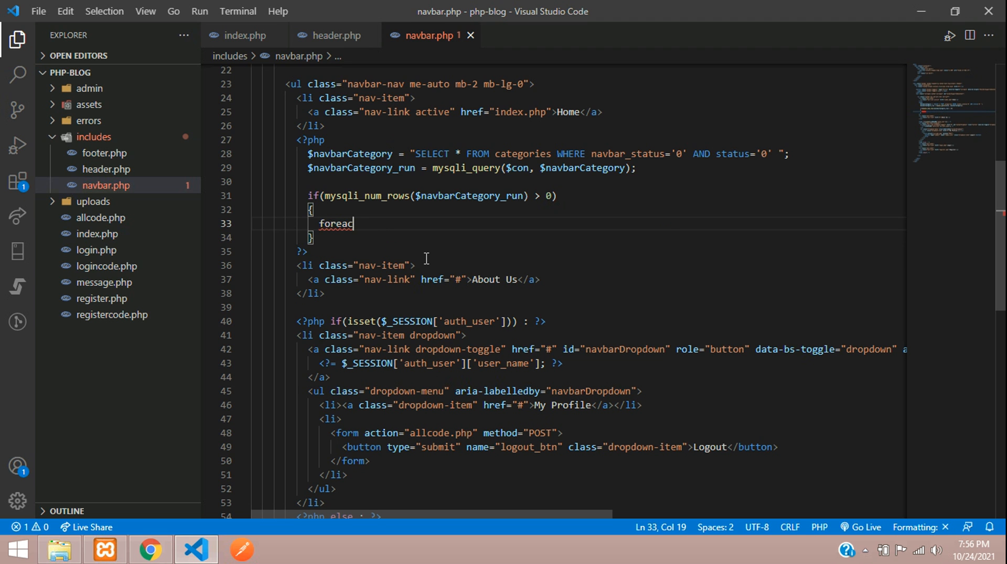
{"action": "type", "text": "h()"}
{"action": "type", "text": "{"}
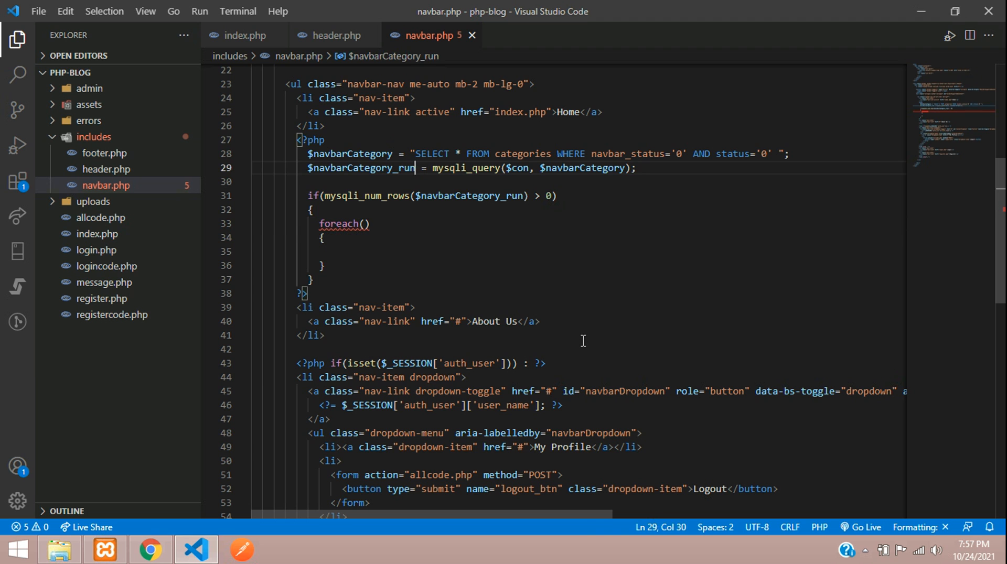
Iterate $navbarCategory_run as $navItems and wrap the About Us <li> between ?> and <?php inside the loop.
{"action": "double_click", "coordinate": [359, 168]}
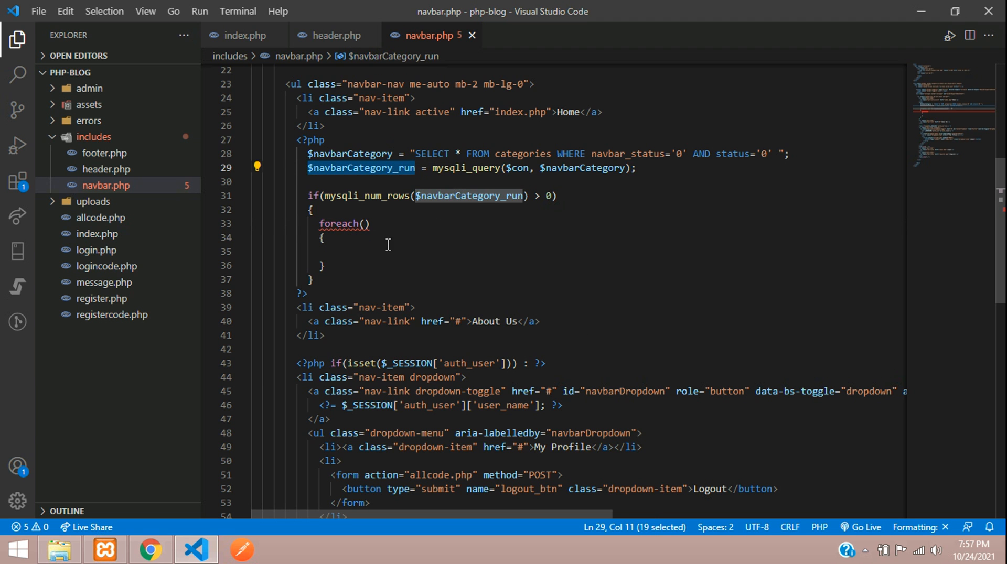
{"action": "type", "text": "$navbarCategory_run as $navItems"}
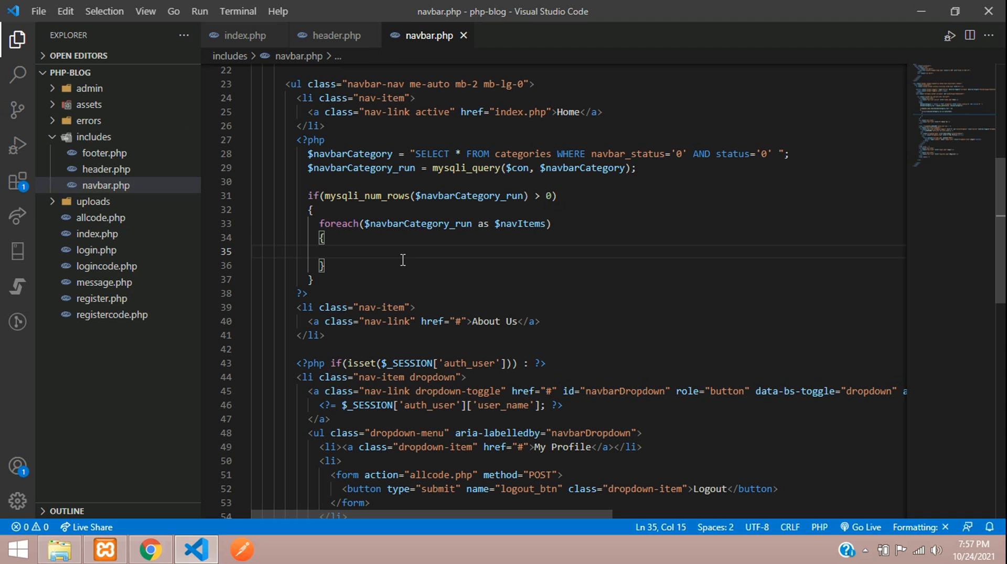
{"action": "type", "text": "?>"}
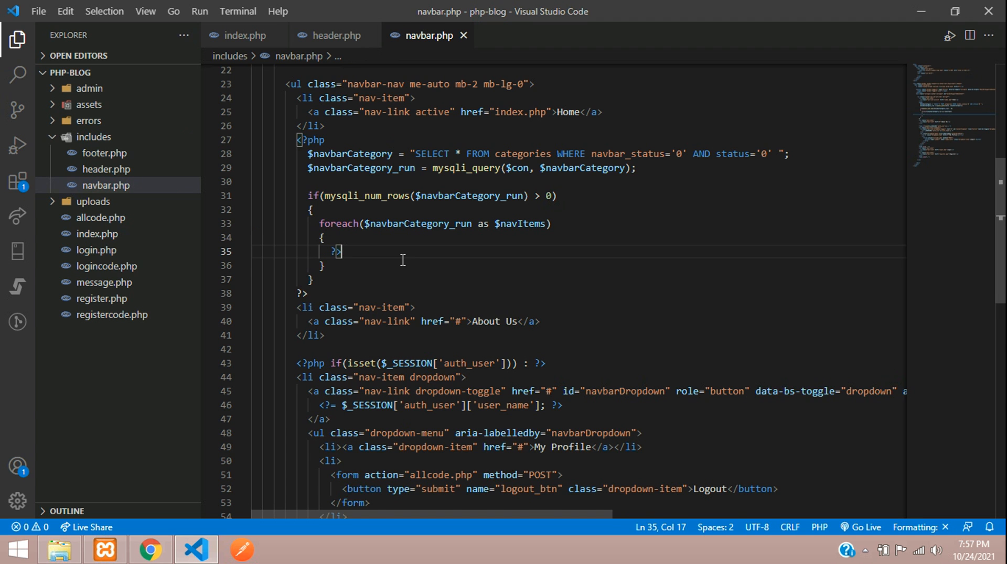
{"action": "type", "text": "<?php"}
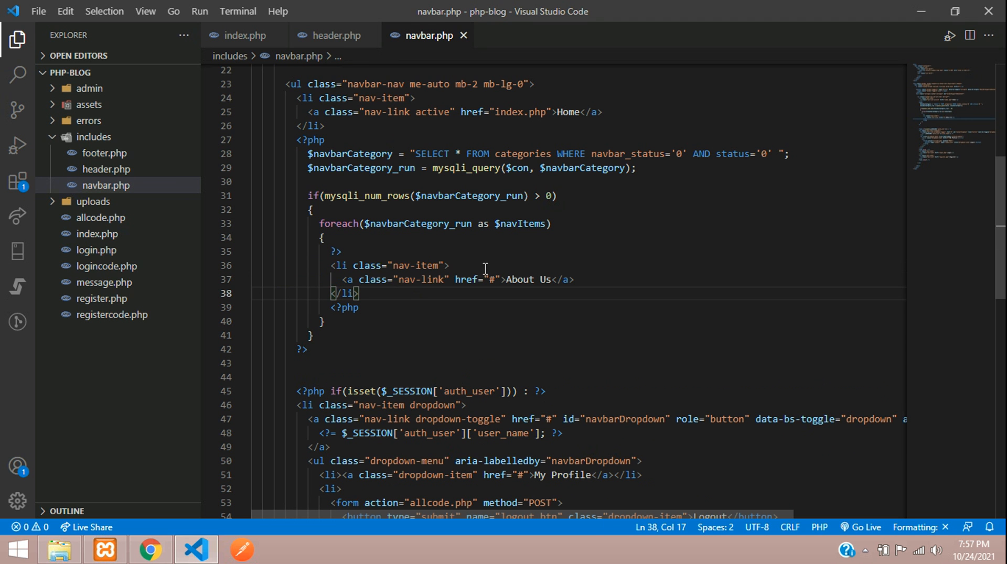
Replace the About Us link text with <?= $navItems['name']; ?>.
{"action": "double_click", "coordinate": [520, 223]}
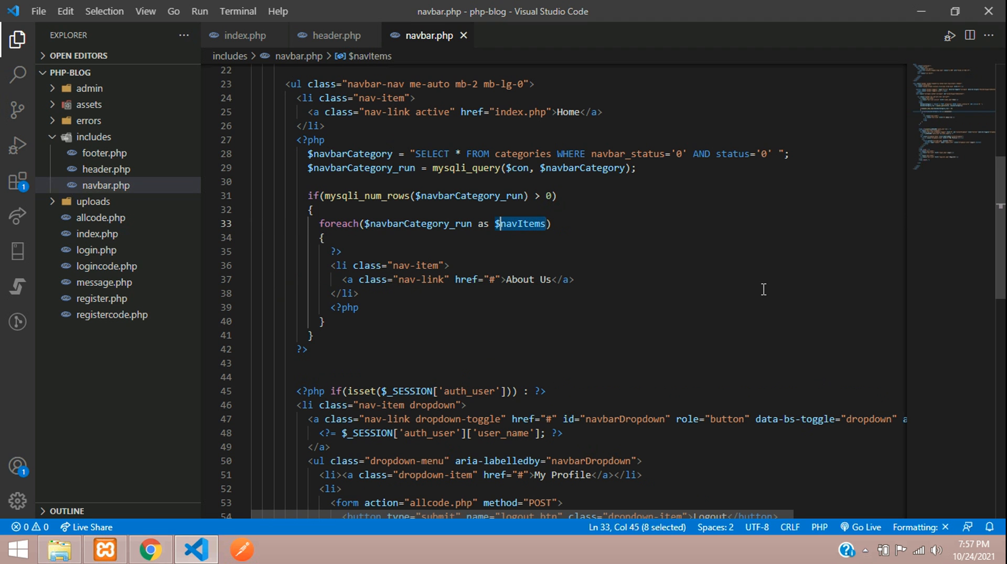
{"action": "scroll", "scroll_direction": "down", "scroll_amount": 3}
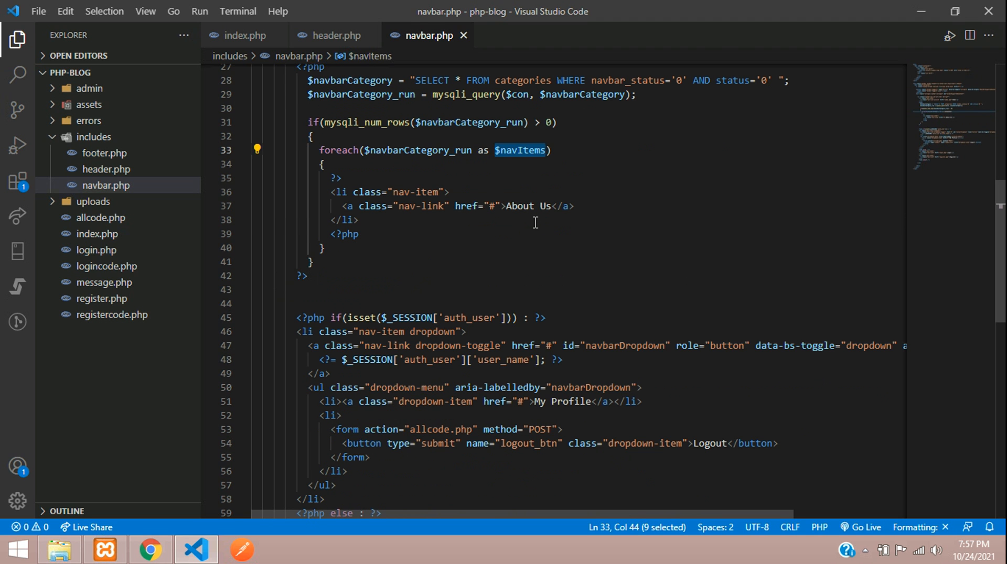
{"action": "double_click", "coordinate": [526, 206]}
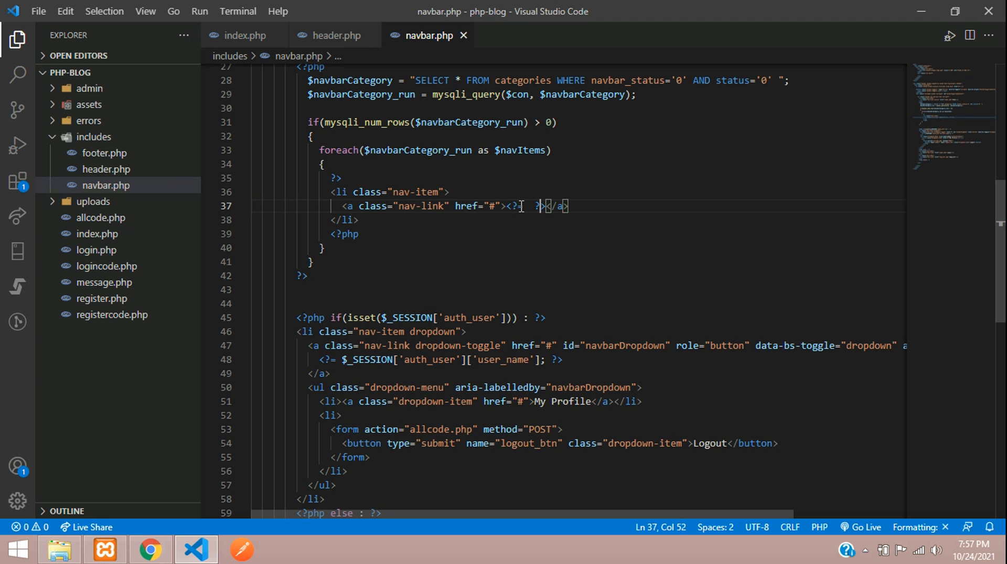
{"action": "type", "text": "$navItems[]"}
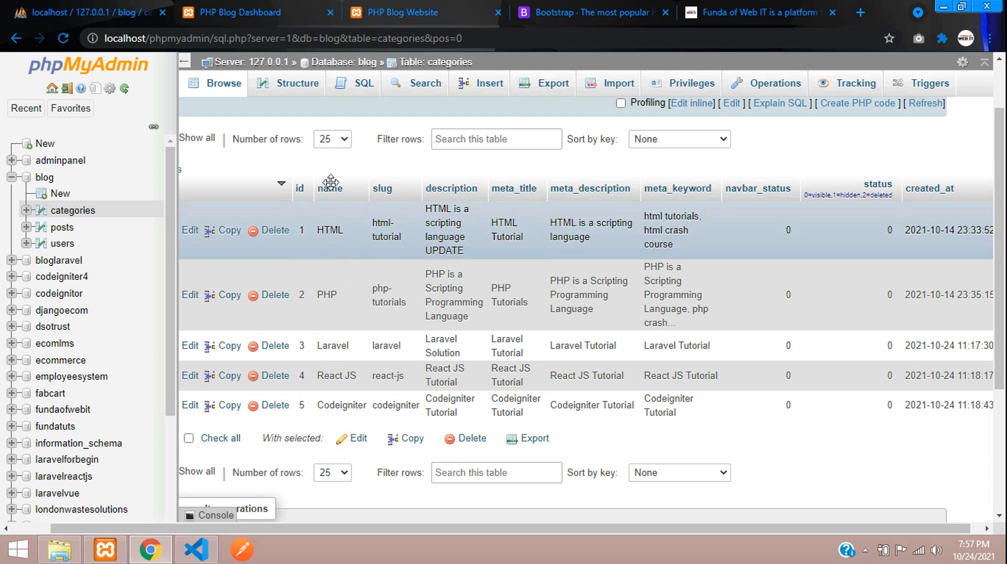
{"action": "left_click", "coordinate": [195, 549]}
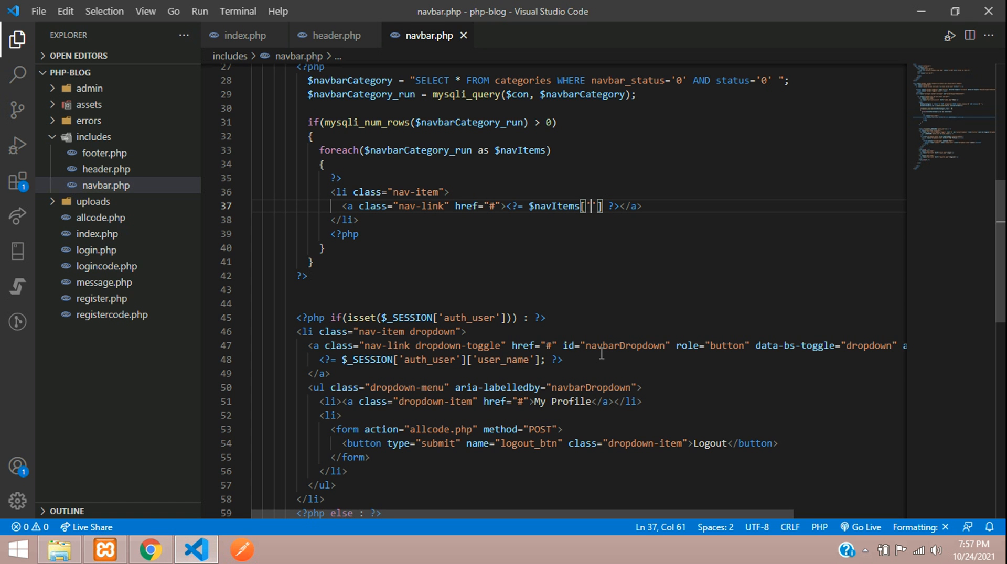
{"action": "type", "text": "name"}
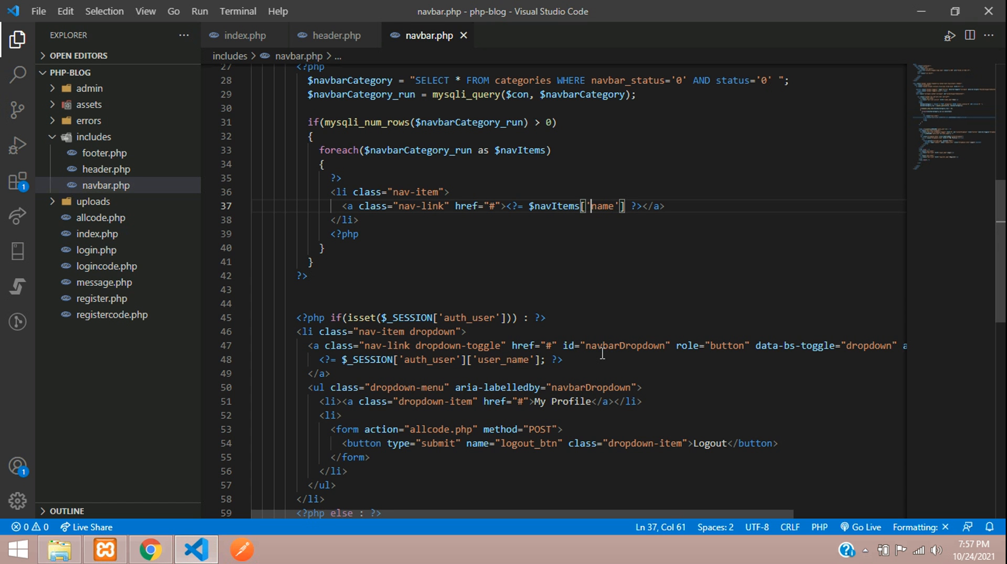
{"action": "type", "text": ";"}
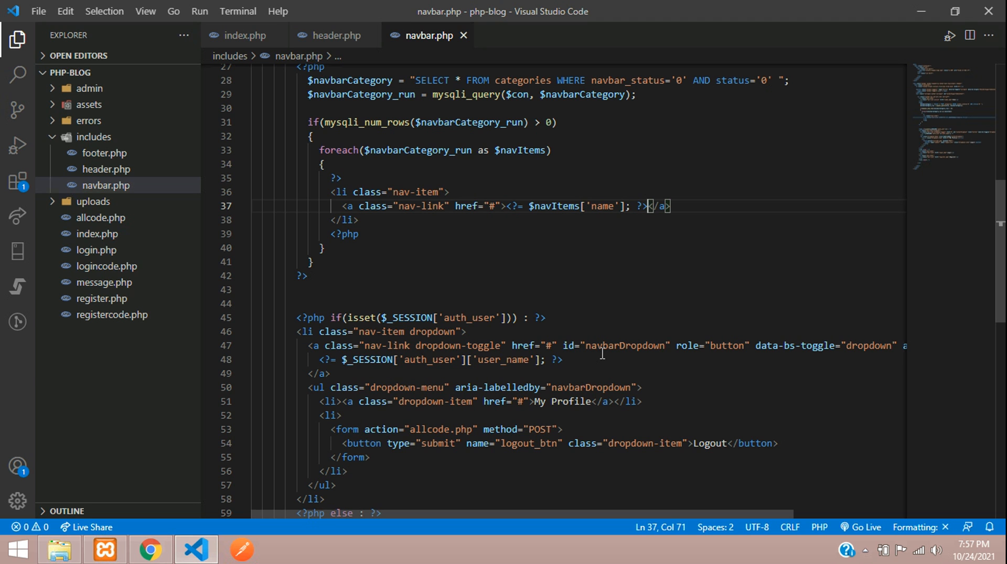
Reuse the output code for the href and look up the slug column (html-tutorial) in phpMyAdmin.
{"action": "left_click_drag", "start_coordinate": [645, 206], "coordinate": [520, 206]}
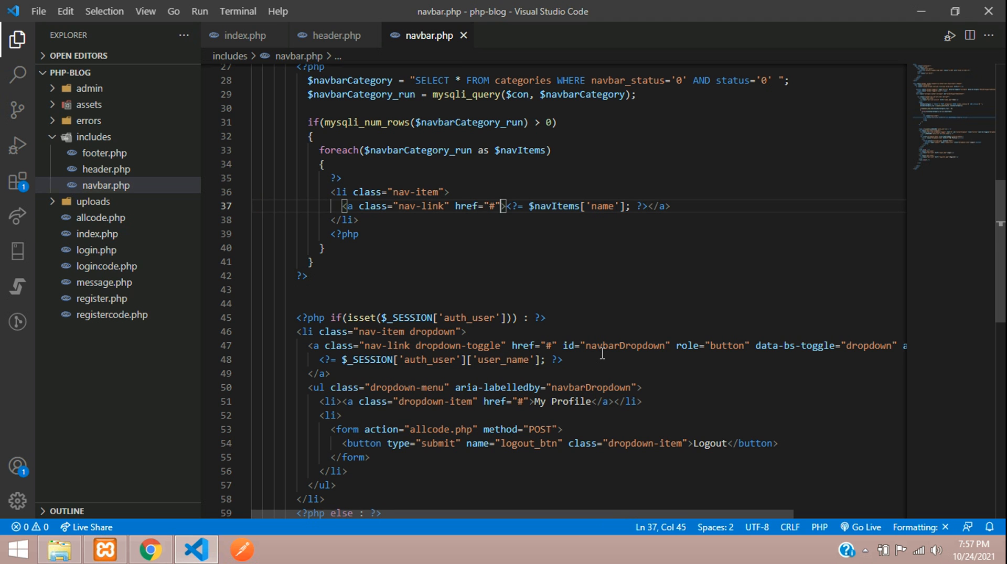
{"action": "key", "text": "Backspace"}
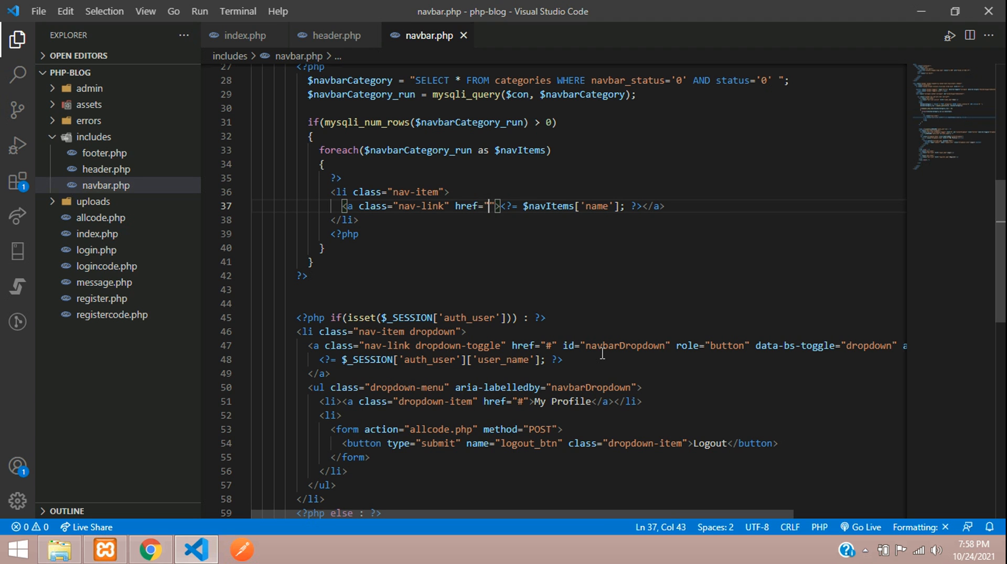
{"action": "type", "text": "<?= $navItems['name']; ?>"}
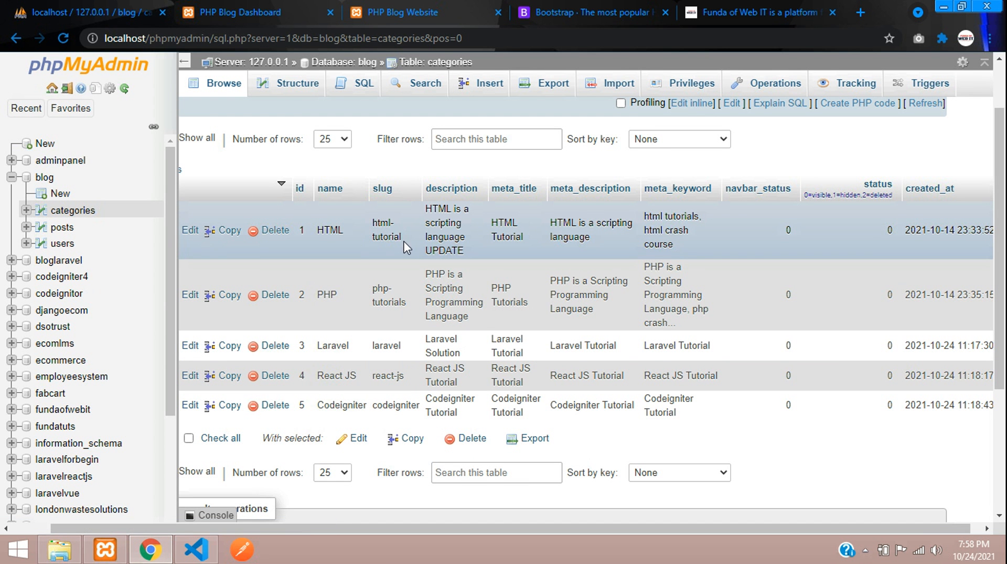
{"action": "double_click", "coordinate": [385, 229]}
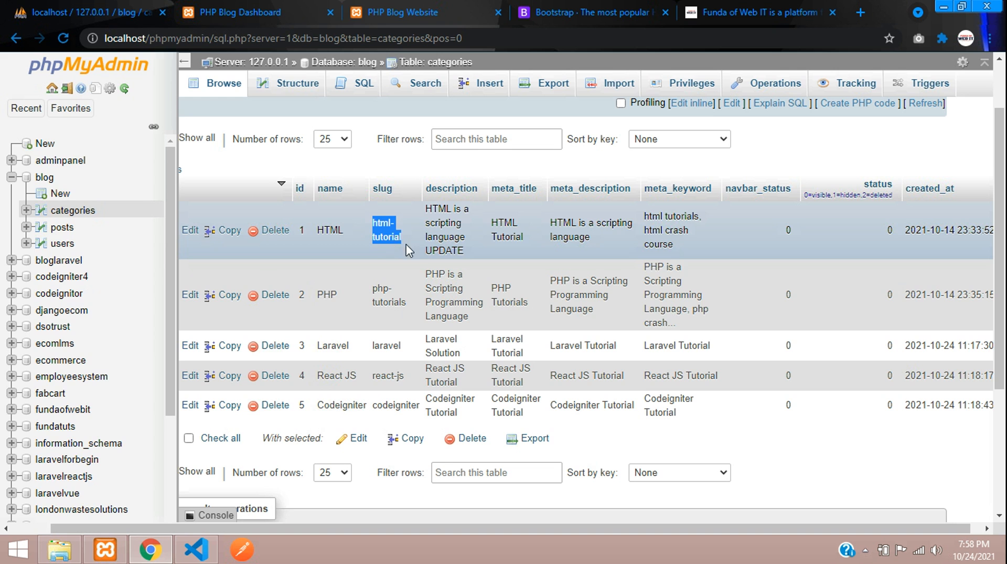
{"action": "left_click", "coordinate": [196, 550]}
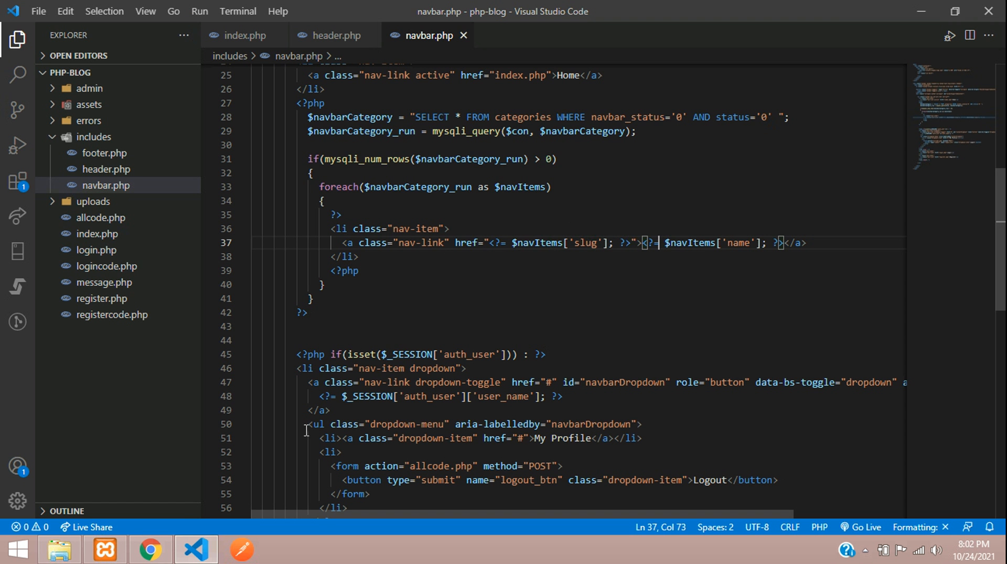
Add text-white to the nav-link class and confirm the category links show white on the live homepage.
{"action": "left_click", "coordinate": [150, 549]}
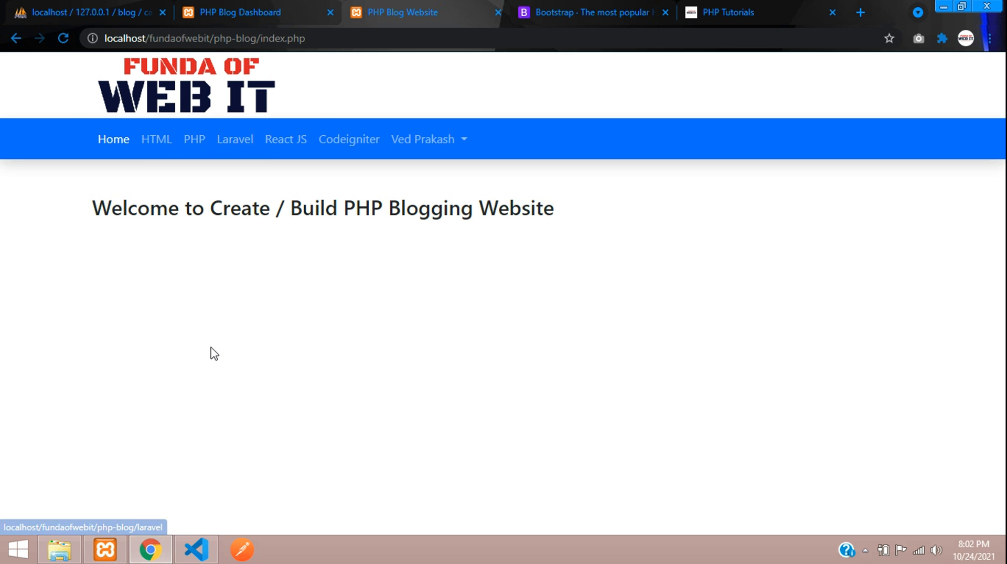
{"action": "left_click", "coordinate": [195, 549]}
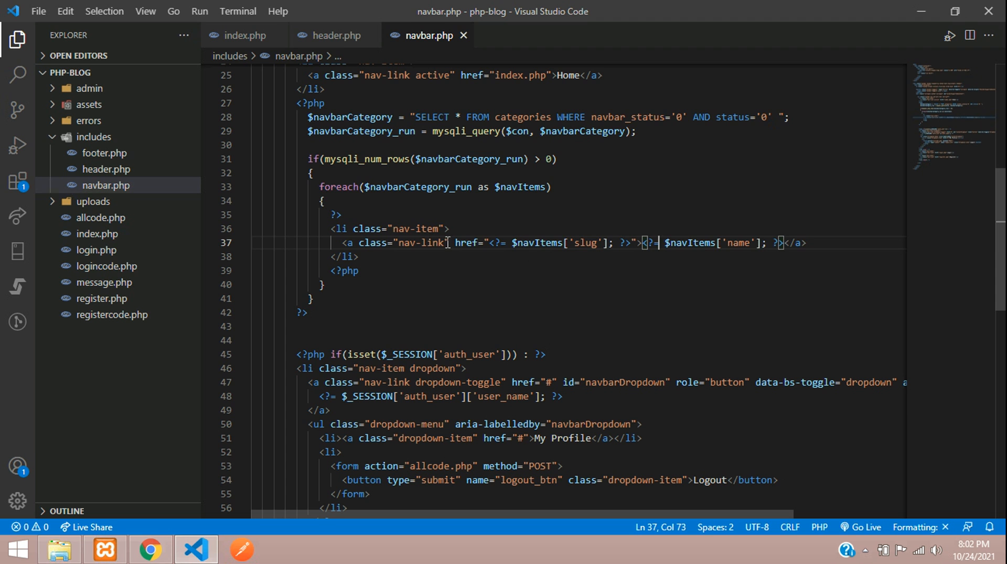
{"action": "type", "text": "text-w"}
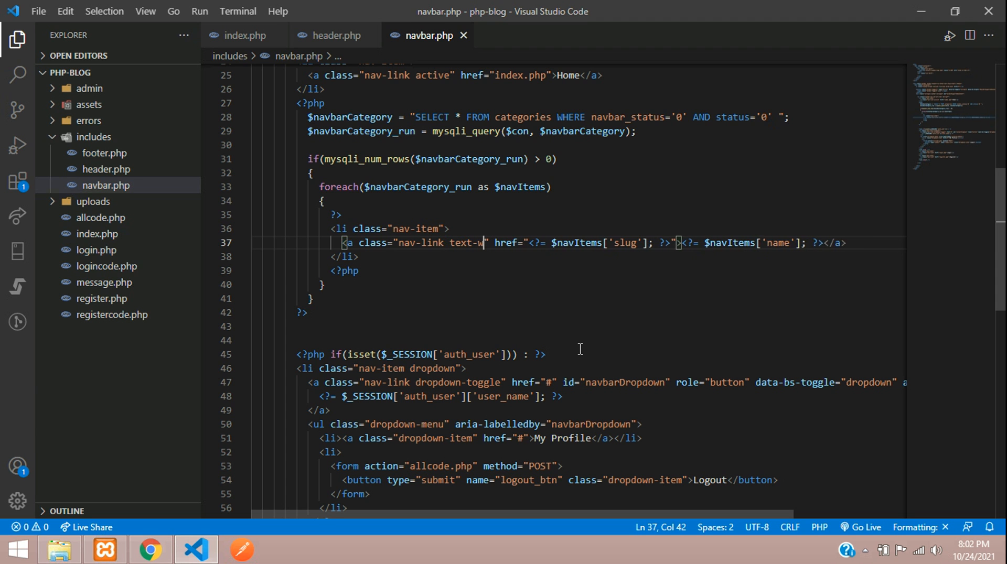
{"action": "left_click", "coordinate": [150, 549]}
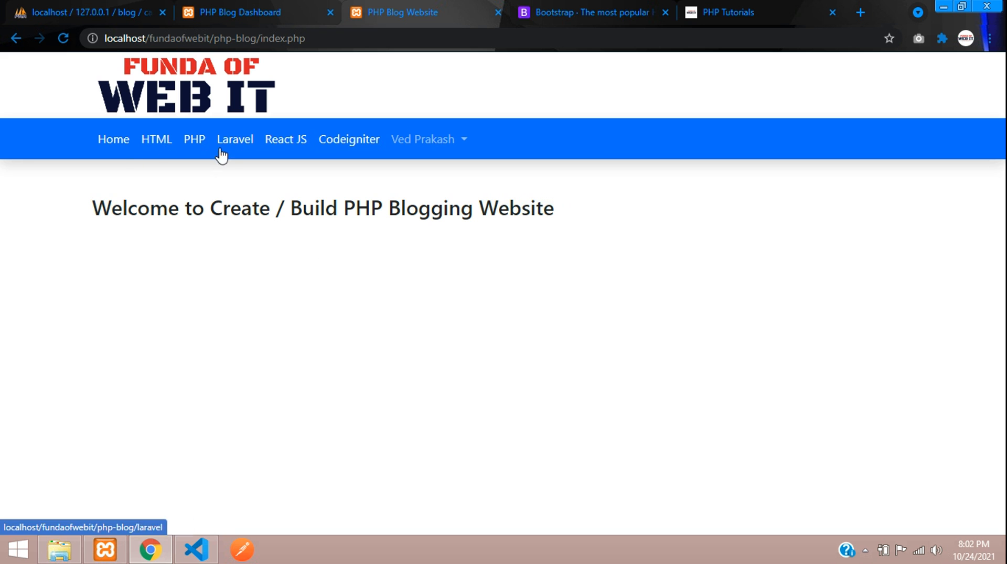
{"action": "mouse_move", "coordinate": [113, 139]}
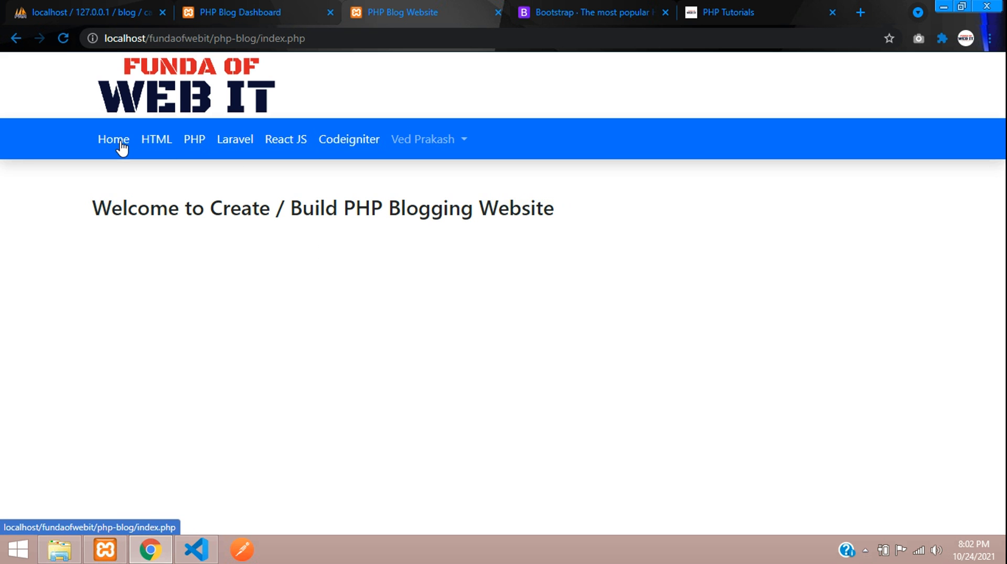
{"action": "mouse_move", "coordinate": [156, 139]}
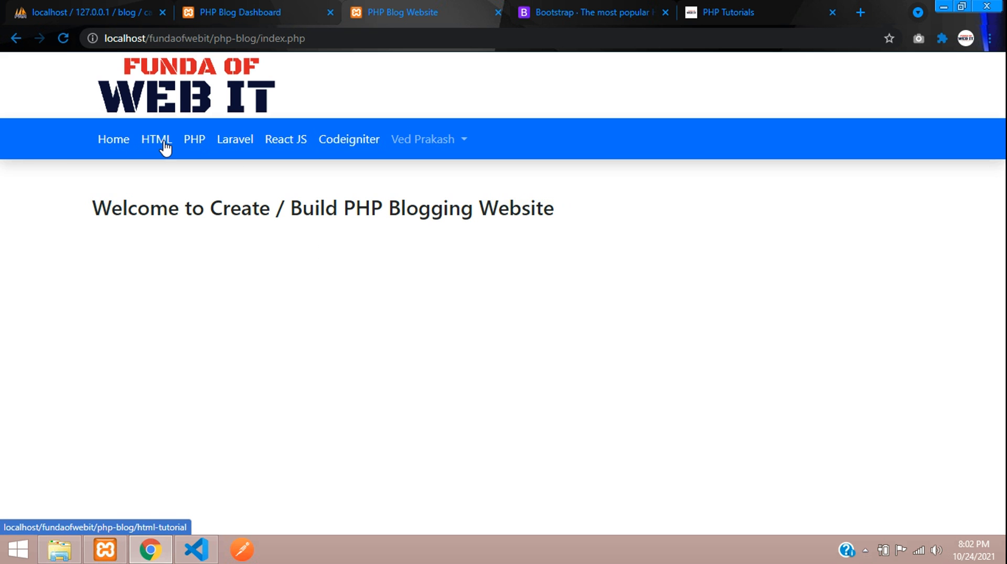
Make each navbar category link href point to category.php?c= plus its slug and save.
{"action": "left_click", "coordinate": [157, 140]}
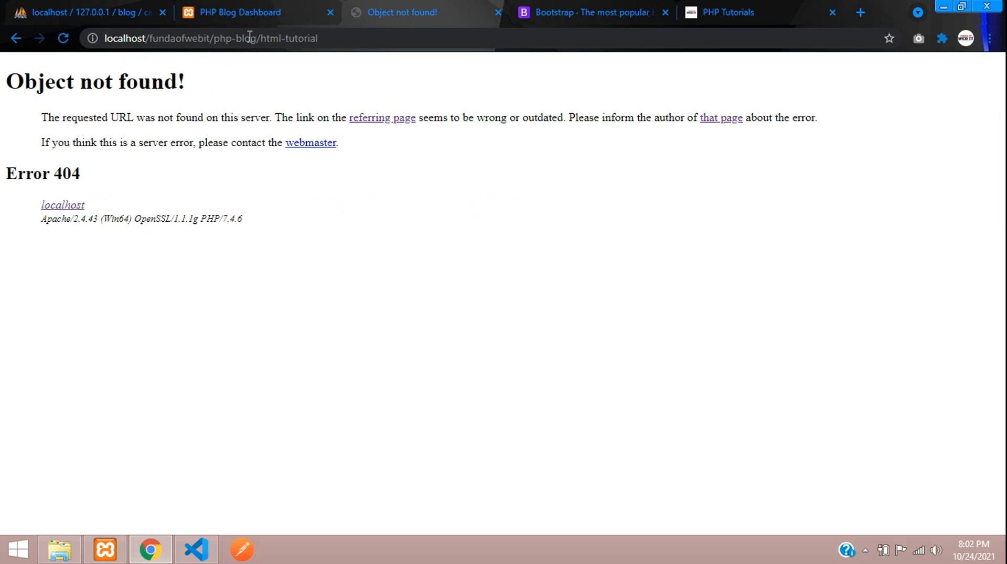
{"action": "double_click", "coordinate": [298, 38]}
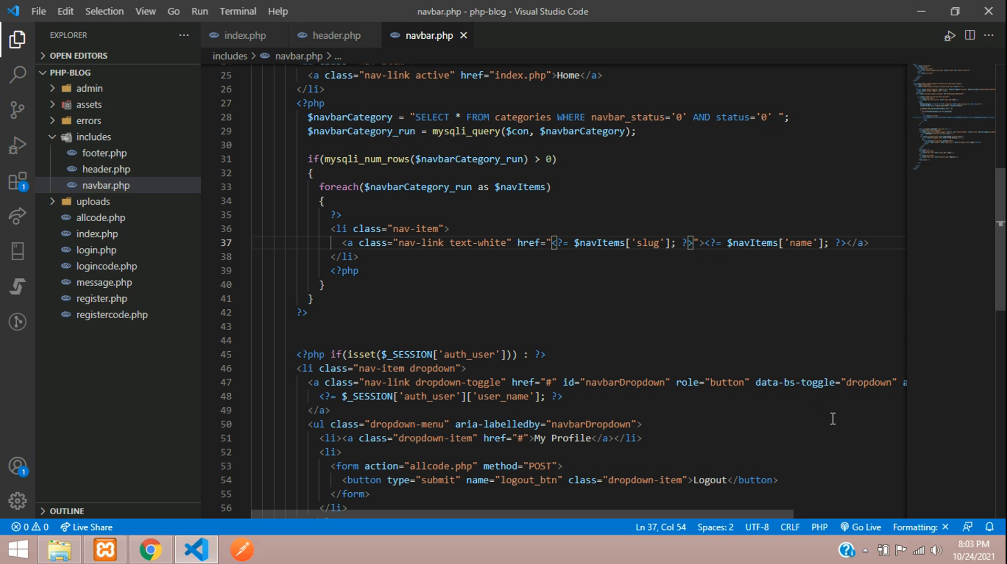
{"action": "type", "text": "category."}
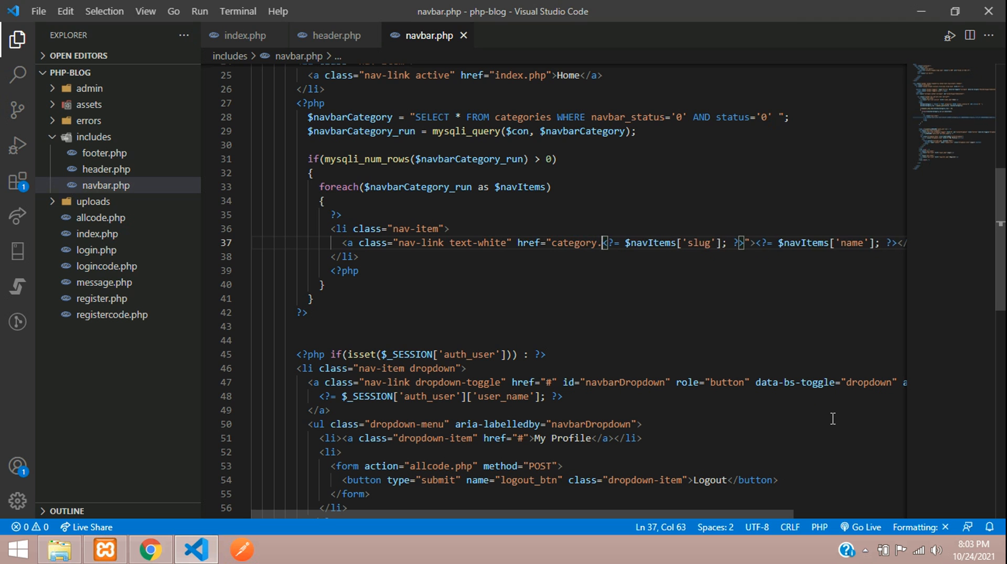
{"action": "type", "text": "php?c="}
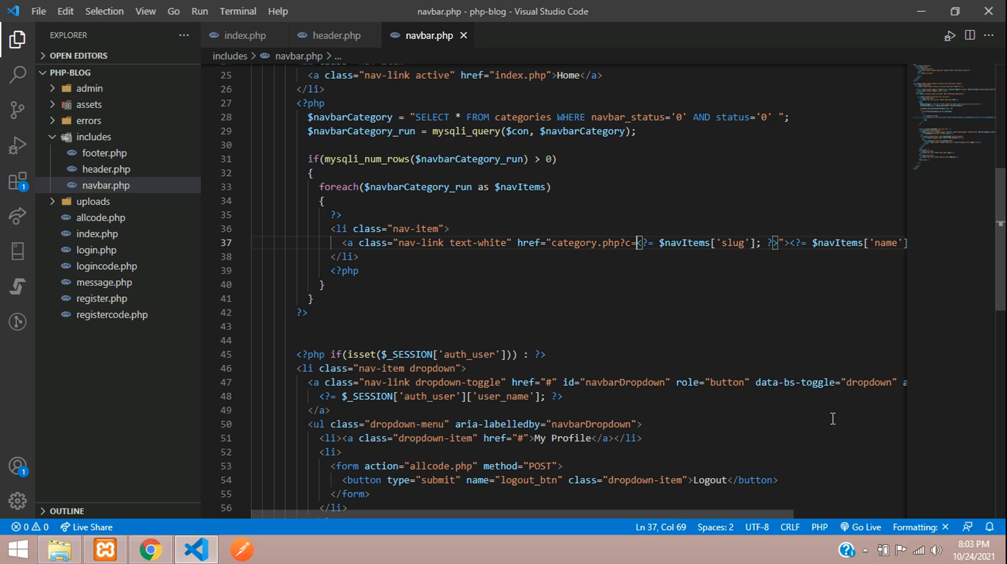
{"action": "key", "text": "Backspace"}
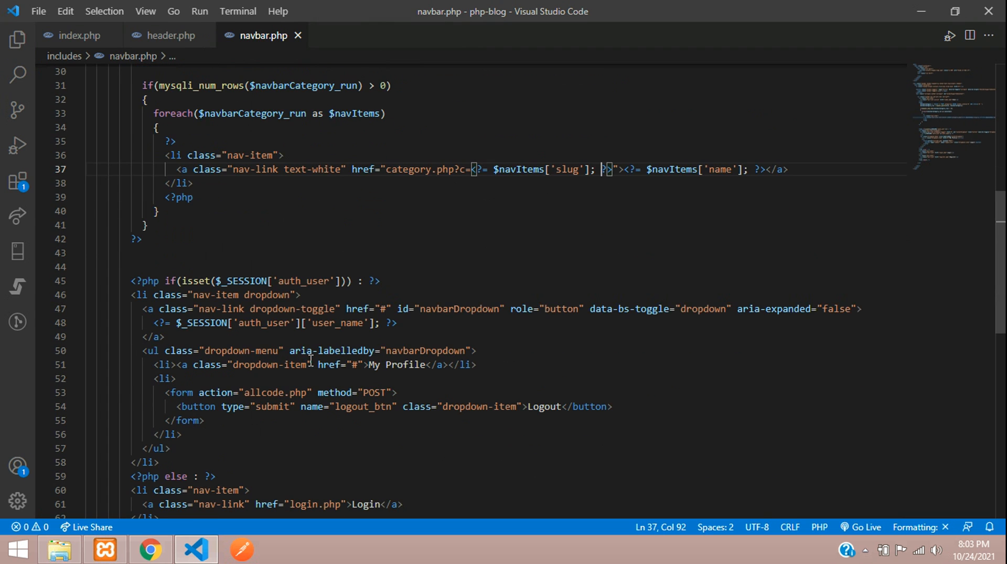
Test the HTML category link in Chrome, confirming category.php shows in the 404 address.
{"action": "left_click", "coordinate": [149, 549]}
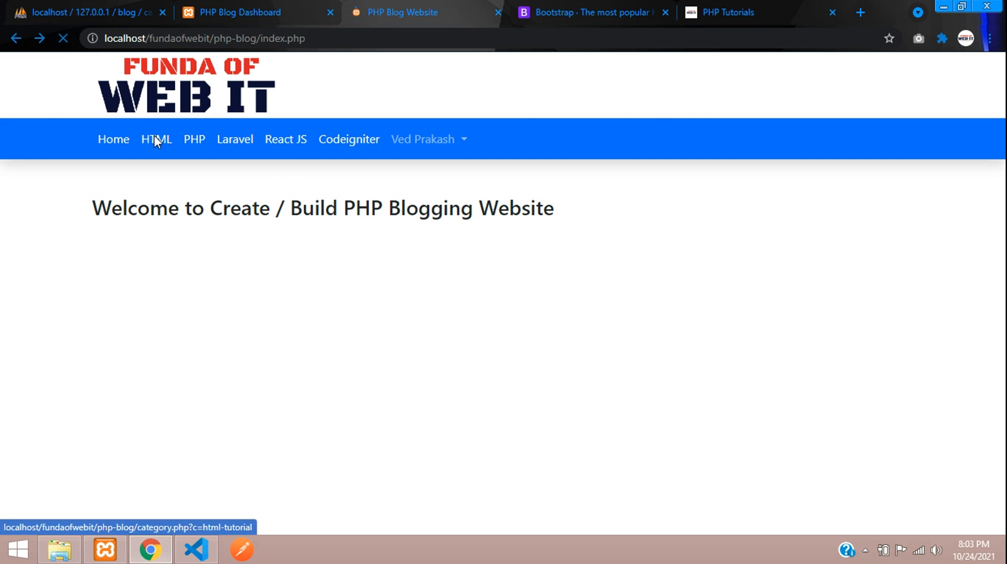
{"action": "left_click", "coordinate": [156, 140]}
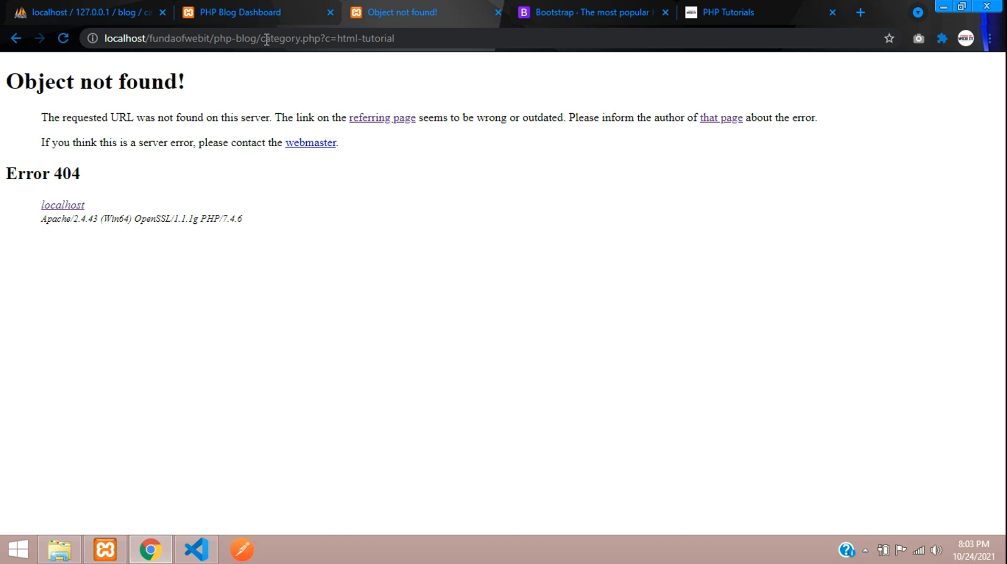
{"action": "double_click", "coordinate": [293, 38]}
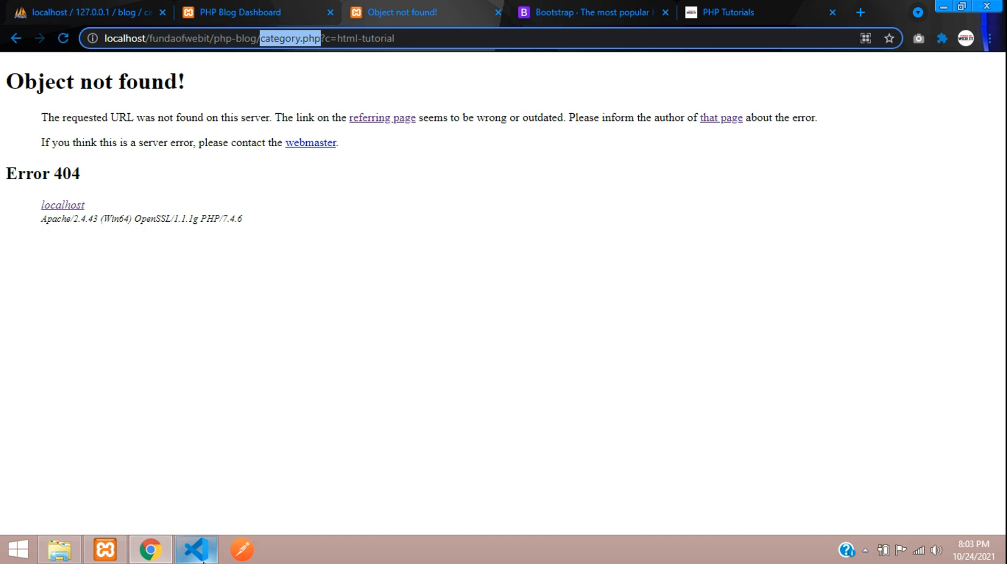
{"action": "left_click", "coordinate": [196, 549]}
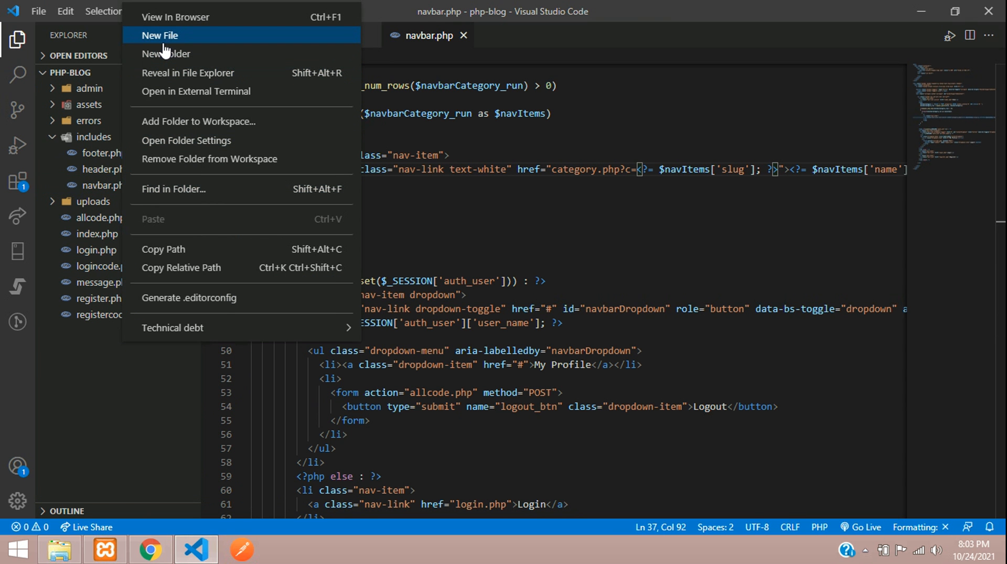
Create category.php in the project root and fill it with all of index.php's code.
{"action": "left_click", "coordinate": [160, 36]}
{"action": "type", "text": "category.php"}
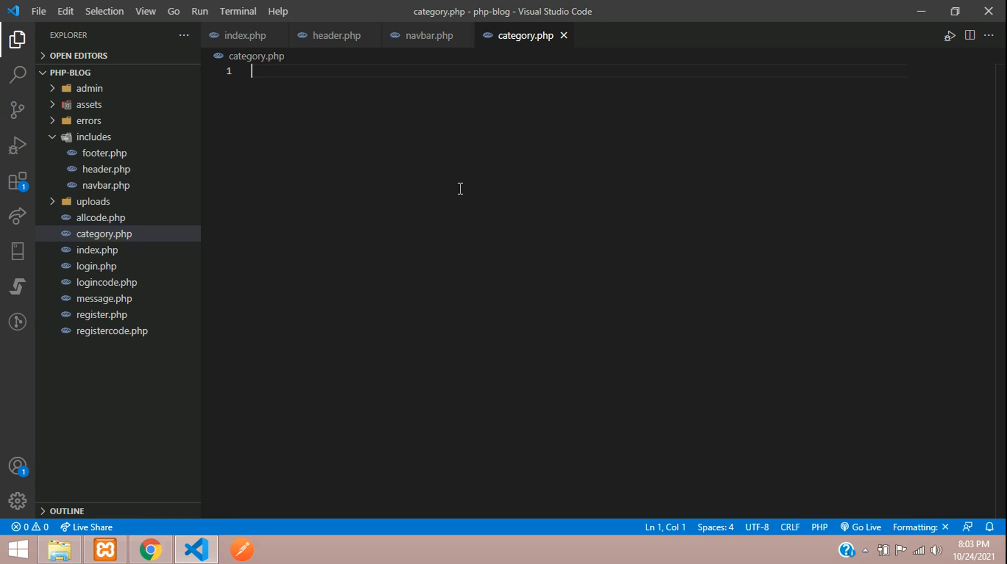
{"action": "left_click", "coordinate": [98, 250]}
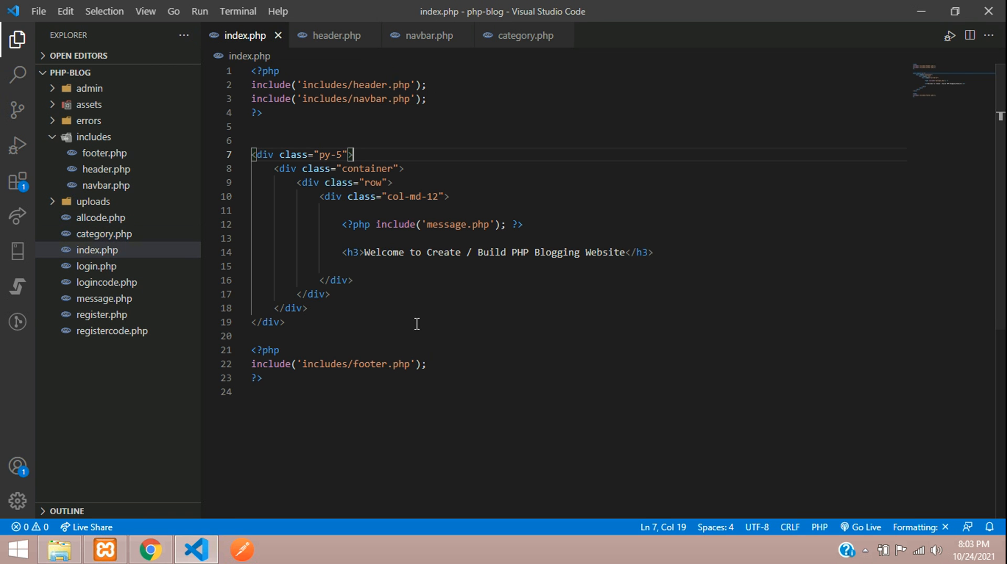
{"action": "mouse_move", "coordinate": [524, 84]}
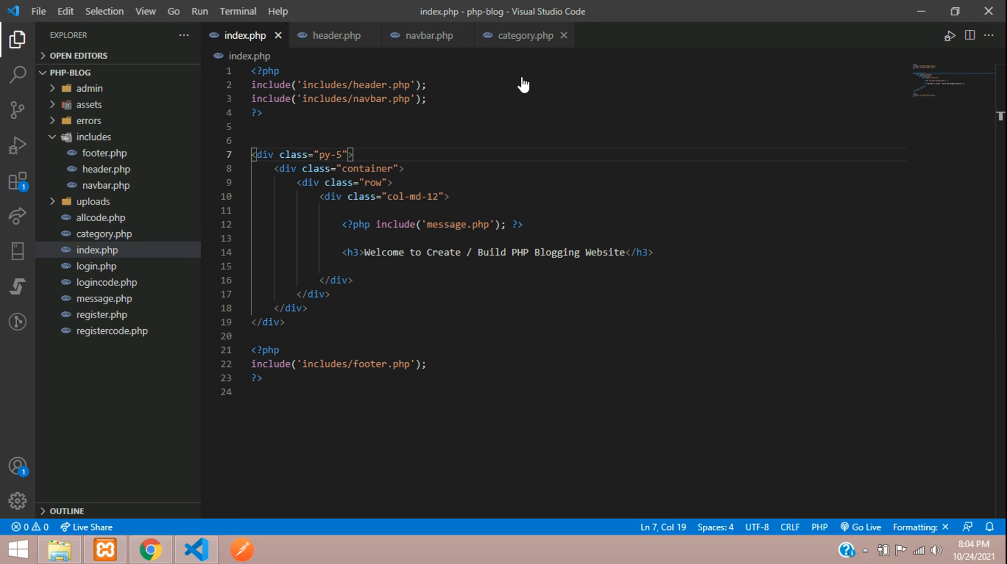
{"action": "key", "text": "ctrl+a"}
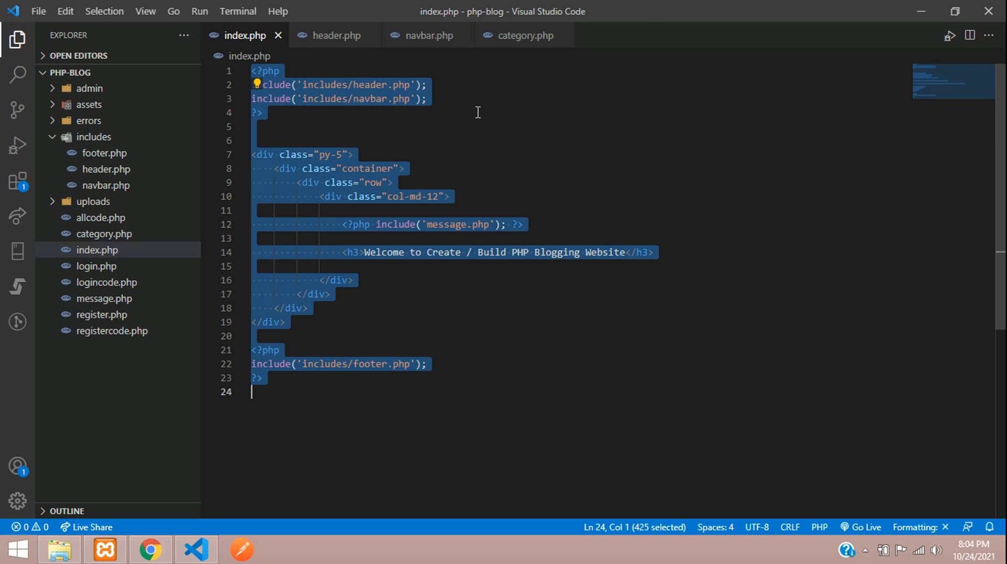
{"action": "left_click", "coordinate": [521, 36]}
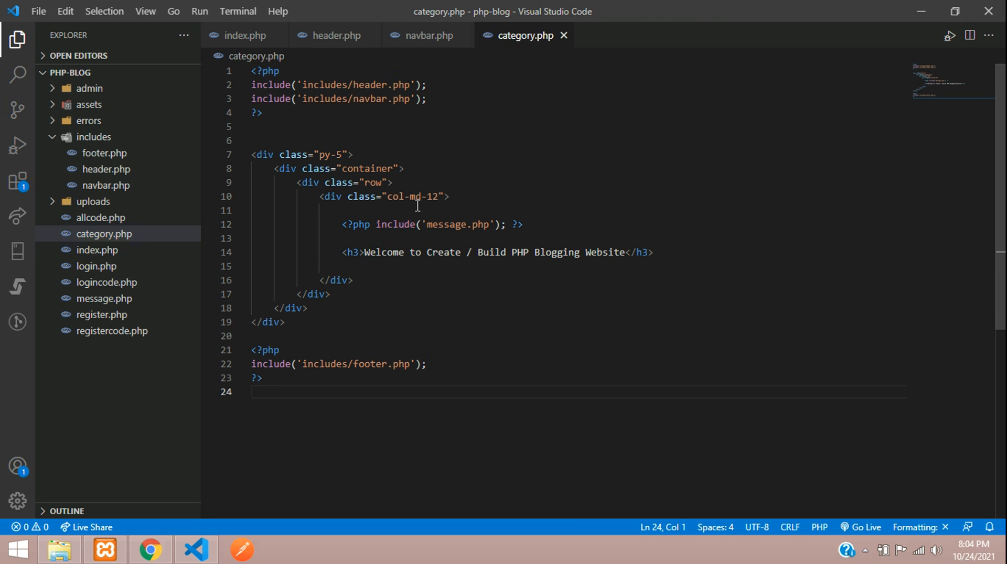
{"action": "left_click", "coordinate": [334, 127]}
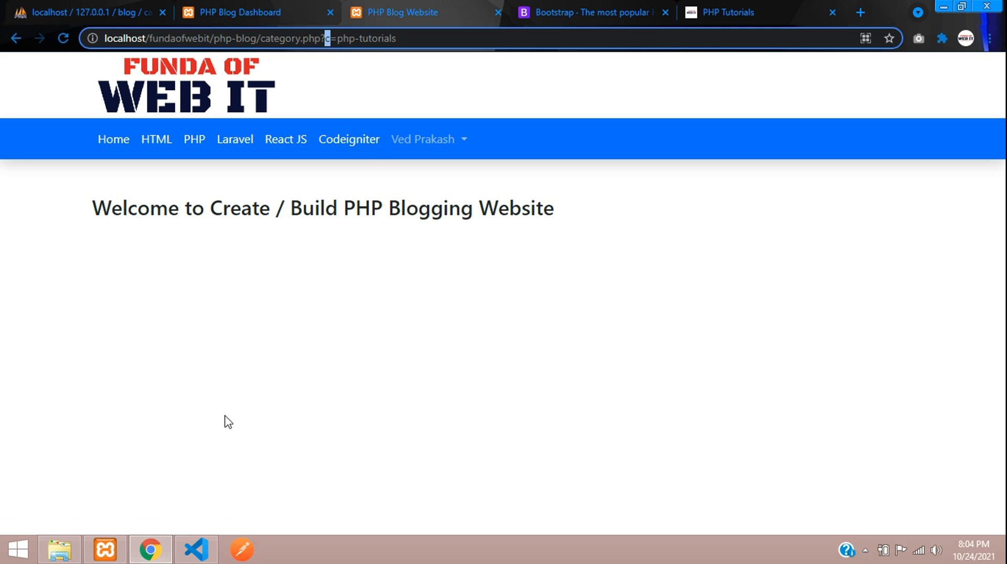
Change the navbar link query parameter from c= to title= and reload category.php?title=php-tutorials in Chrome.
{"action": "left_click", "coordinate": [195, 549]}
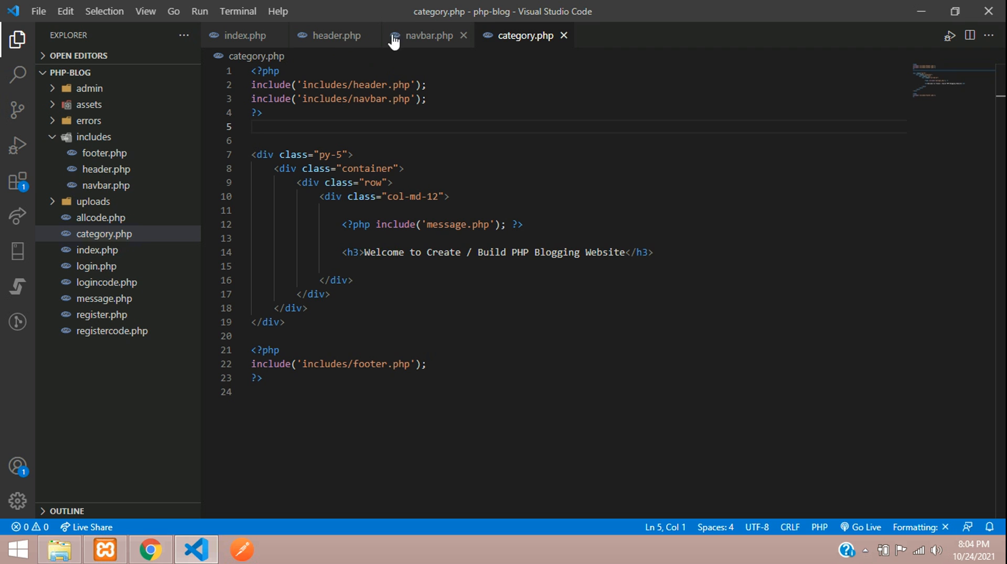
{"action": "left_click", "coordinate": [426, 36]}
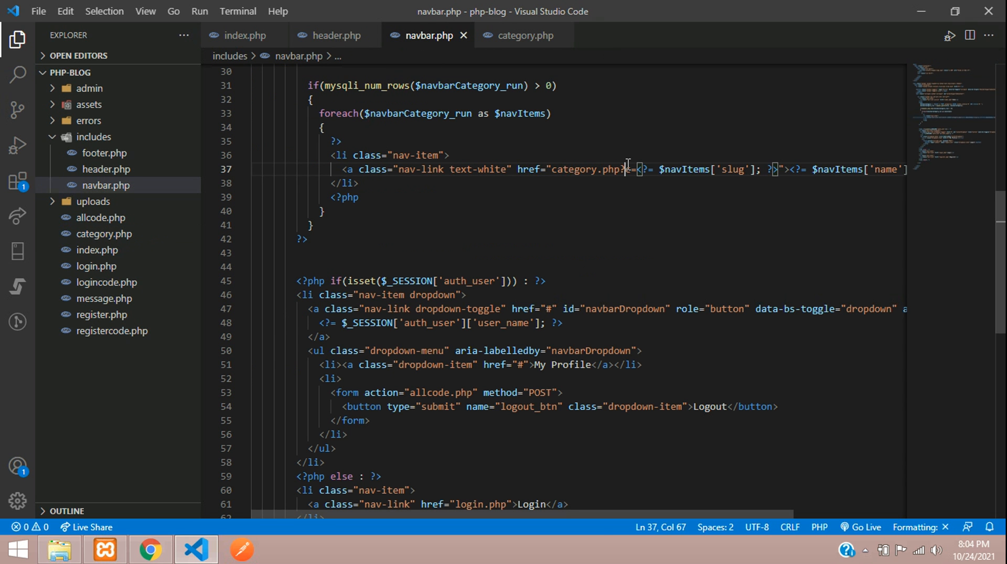
{"action": "type", "text": "title=php-tutorials"}
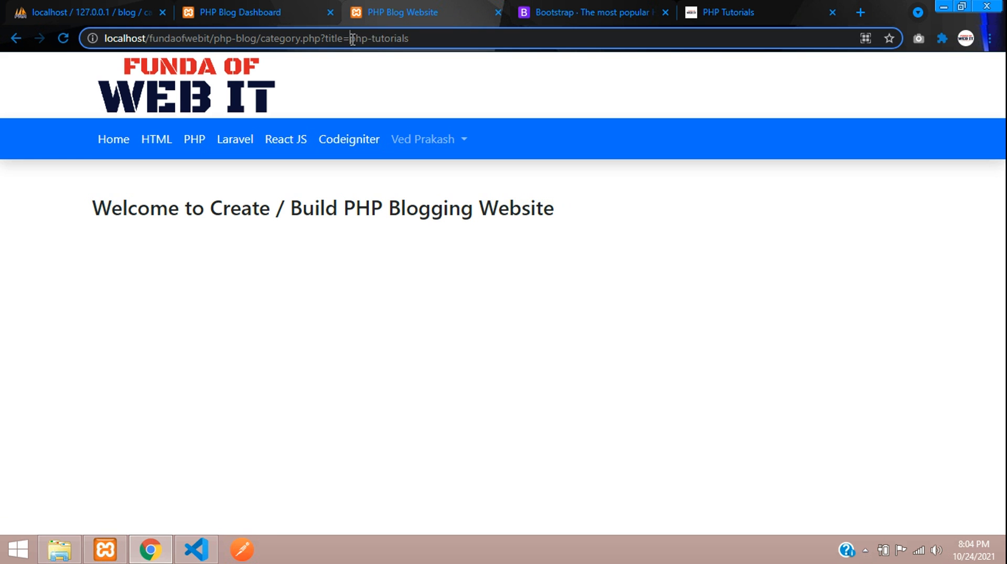
{"action": "left_click_drag", "start_coordinate": [111, 208], "coordinate": [319, 207]}
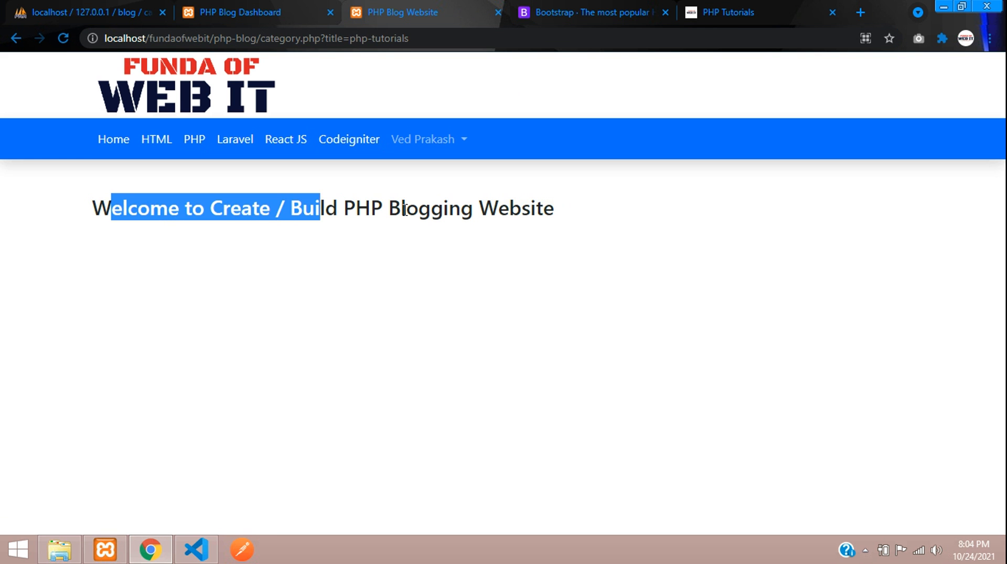
{"action": "left_click", "coordinate": [316, 262]}
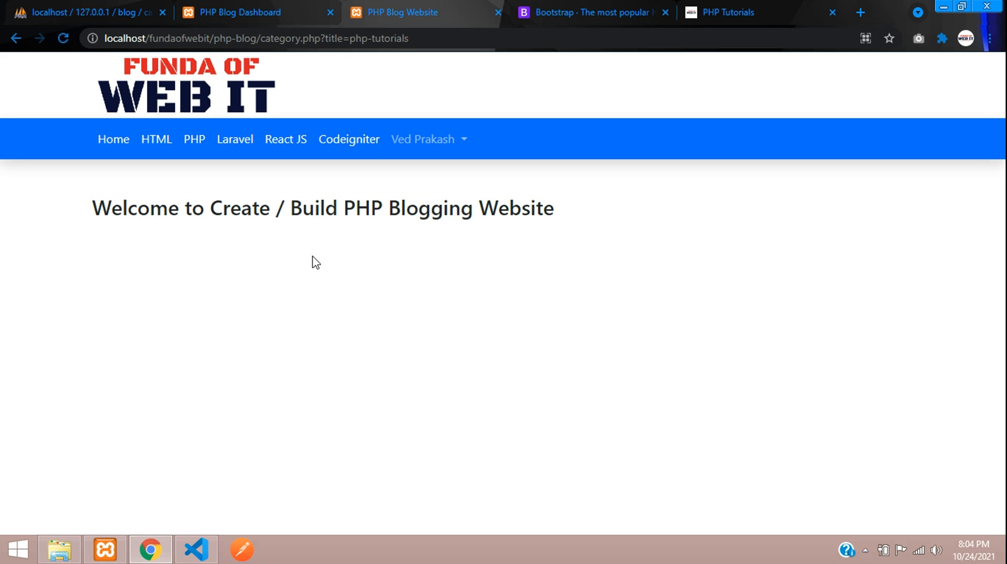
{"action": "mouse_move", "coordinate": [178, 123]}
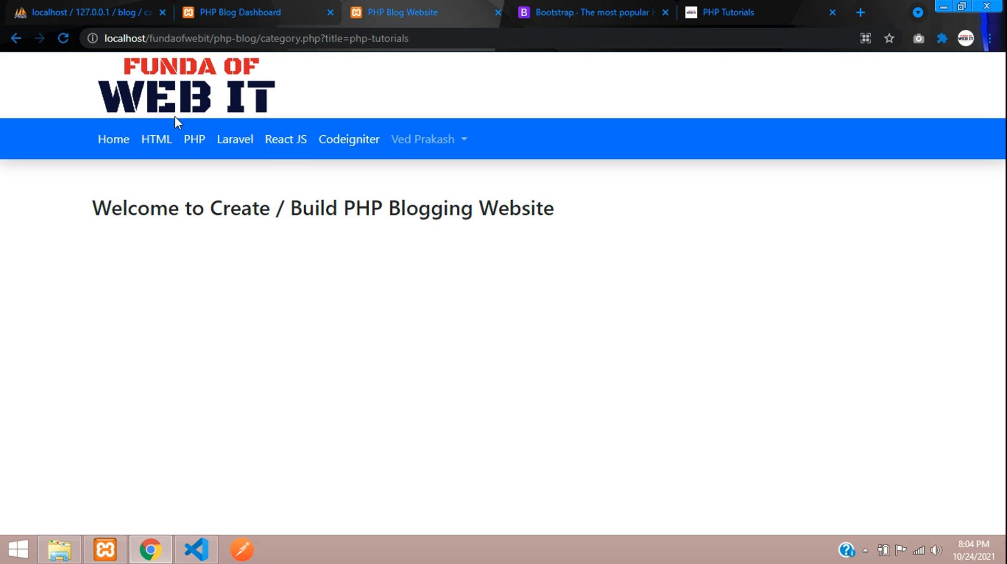
{"action": "mouse_move", "coordinate": [105, 159]}
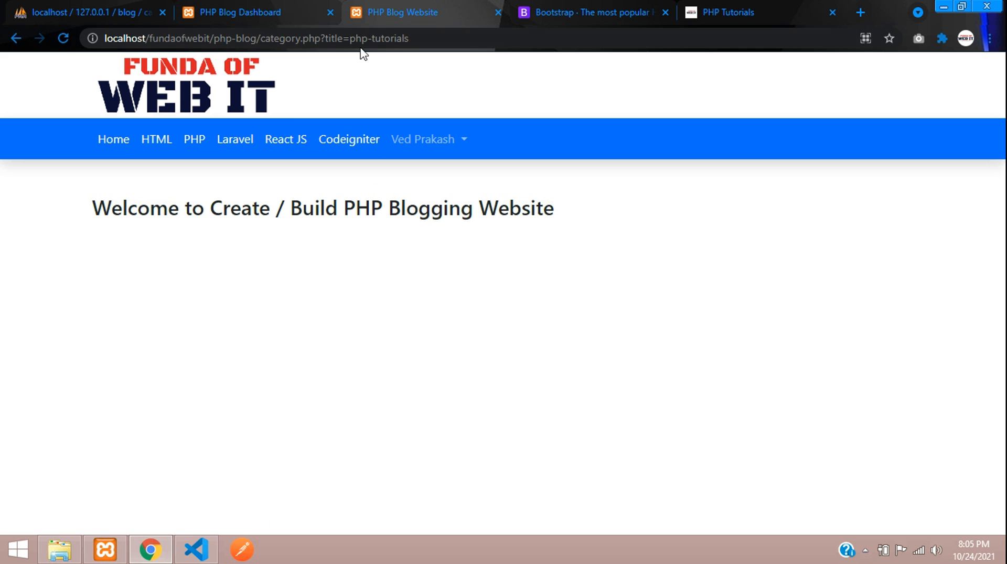
{"action": "mouse_move", "coordinate": [156, 140]}
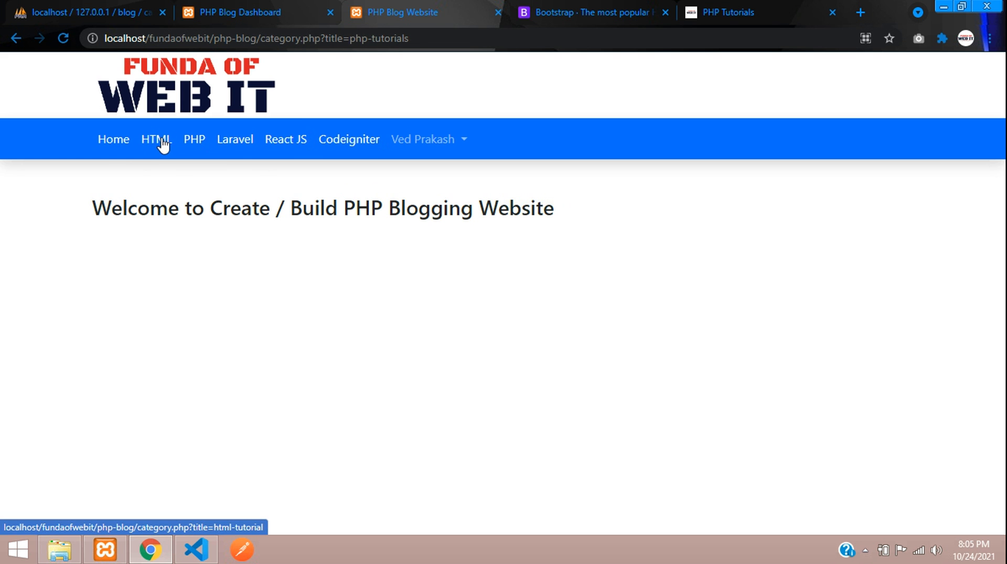
{"action": "left_click", "coordinate": [239, 13]}
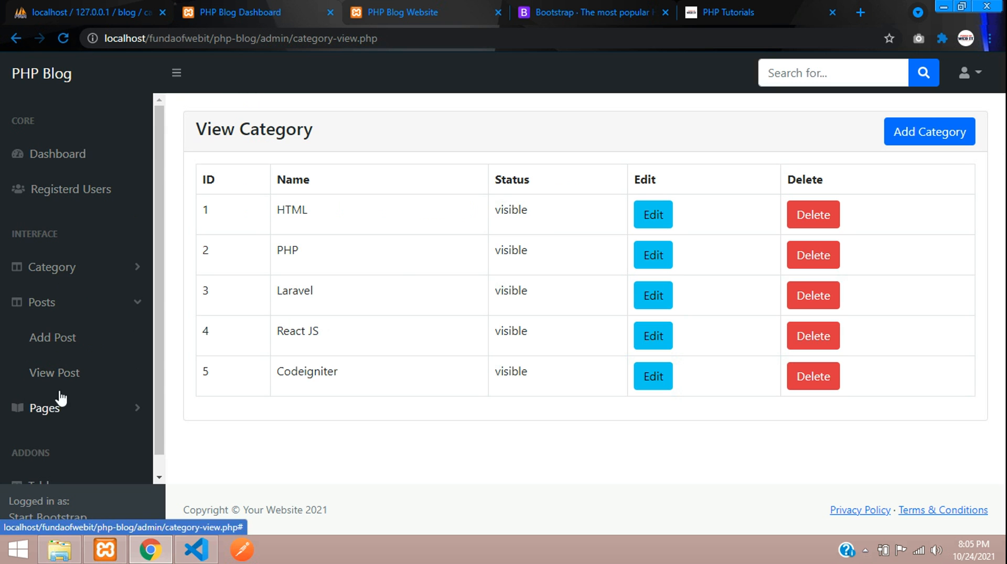
{"action": "left_click", "coordinate": [54, 372]}
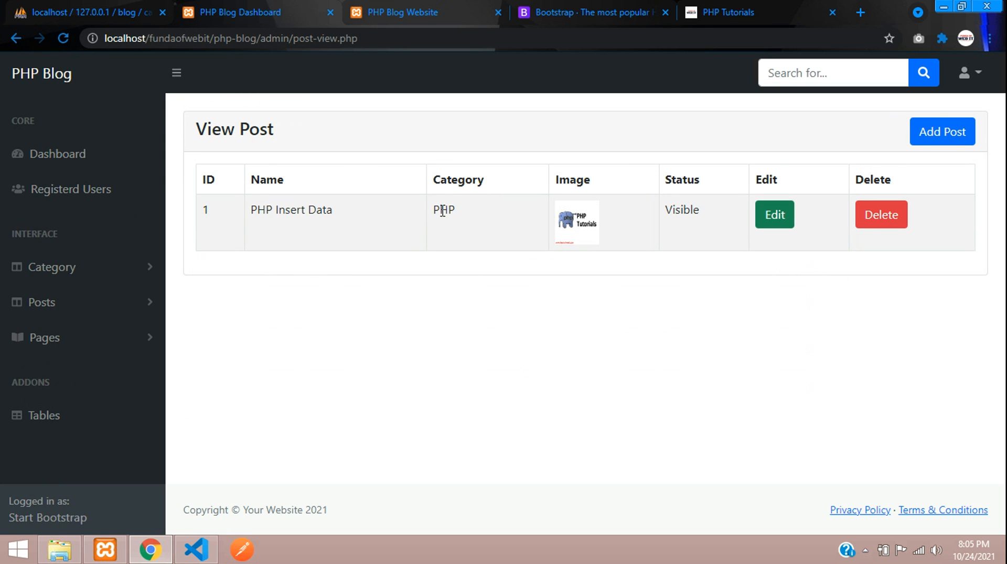
{"action": "double_click", "coordinate": [290, 210]}
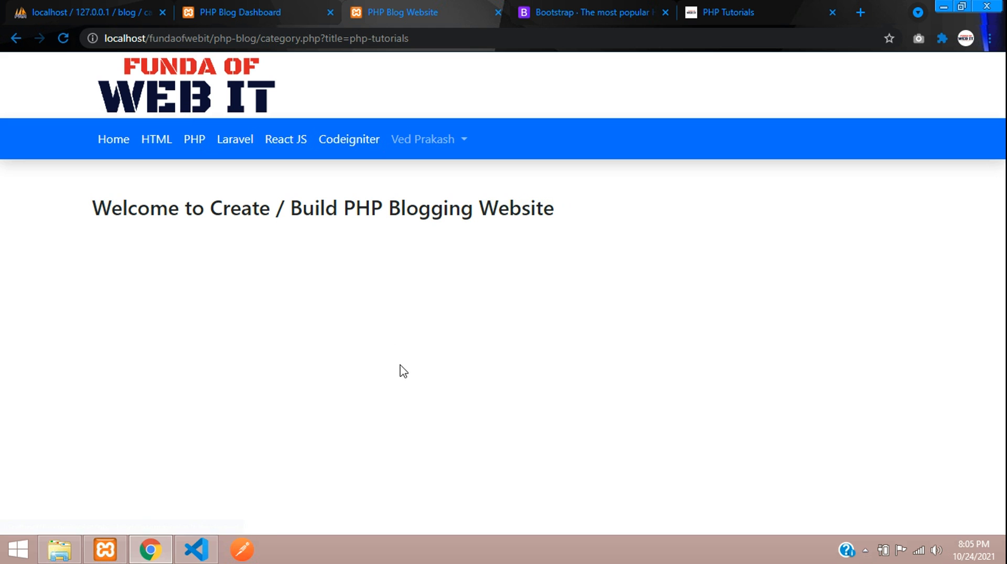
{"action": "mouse_move", "coordinate": [344, 239]}
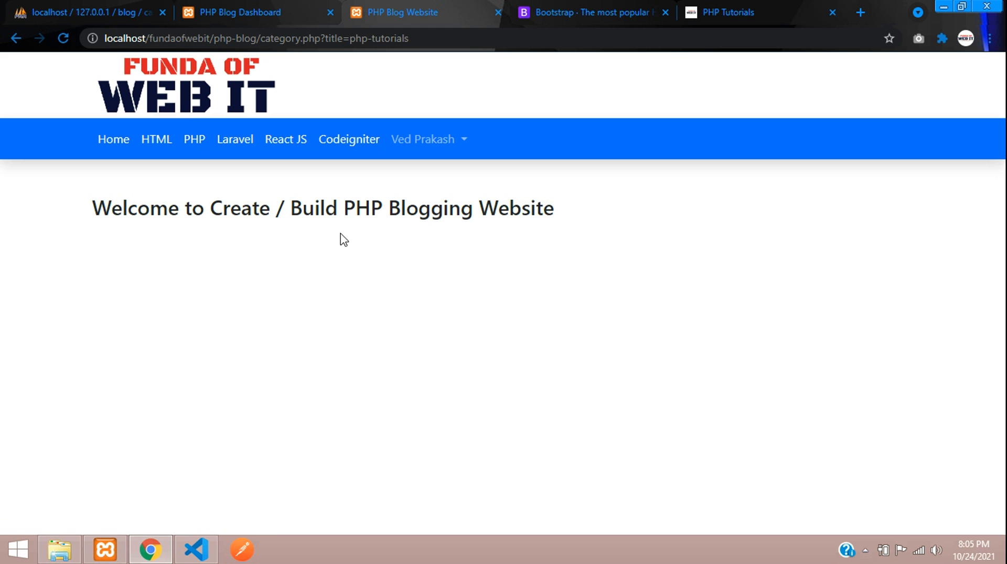
{"action": "mouse_move", "coordinate": [327, 231]}
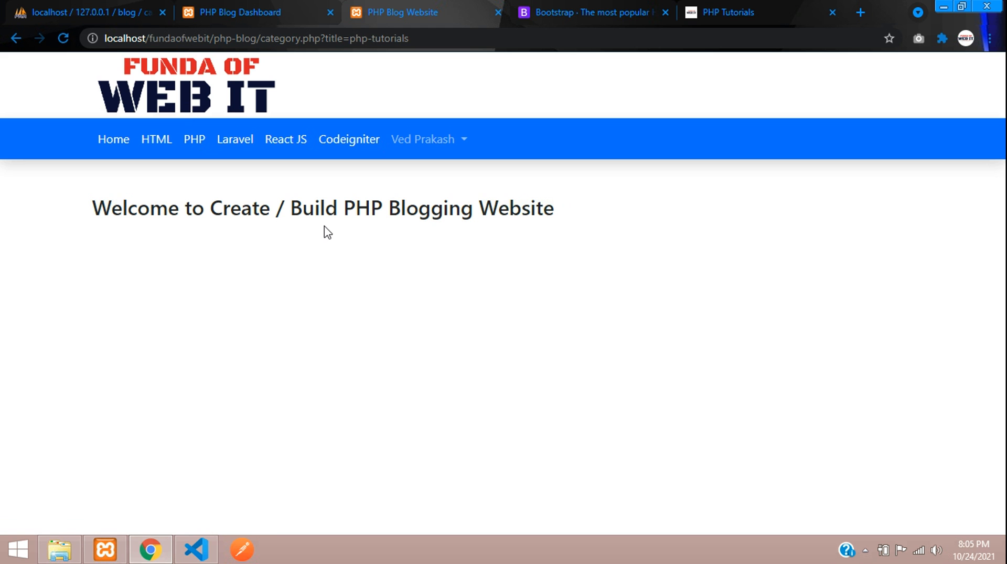